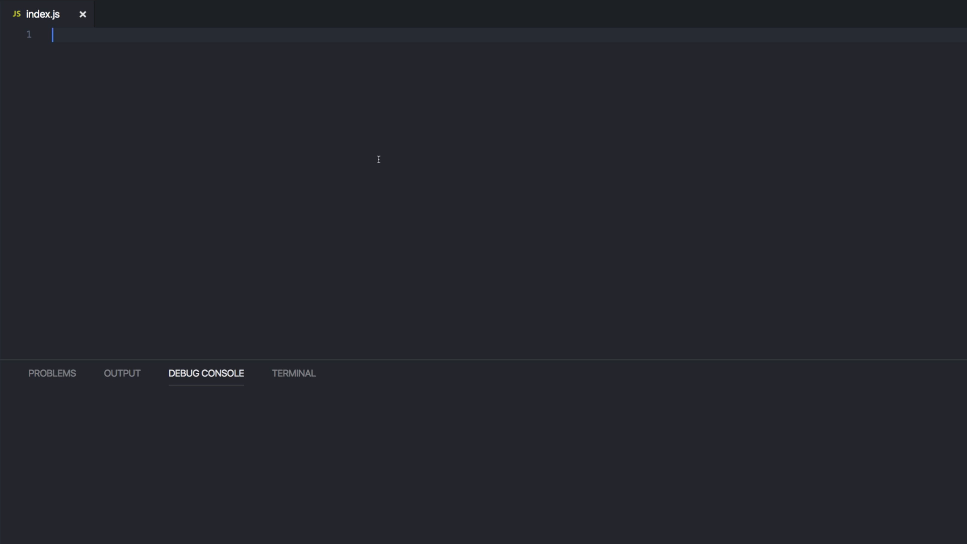
Write an async self-invoking function with try/catch logging 'our error' and the exception, and save index.js.
text(async ))
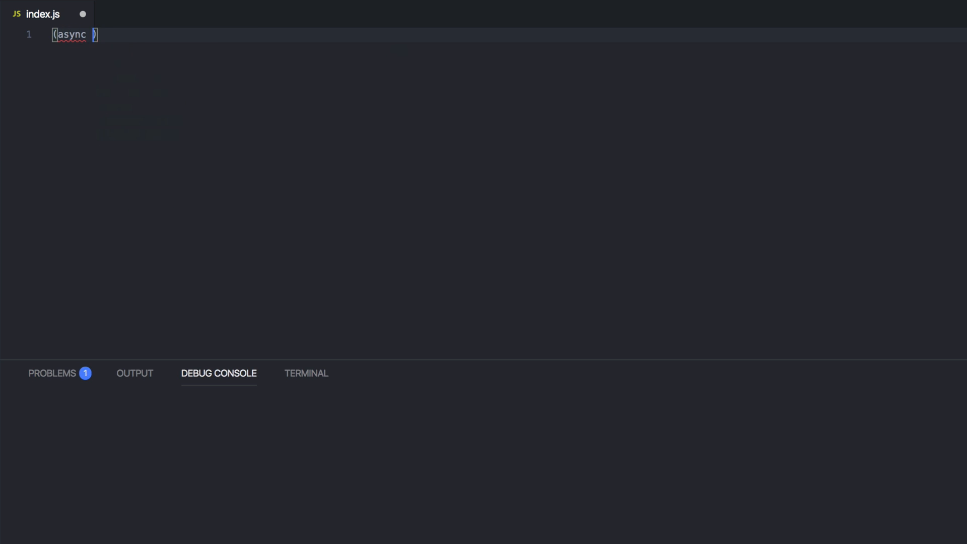
text(function ())
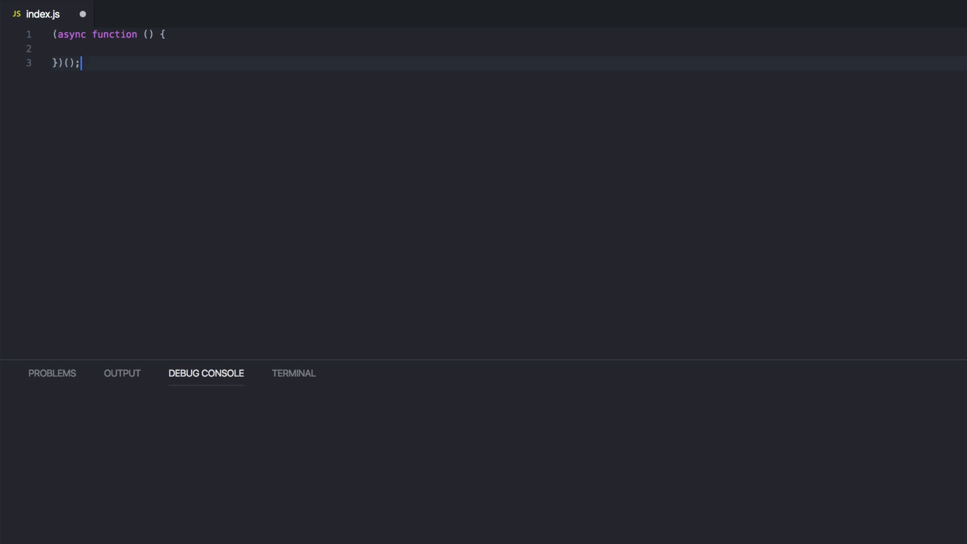
text(try {)
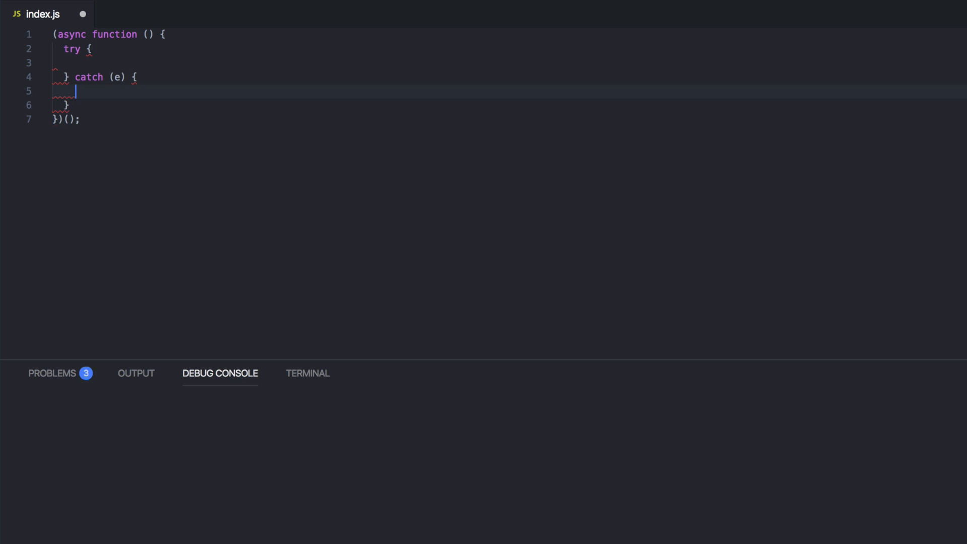
text(console.lg)
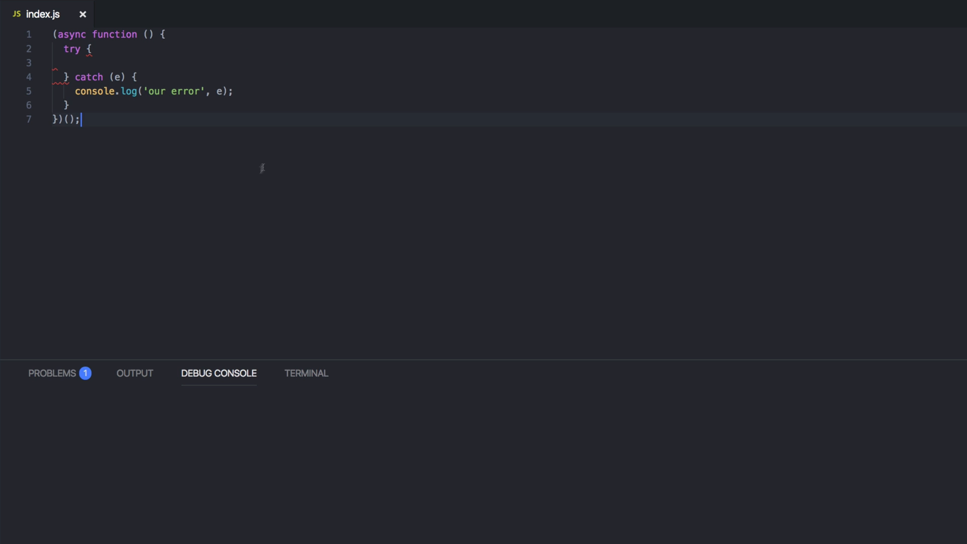
mouse_move(145, 192)
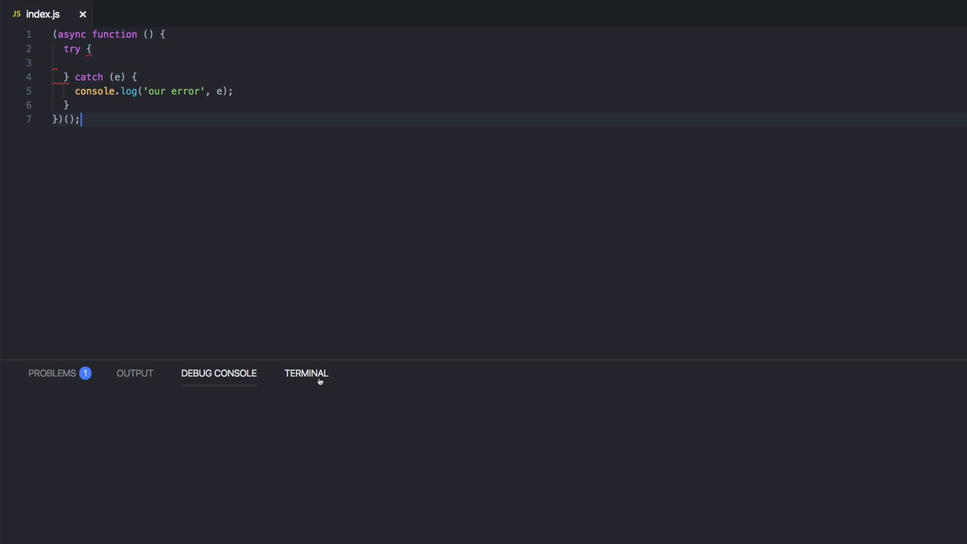
Run npm i request && npm i request-promise in the integrated terminal.
click(306, 373)
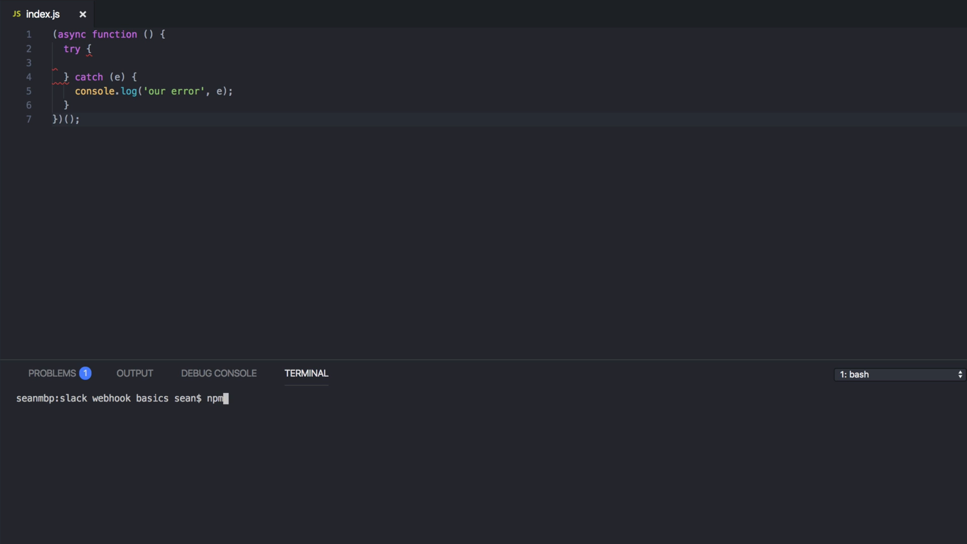
text(i request &&)
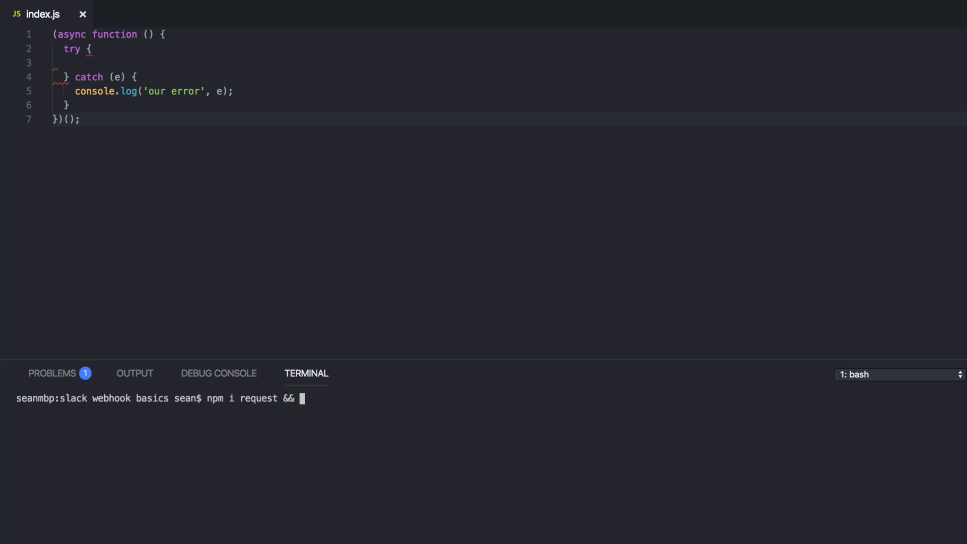
text(np)
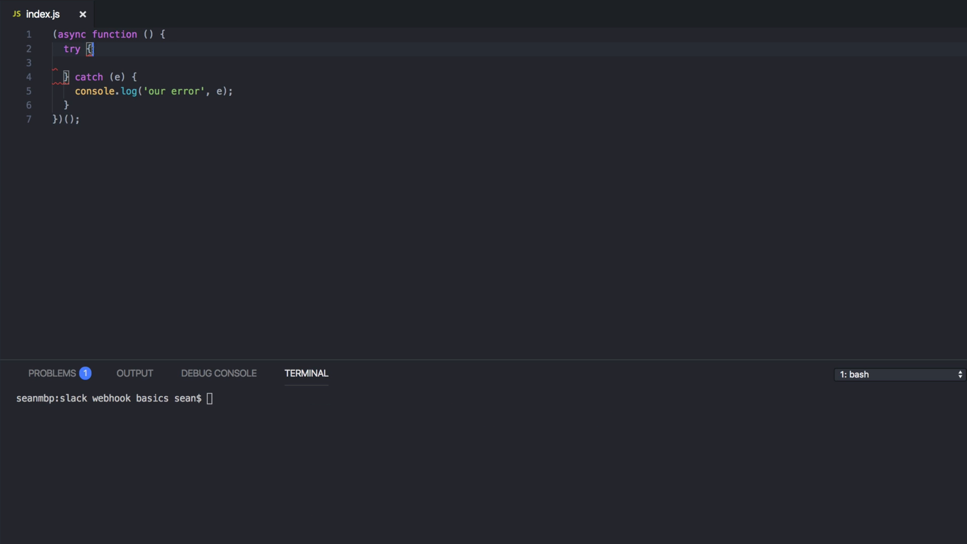
Require request-promise as request and declare an async getData function.
text(const request = require('request-promise');)
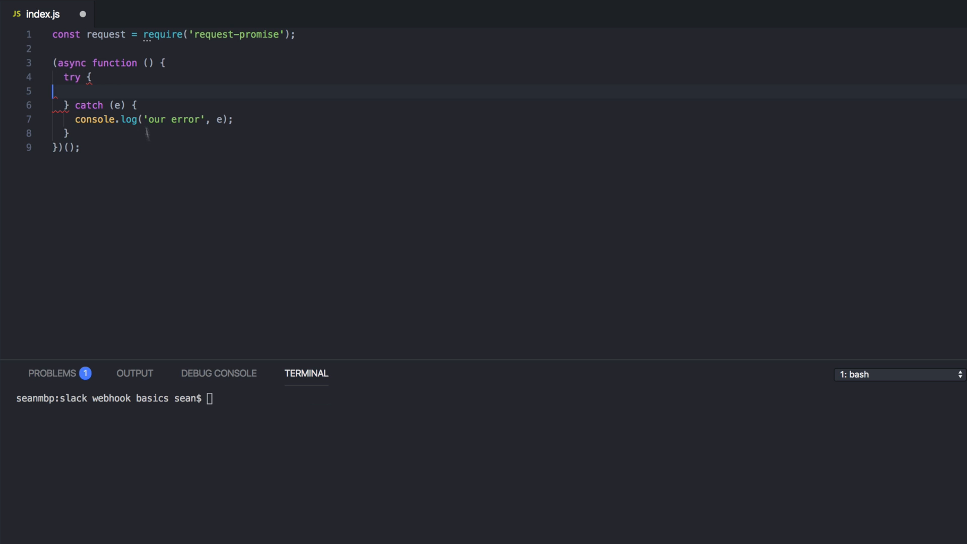
key(Enter)
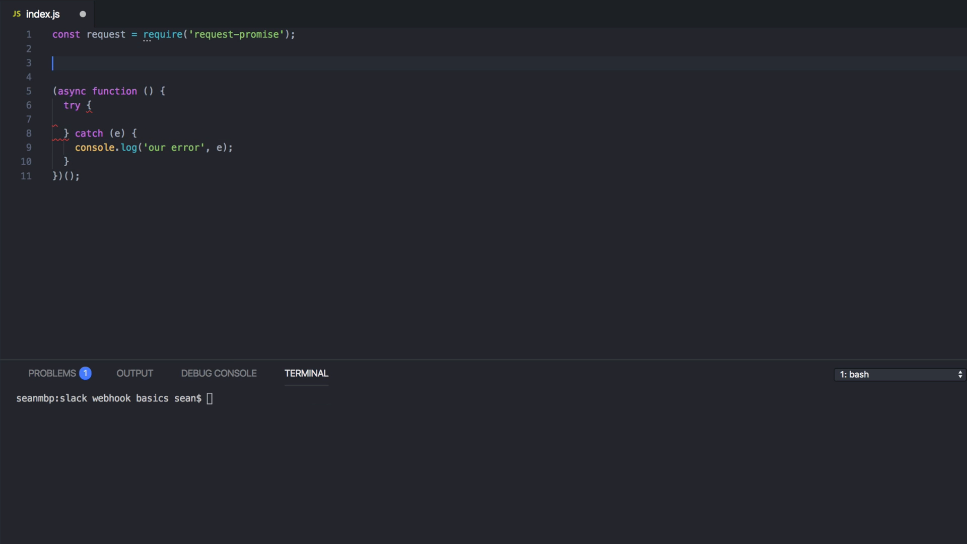
mouse_move(159, 114)
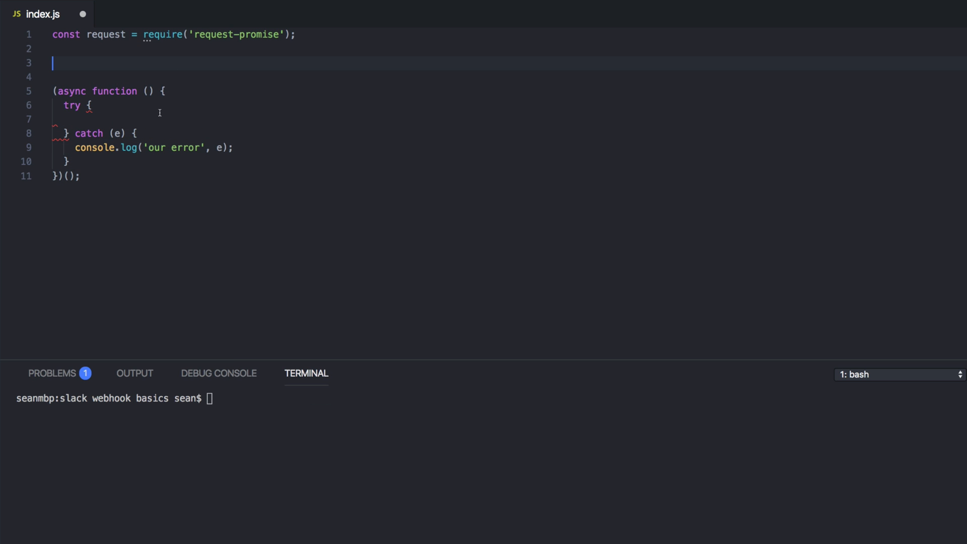
text(const getData)
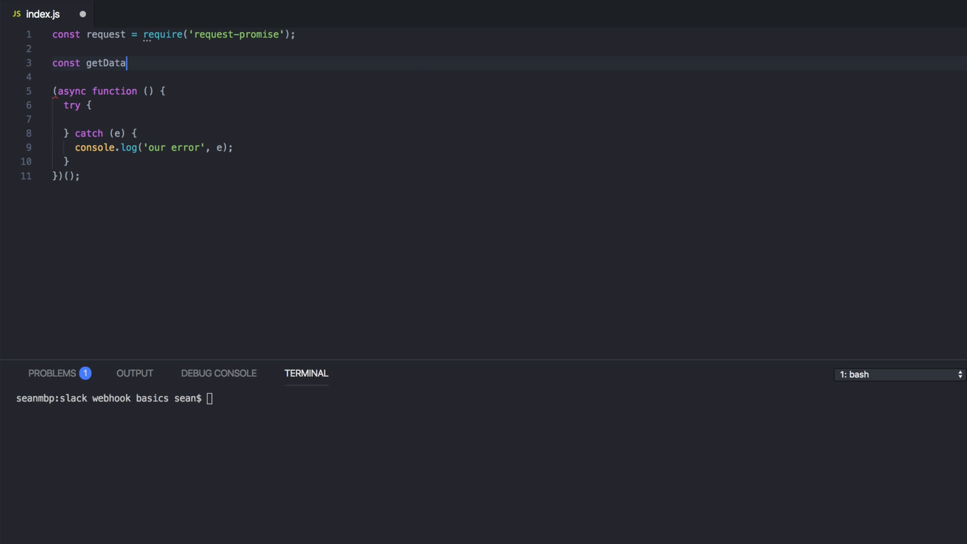
text(= async)
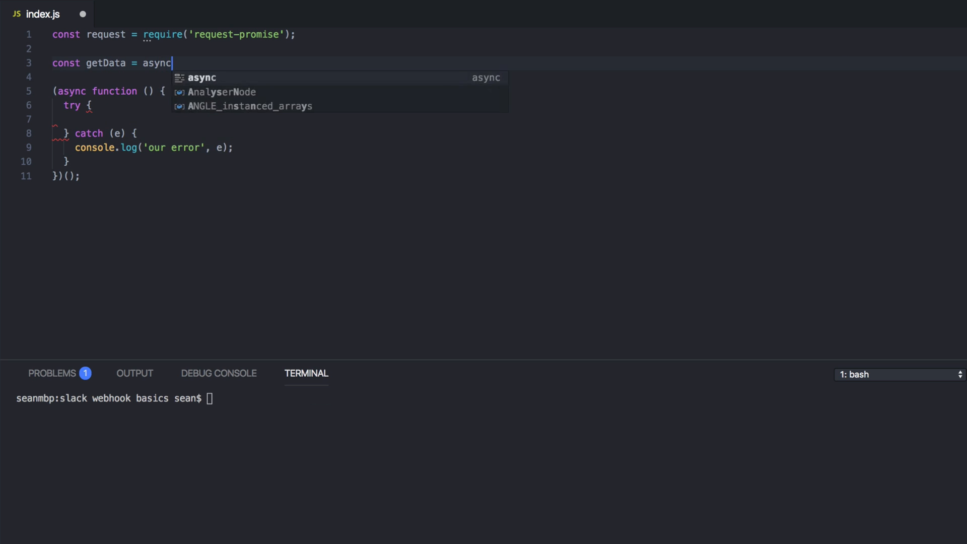
text(function() {)
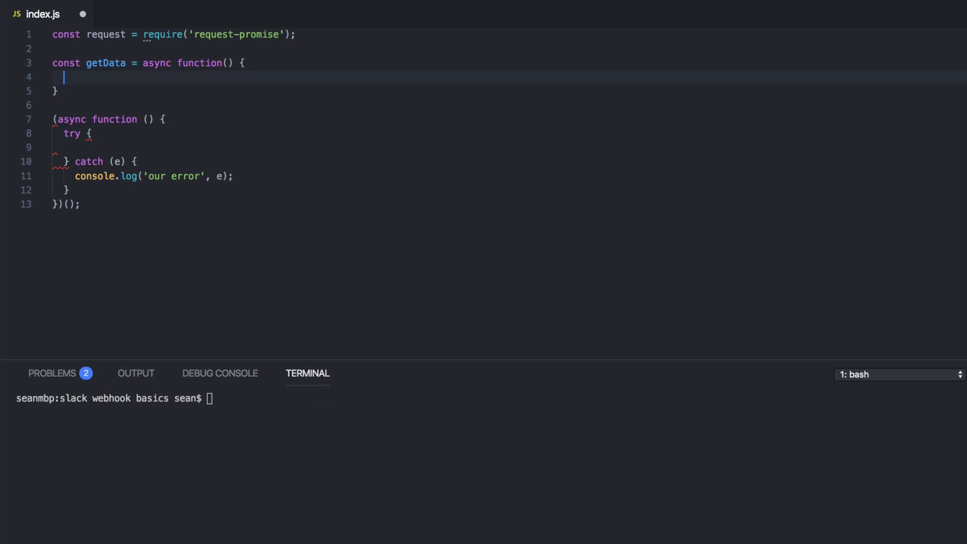
In getData, request the json-generator URL NJmmhK3pV as JSON, log the result, and await getData() in try.
text(l)
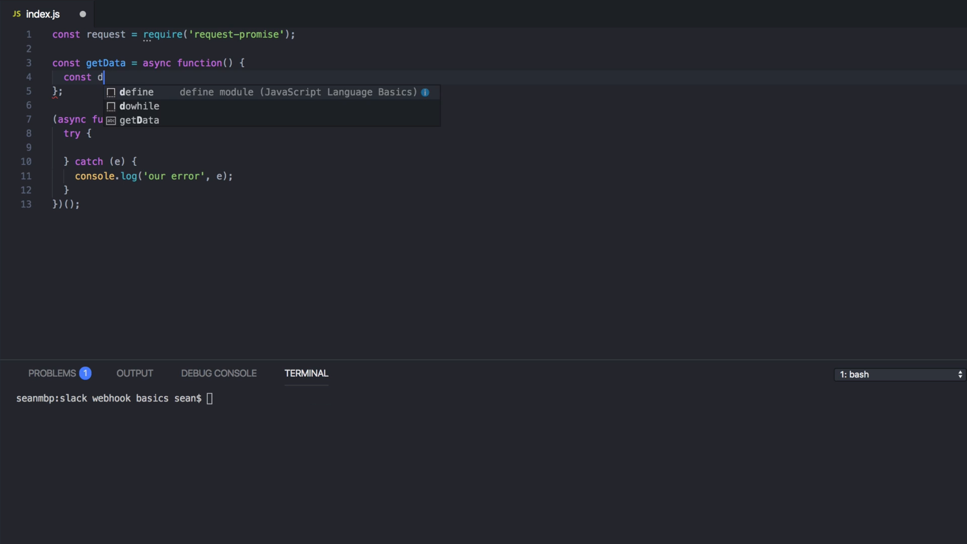
text(son =)
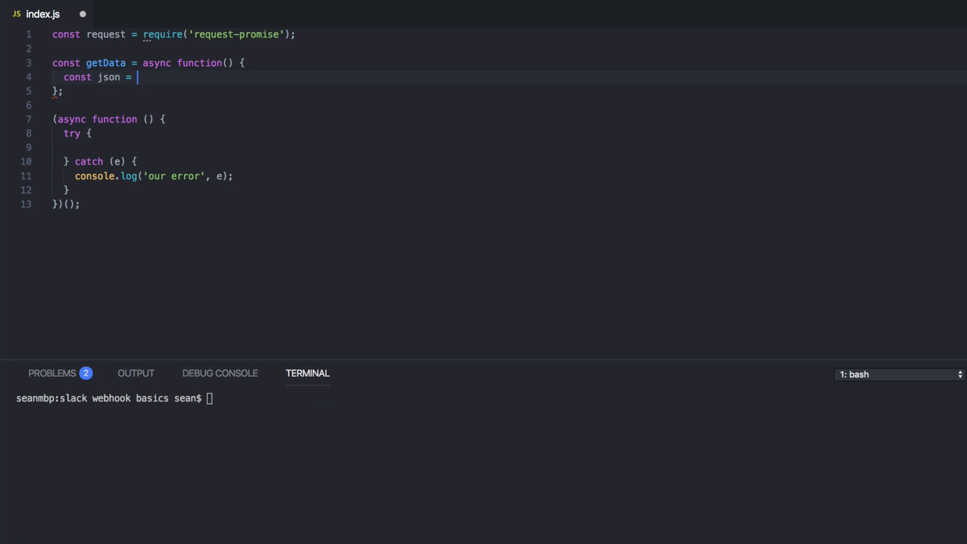
text(request({)
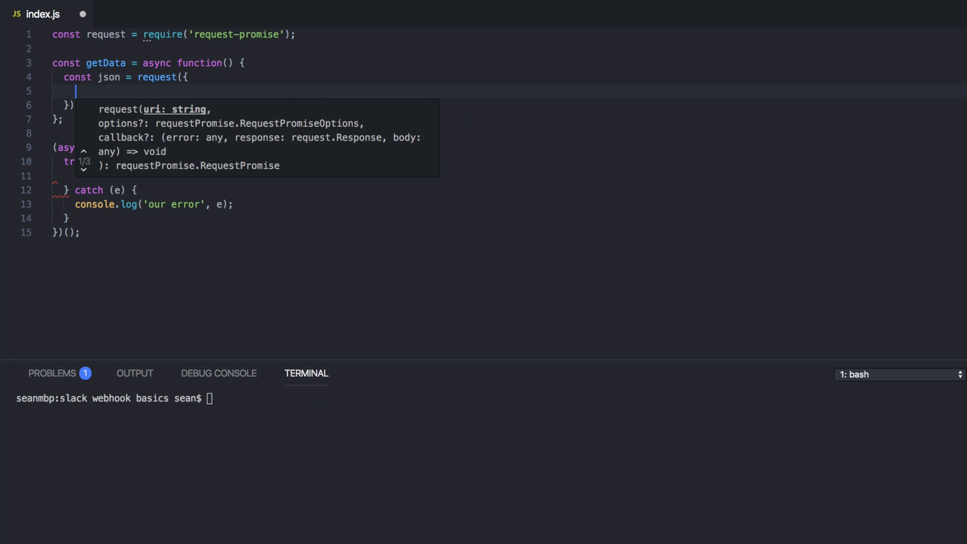
text(url:)
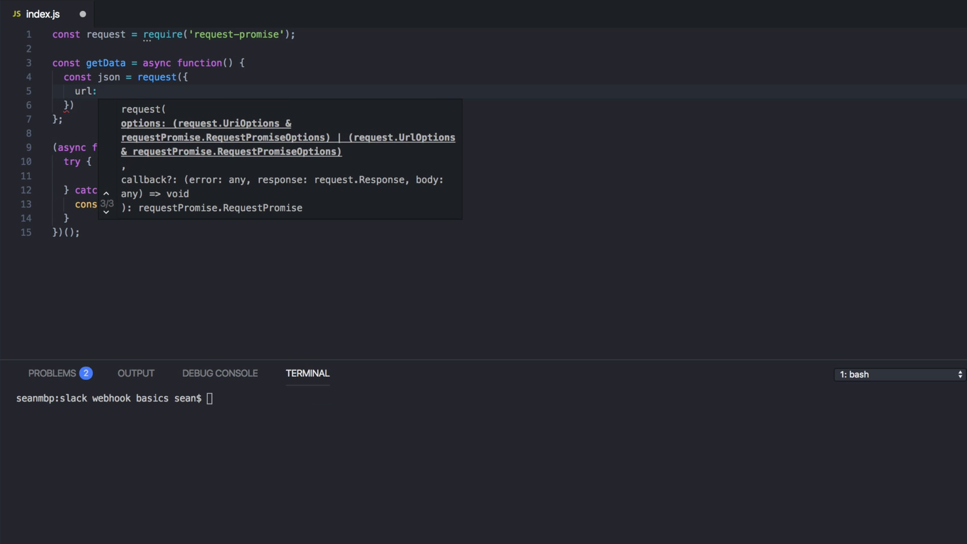
text(' ')
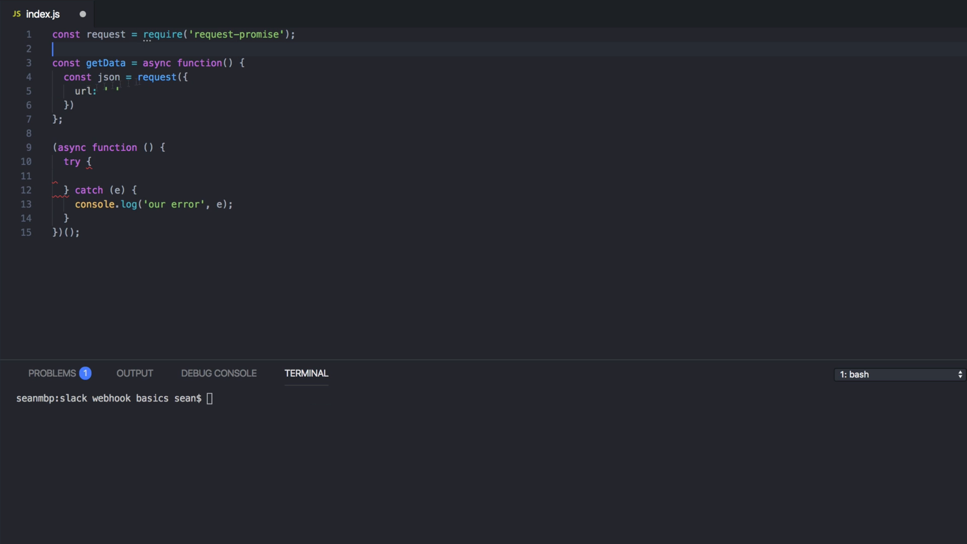
text(https://next.json-generator.com/api/json/get/NJmmhK3pV)
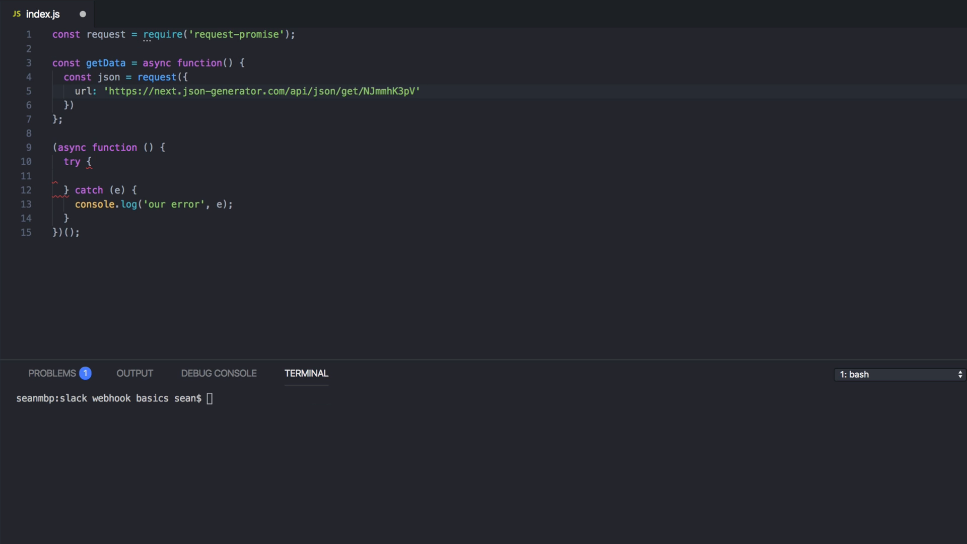
text(true: json)
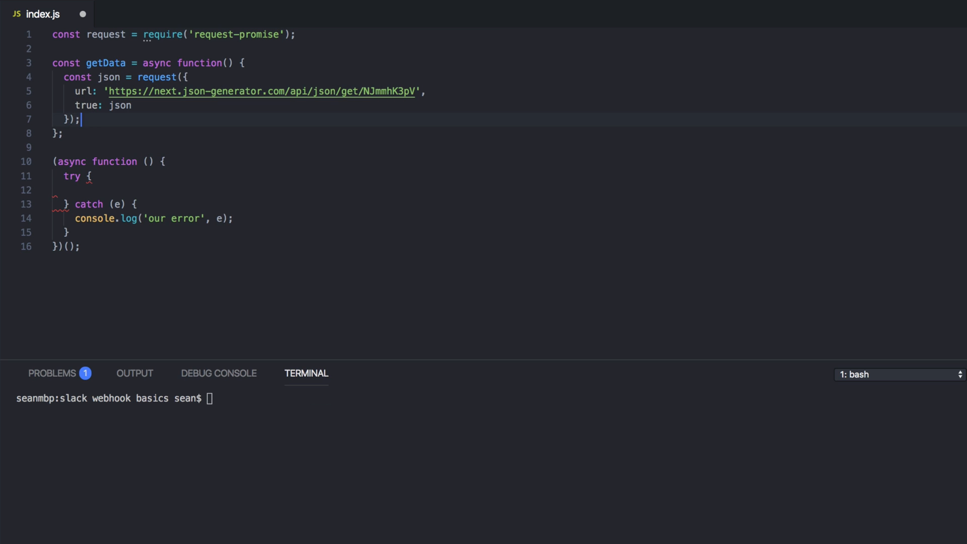
text(console.log(json);)
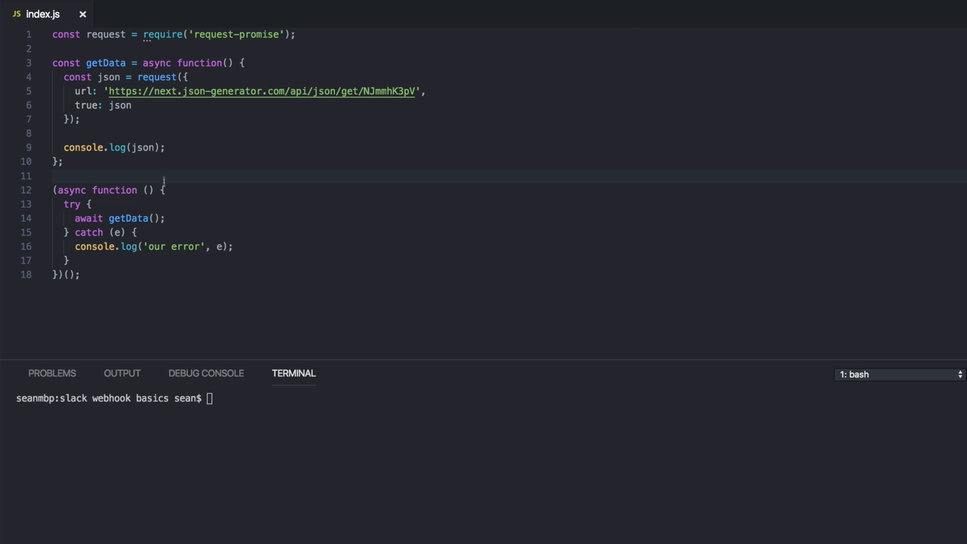
Check the Debug Console output and correct the request option to json: true.
click(206, 373)
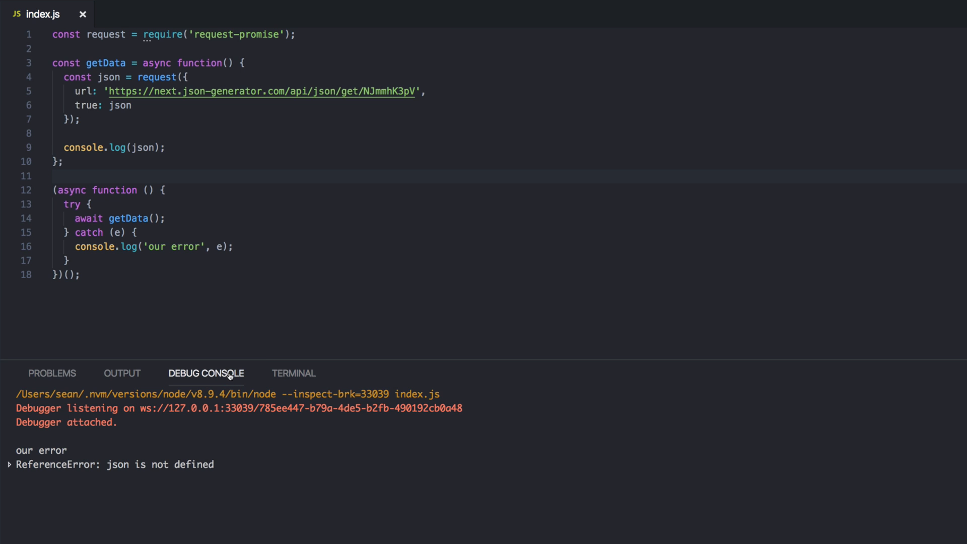
mouse_move(172, 465)
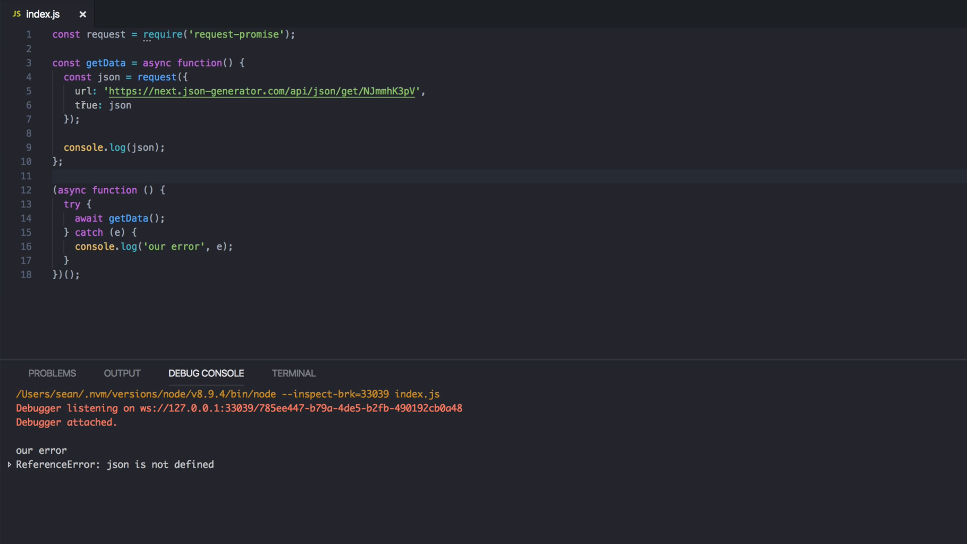
text(json: js)
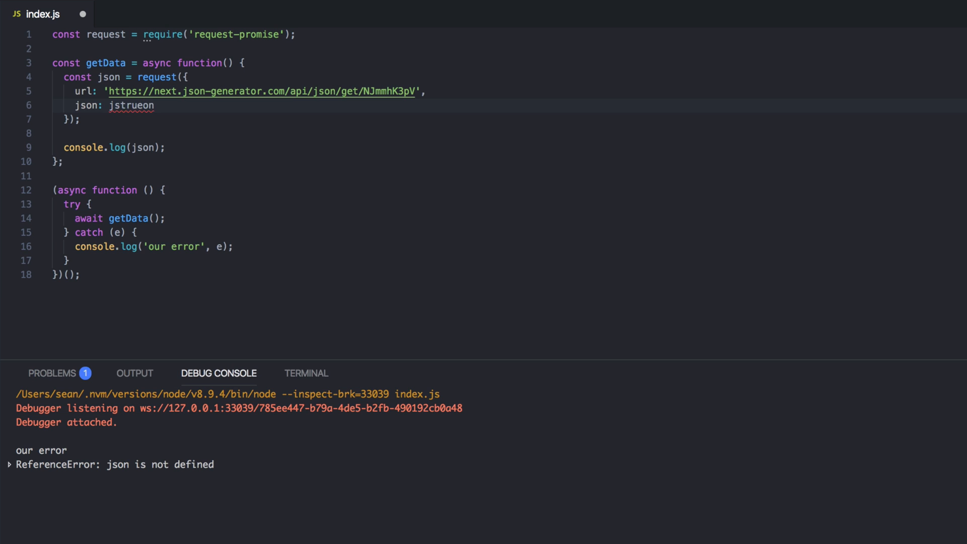
text(true)
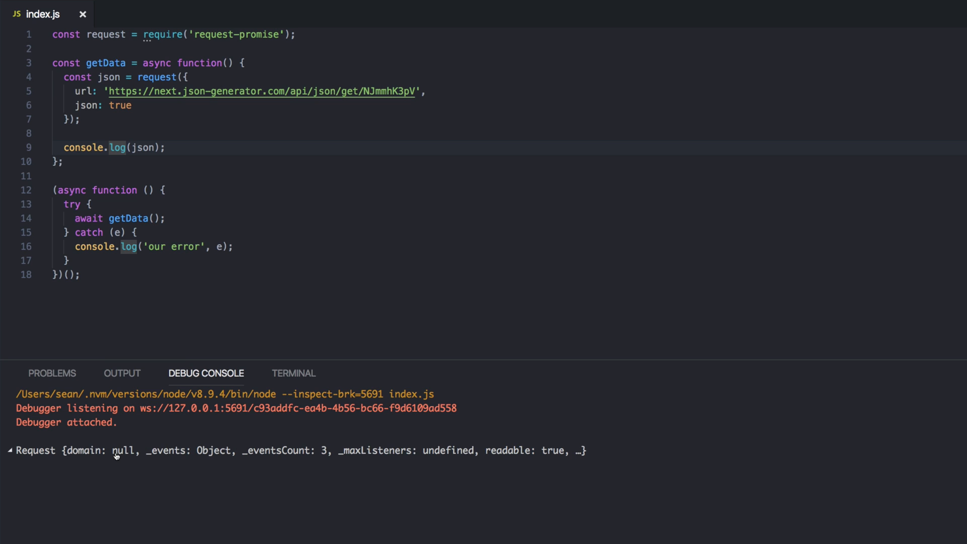
Rerun and expand then collapse the logged Request object in the Debug Console.
click(9, 449)
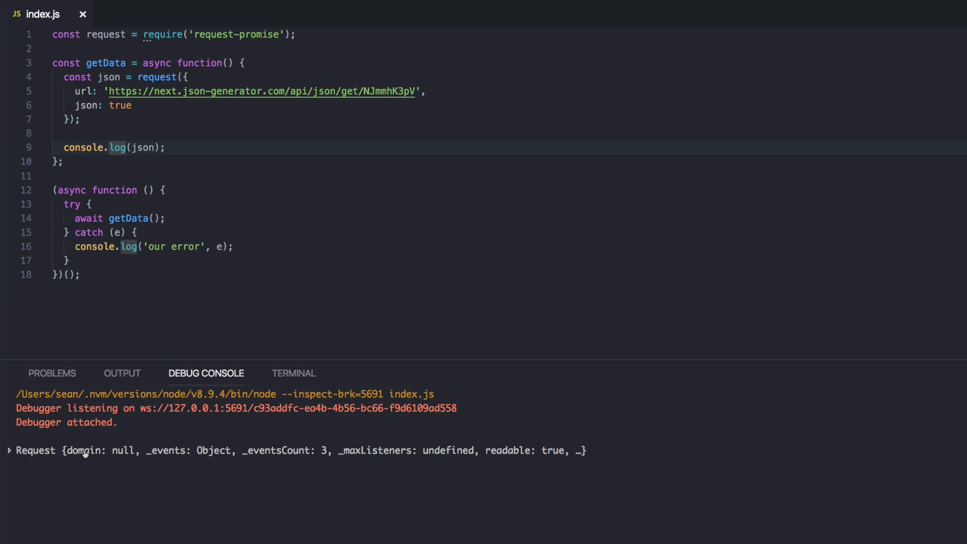
click(9, 450)
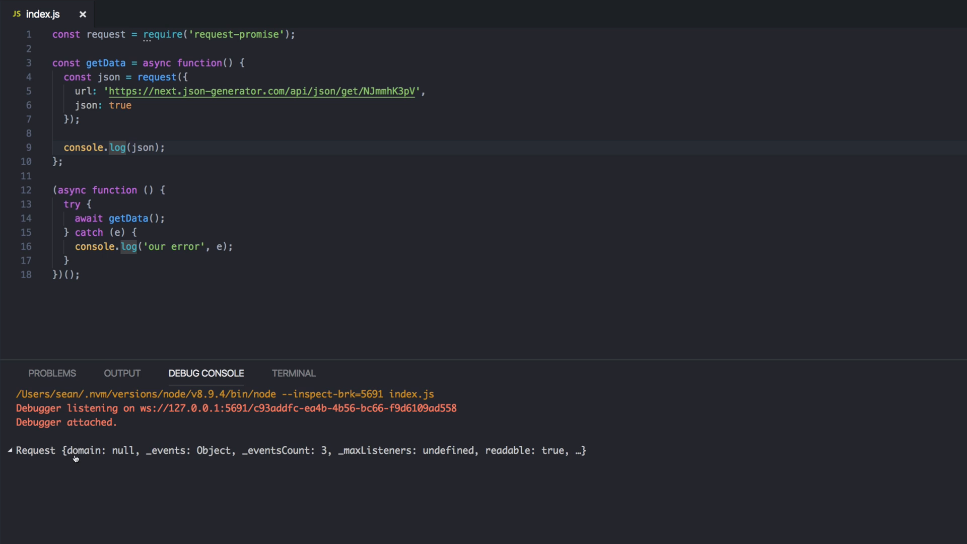
click(10, 450)
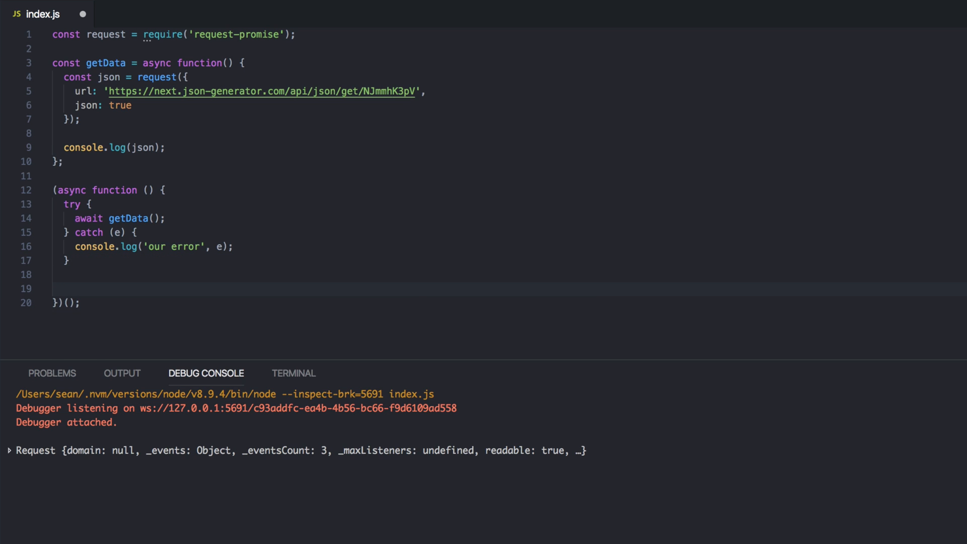
Add a debugger; statement, await the request call, and expand the logged Array(6) of people.
text(debugger;)
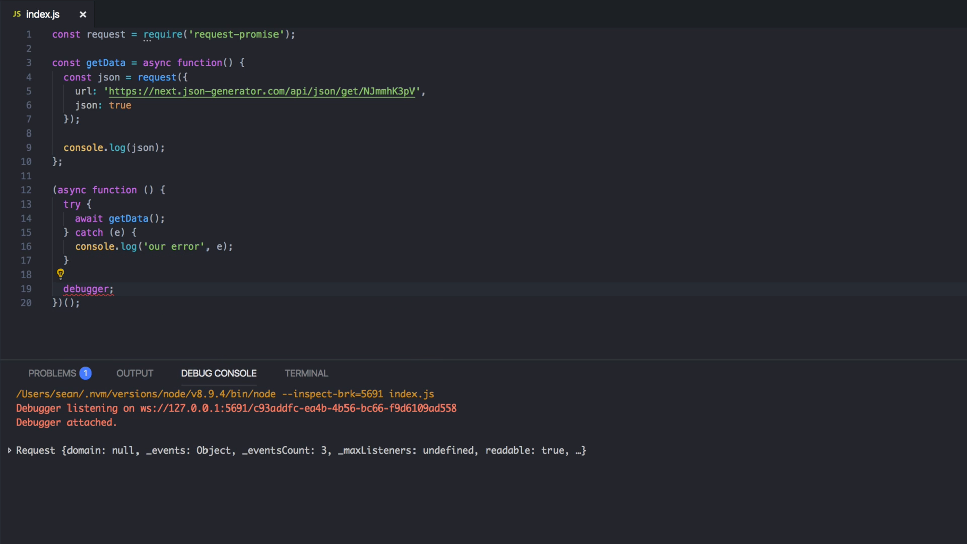
mouse_move(92, 245)
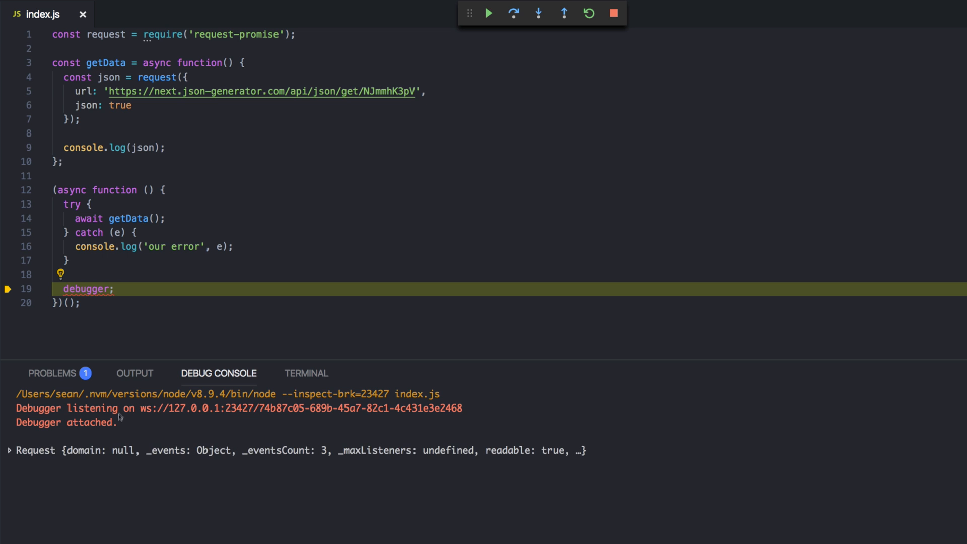
click(9, 449)
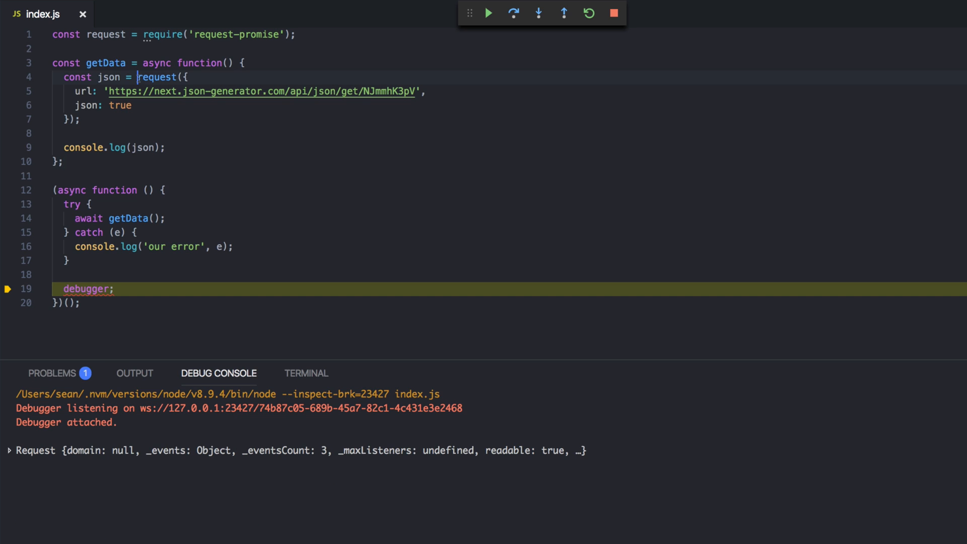
text(await)
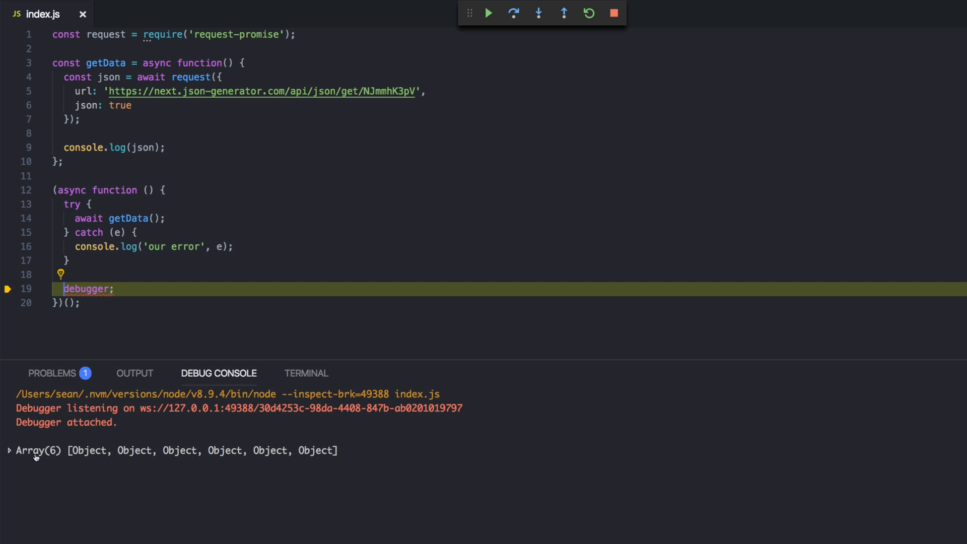
click(9, 450)
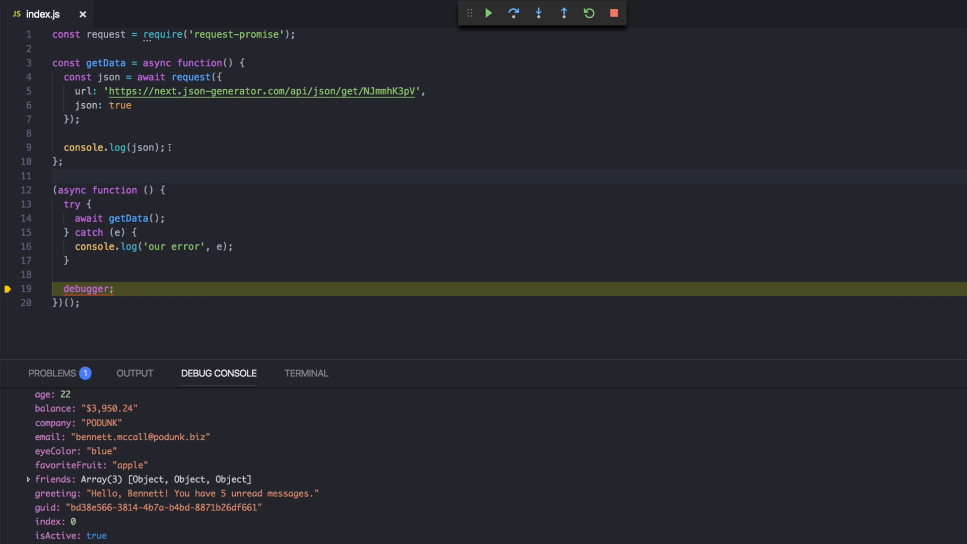
Replace the log with return json.map(person => ...) in getData.
text(return)
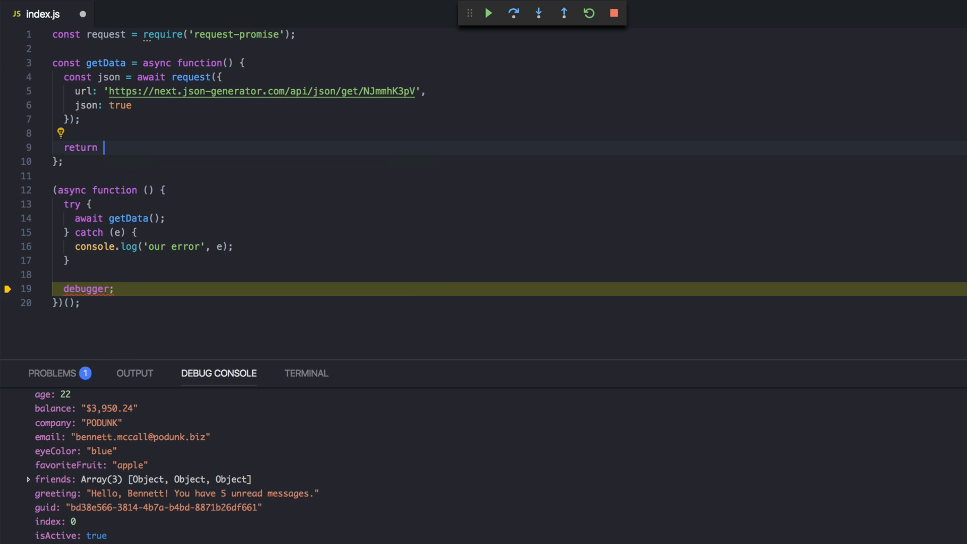
text(json.map()
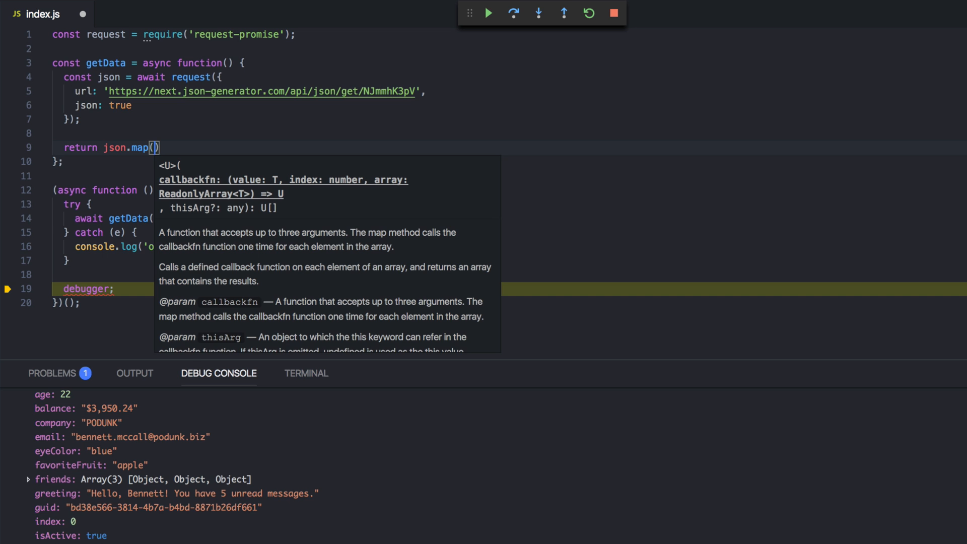
text(prs)
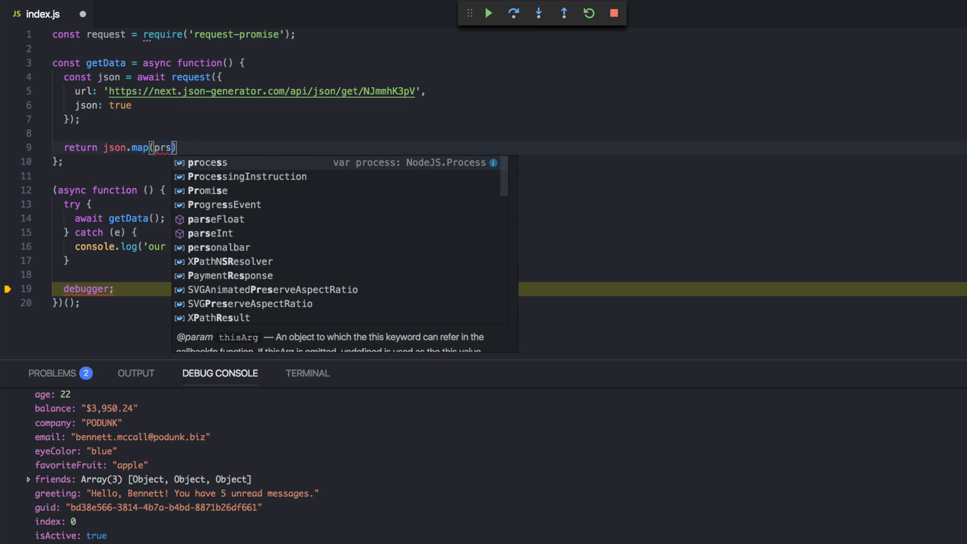
text(e)
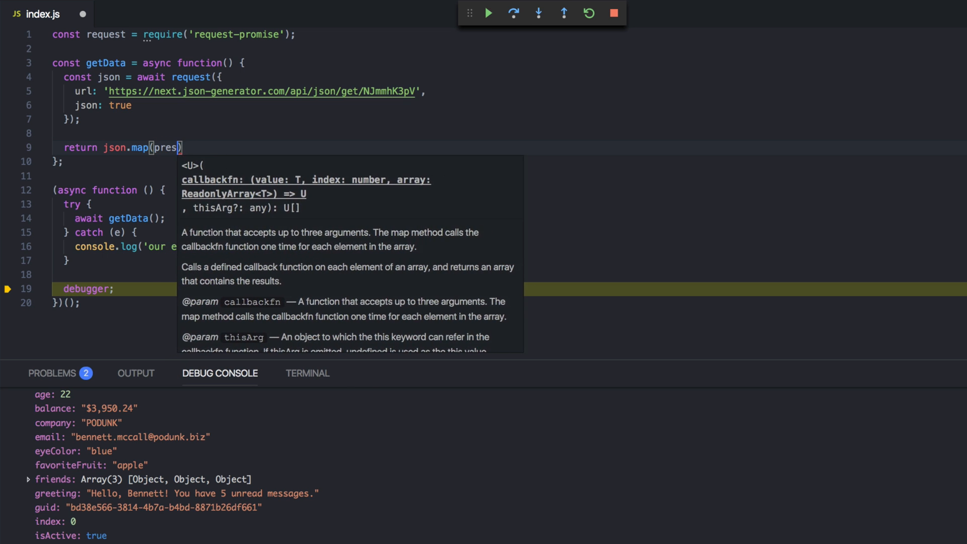
key(Backspace)
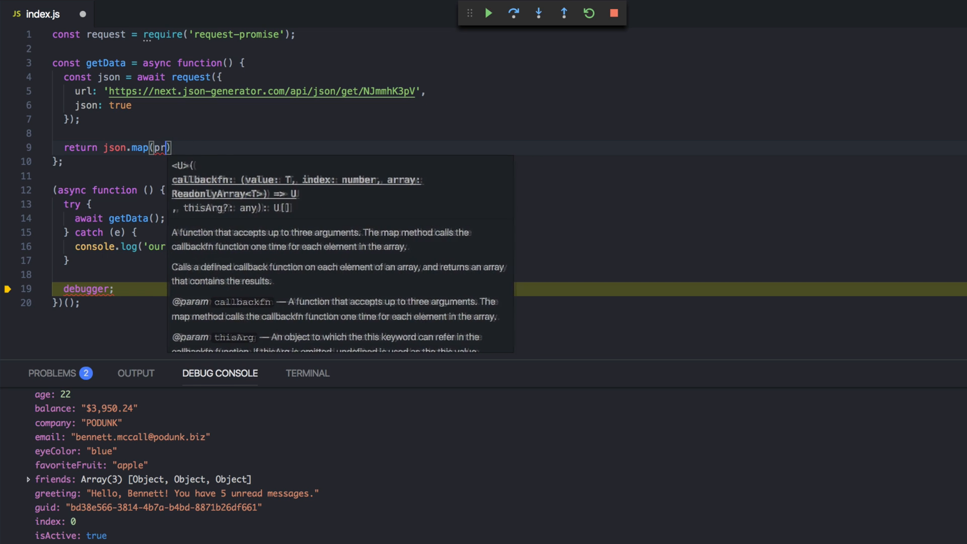
text(person => ({)
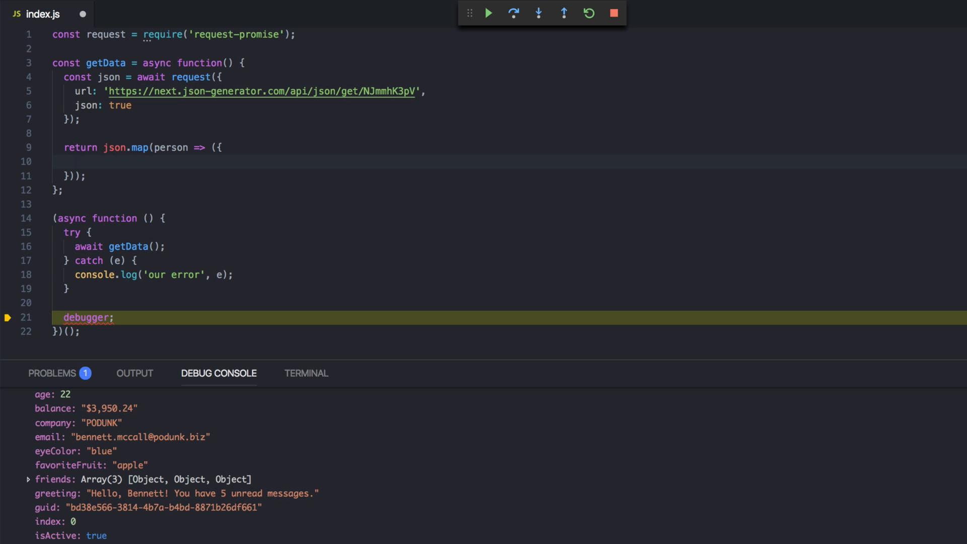
Map each person to age, email, firstName and lastName, store await getData() in people and log it.
text(age: person)
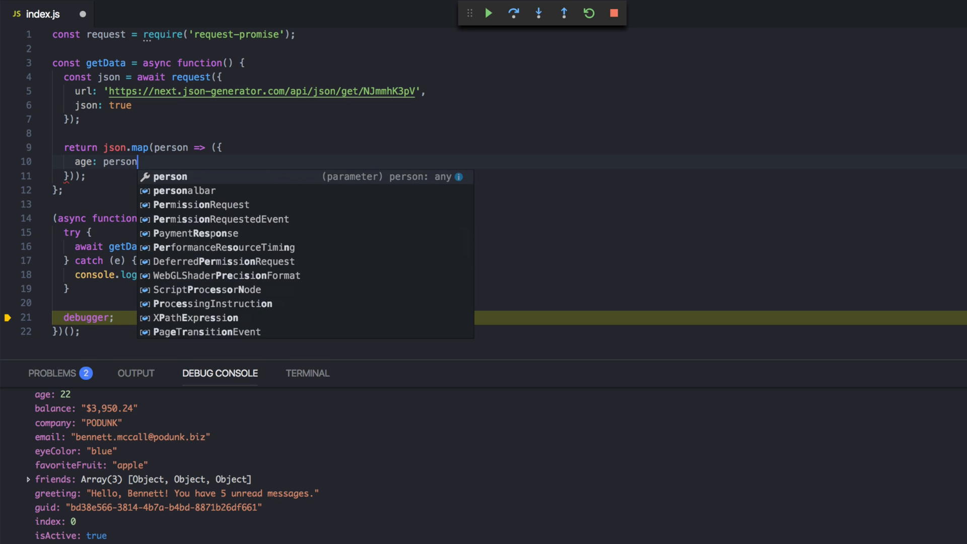
text(.age,)
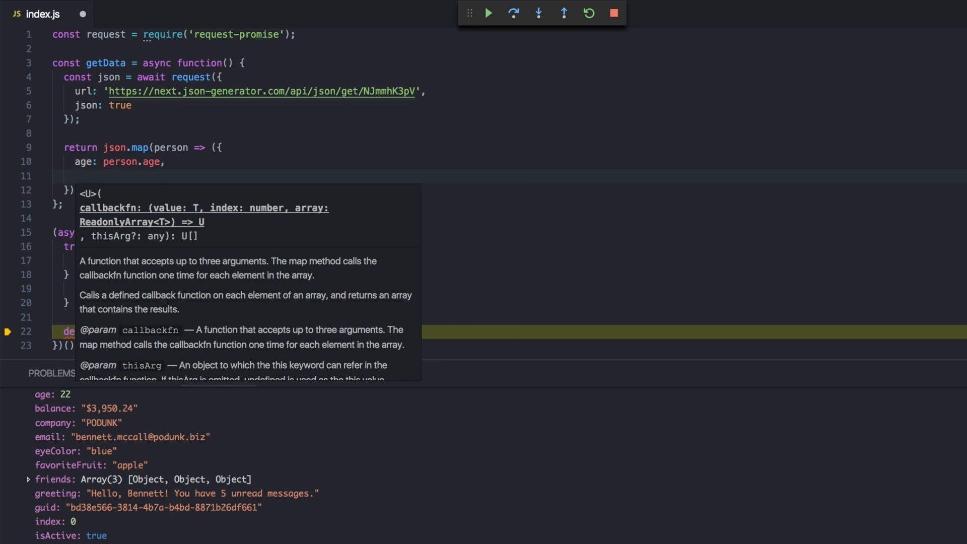
text(email:)
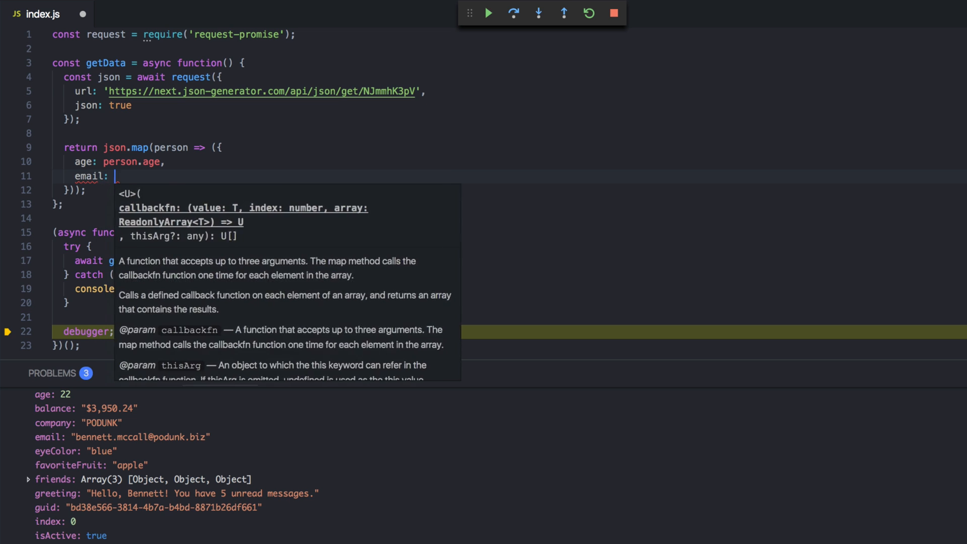
text(person.email,)
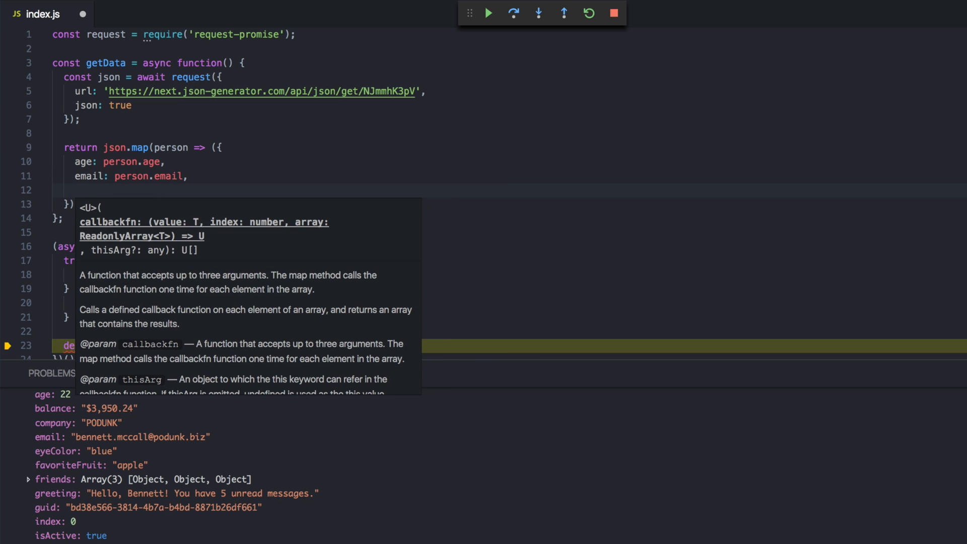
text(first)
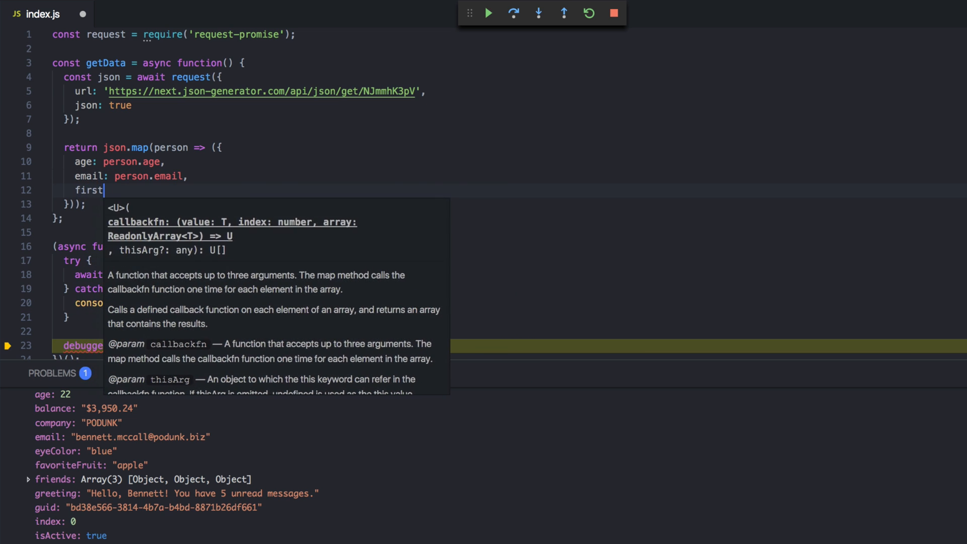
text(Name: person.firstName,)
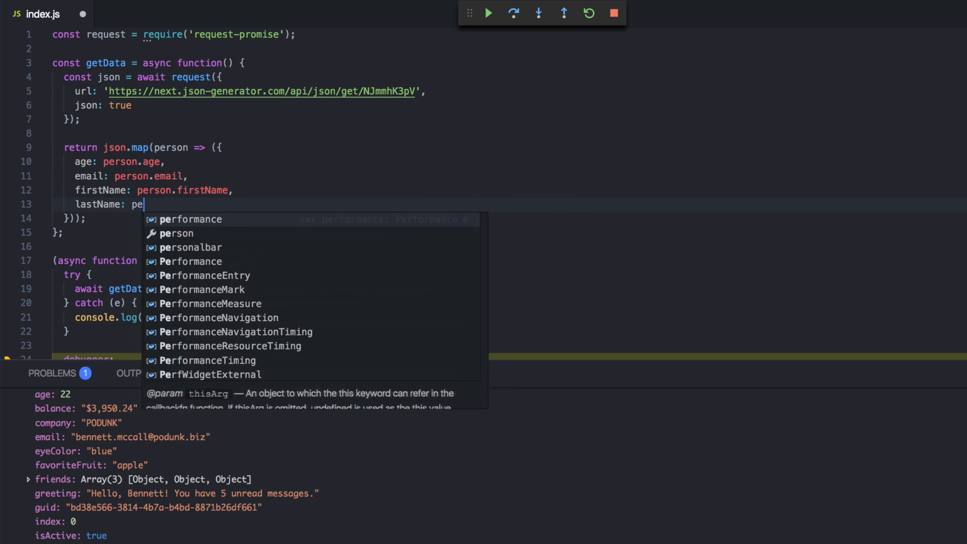
text(rson.lastName)
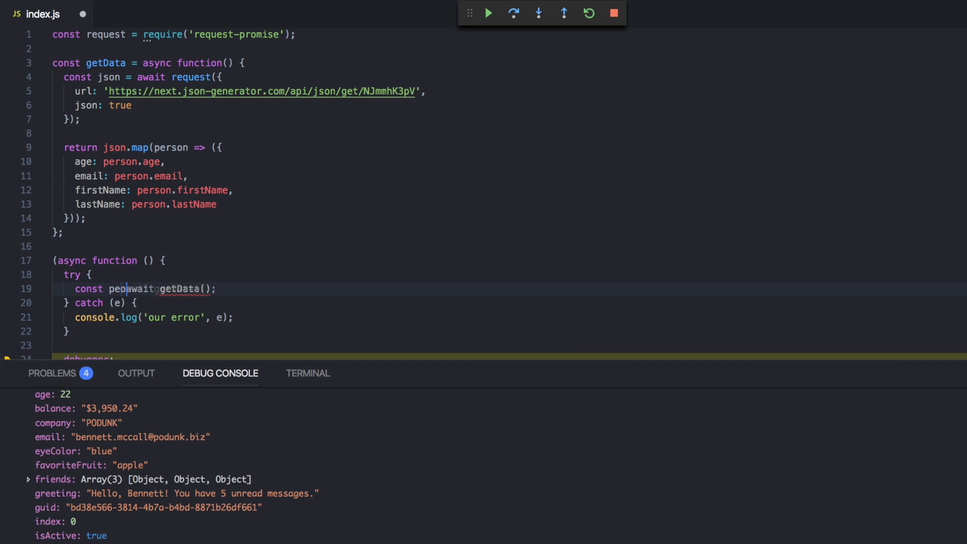
text(consno)
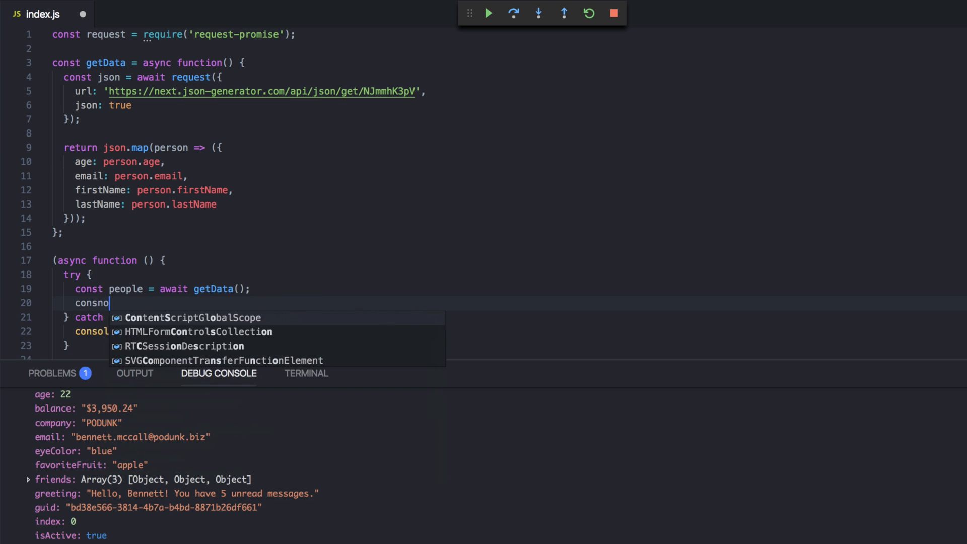
key(Backspace)
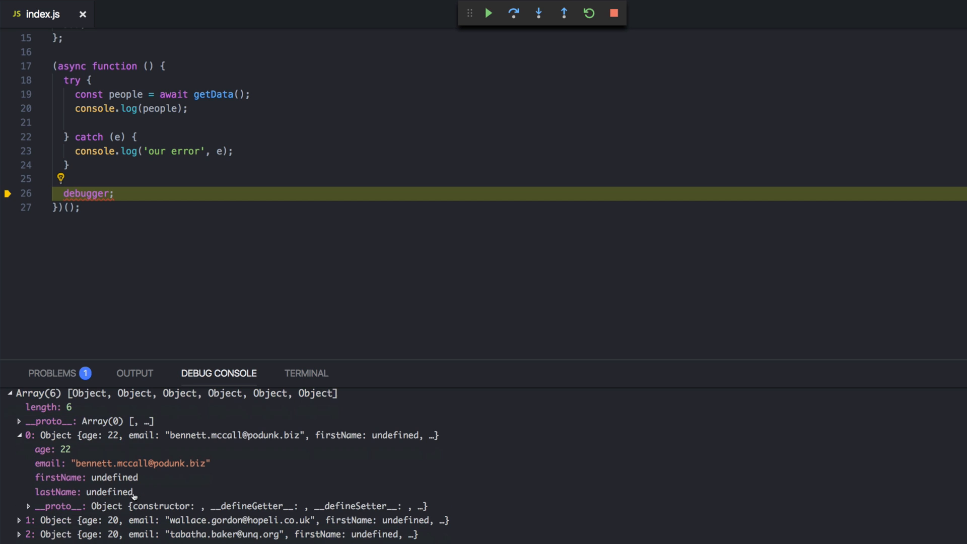
mouse_move(97, 484)
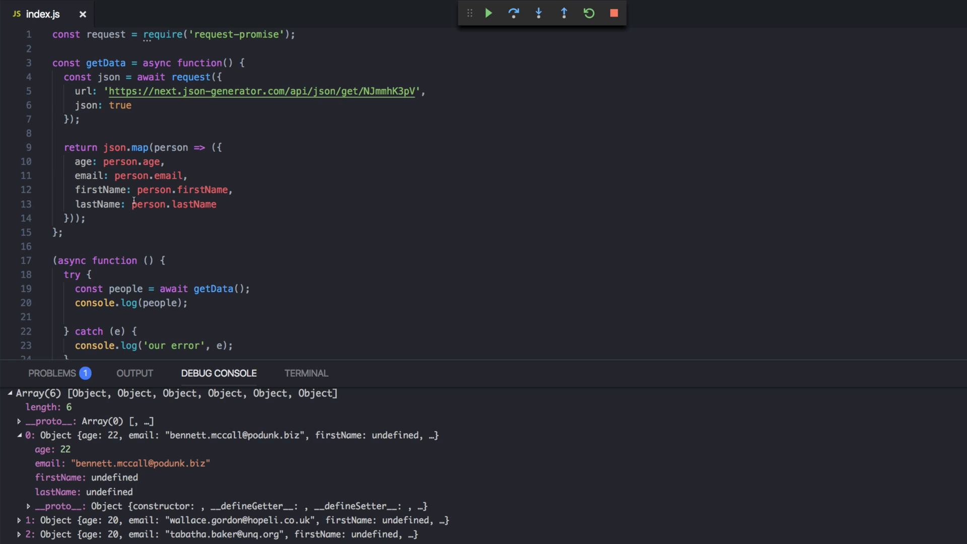
Log the raw json in getData, restart debugging, and expand a record's nested name object.
double_click(199, 190)
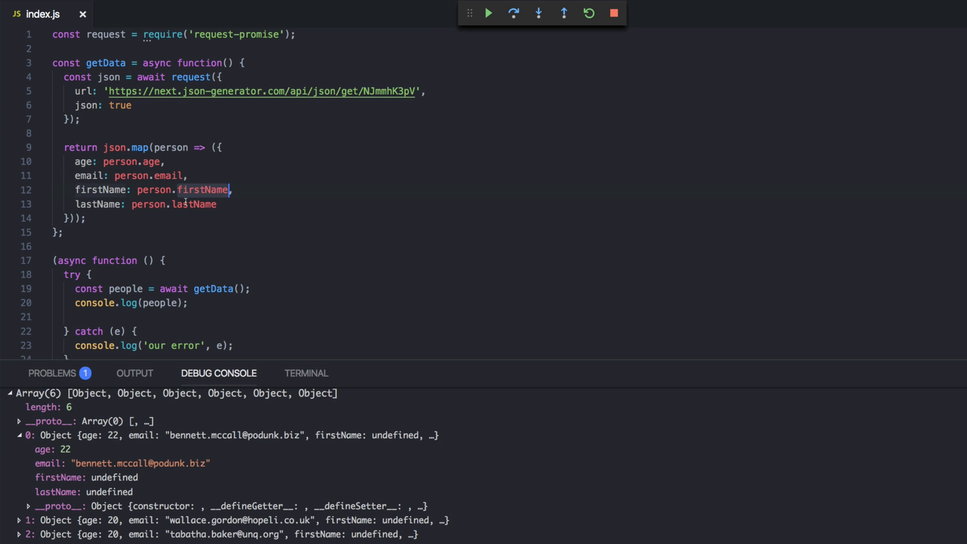
click(215, 133)
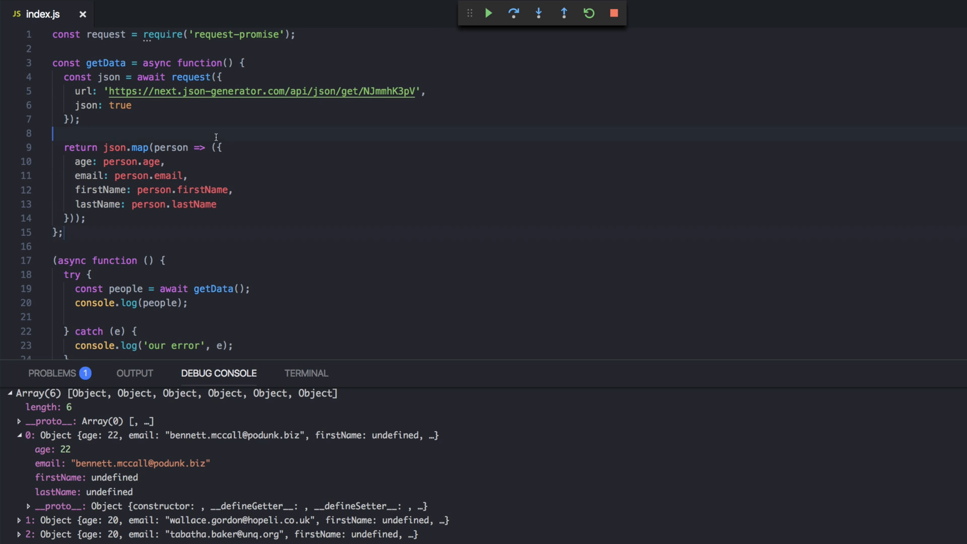
text(console)
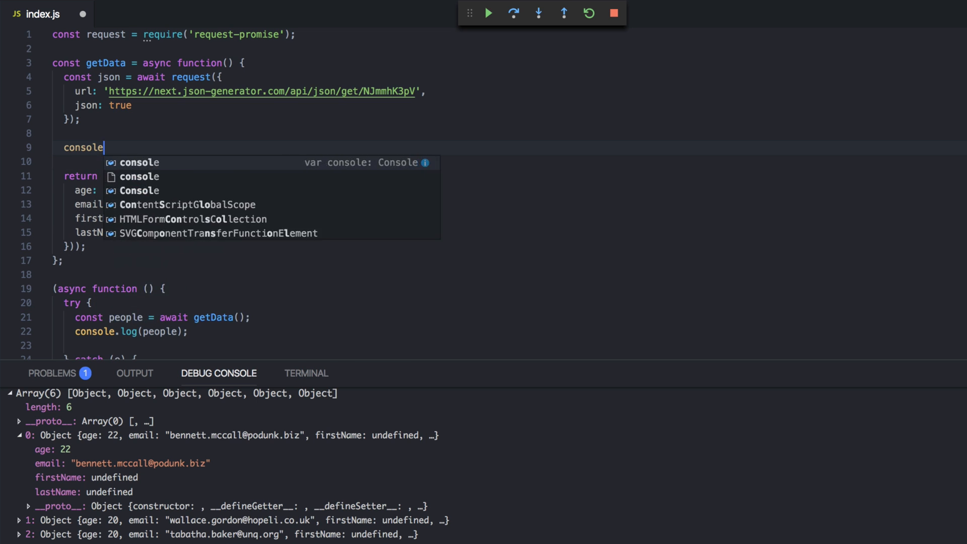
text(.log(json);)
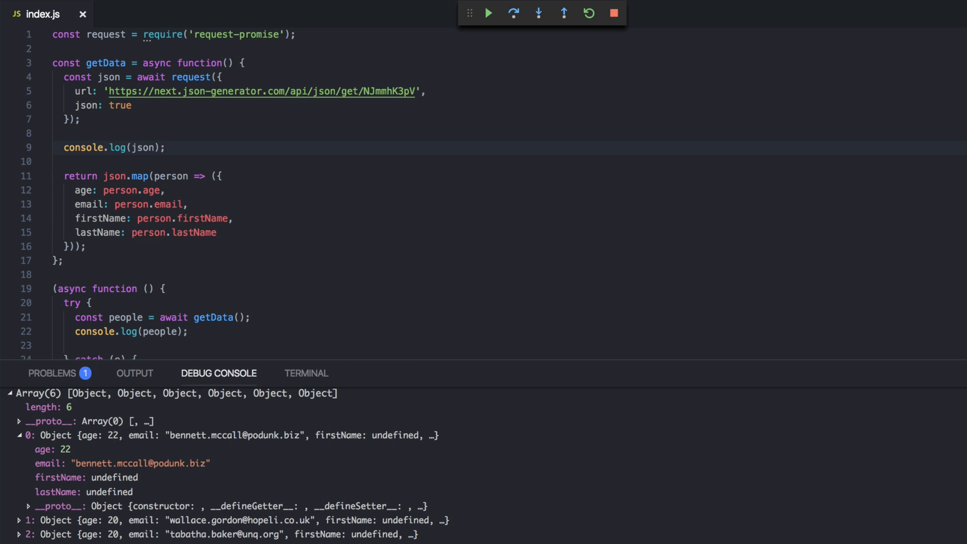
click(488, 12)
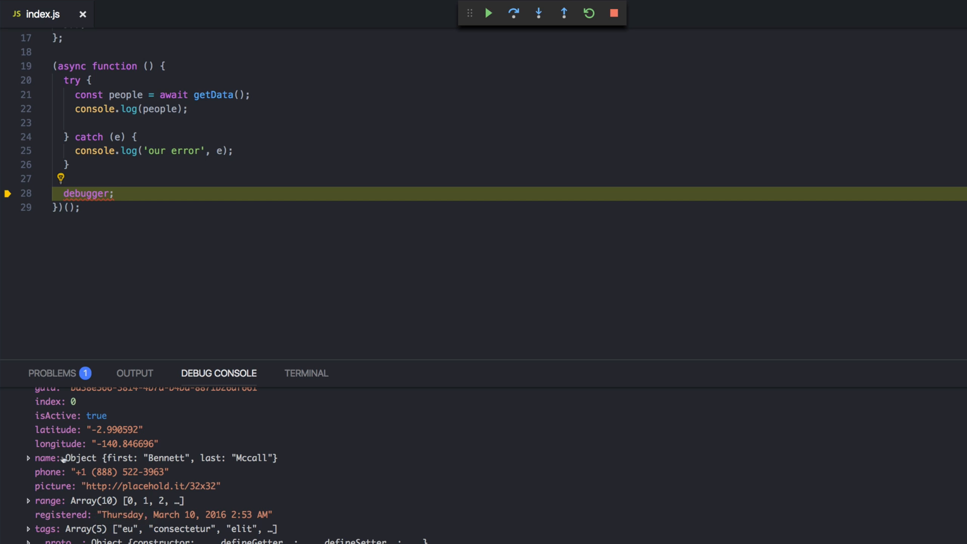
click(29, 458)
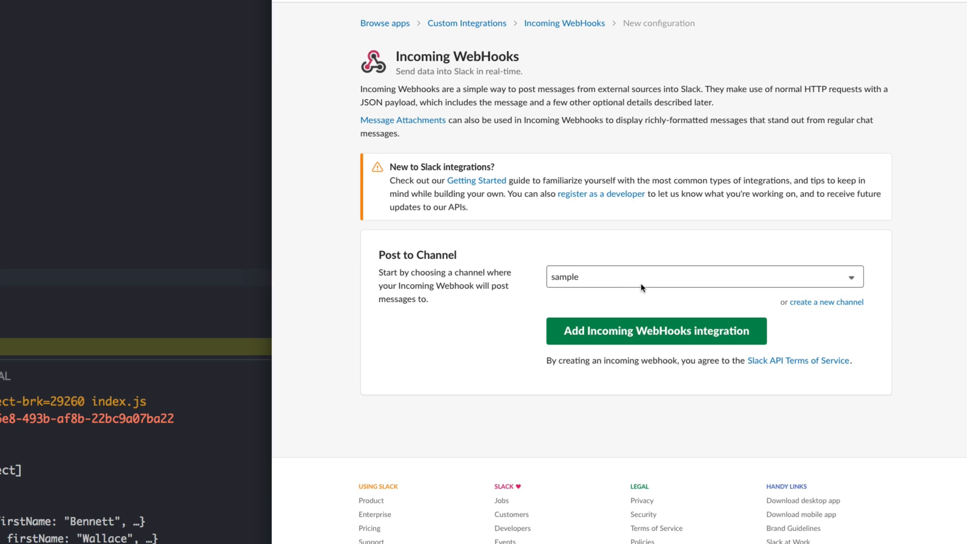
mouse_move(650, 338)
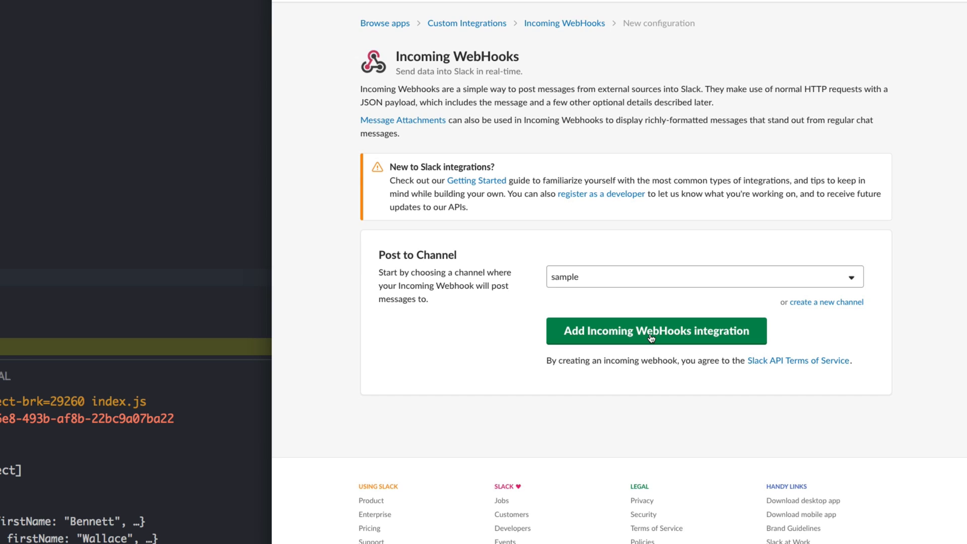
Add the Incoming WebHooks integration posting to the sample channel.
click(655, 331)
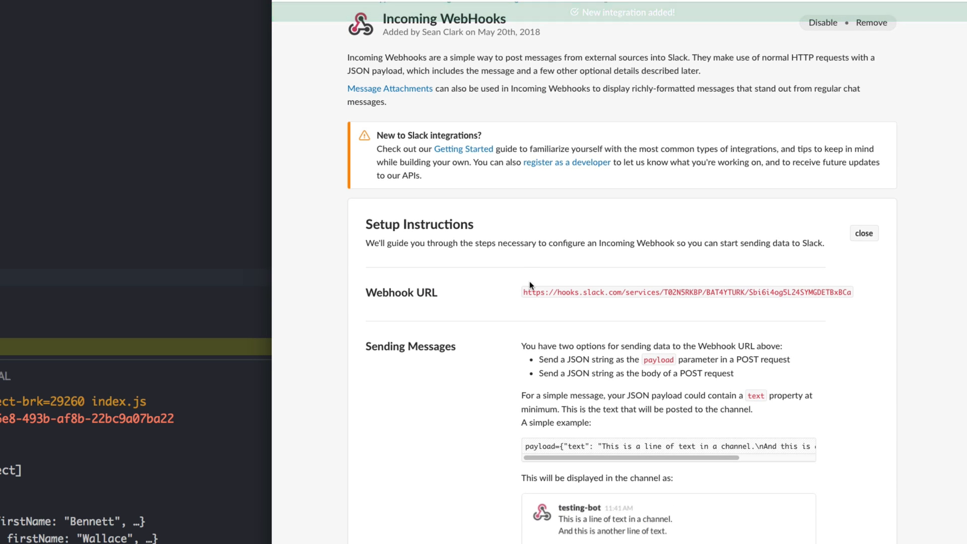
Select the generated Webhook URL and scroll through the setup instructions to Integration Settings.
triple_click(685, 292)
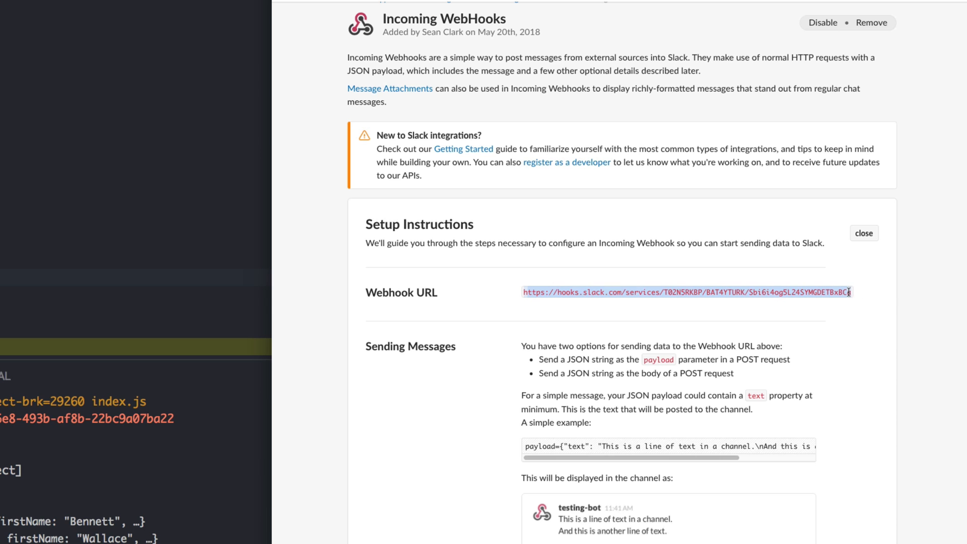
scroll(down, 3)
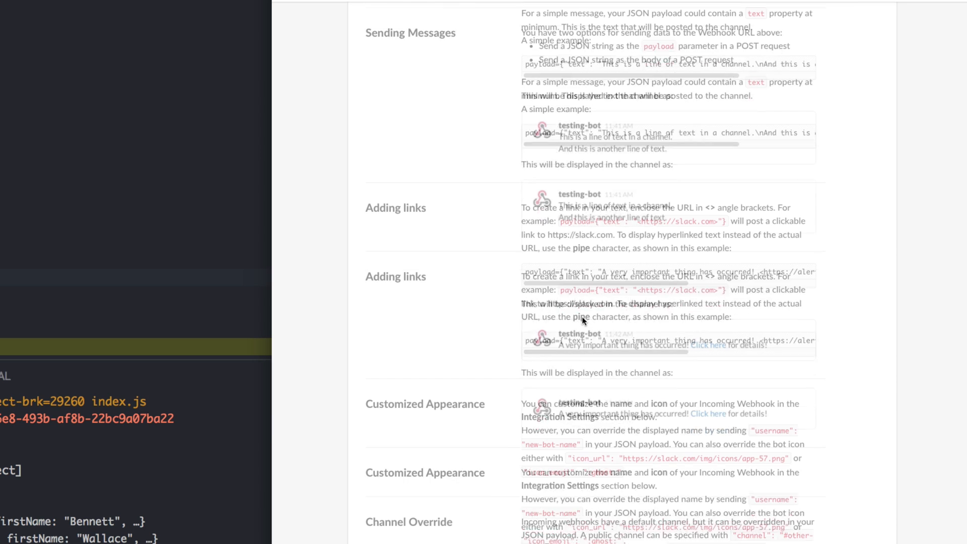
scroll(down, 3)
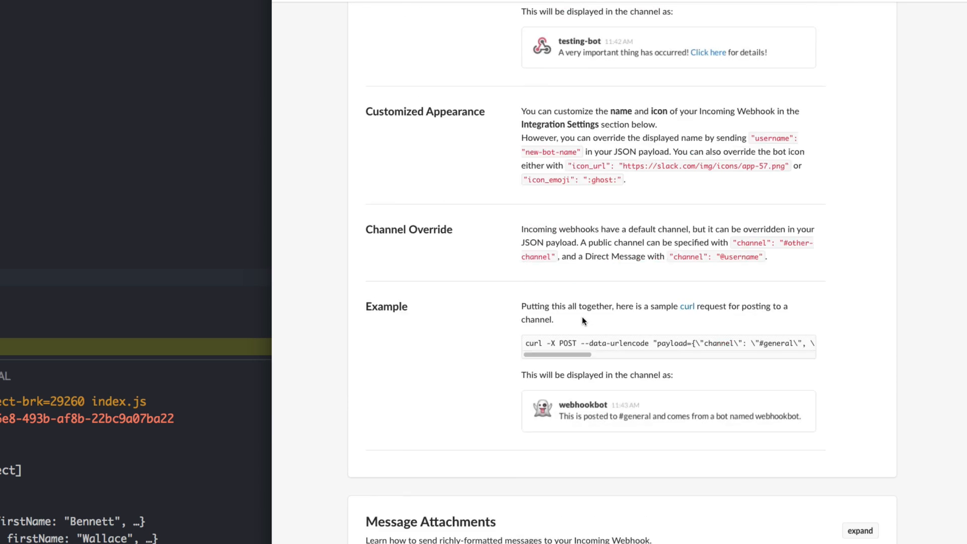
scroll(down, 3)
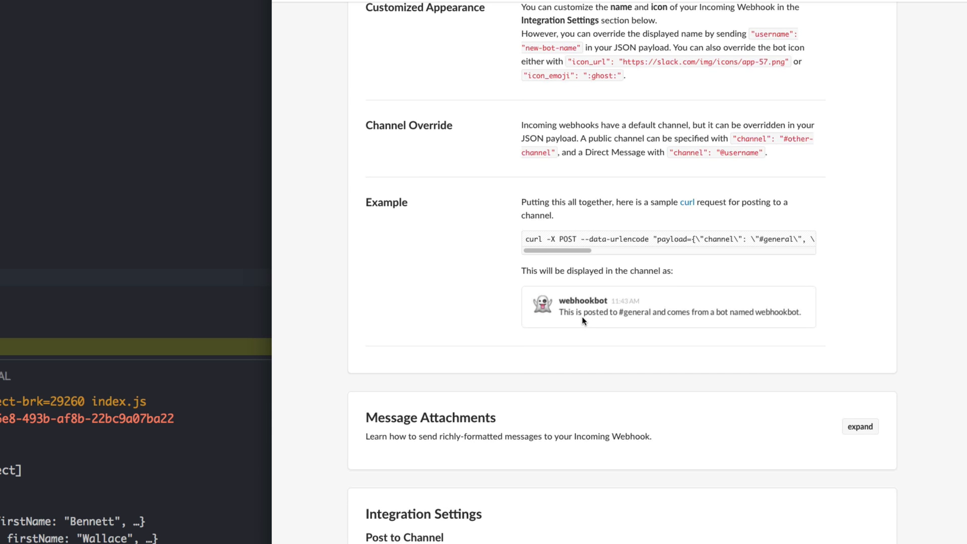
scroll(down, 3)
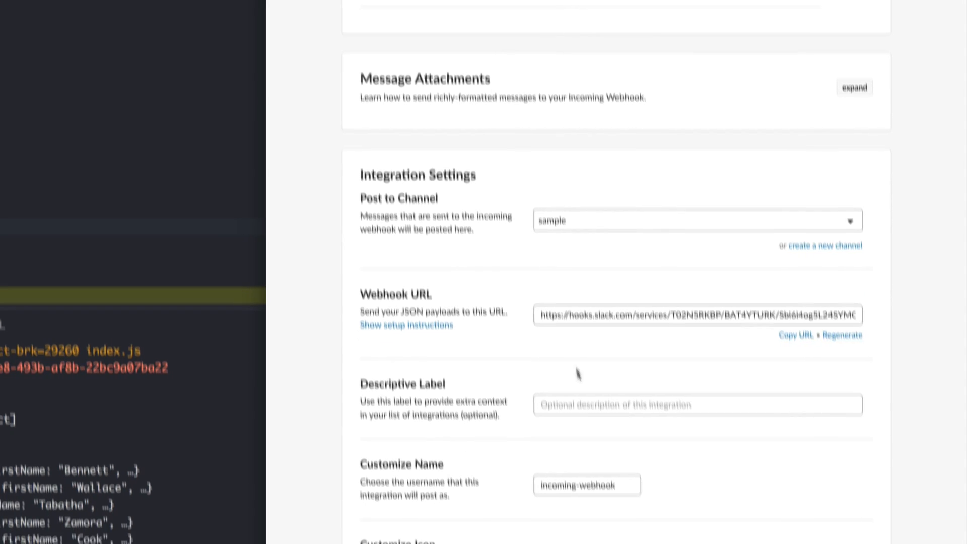
Set the webhook's Customize Name to Youtube-bot and save the settings.
text(Y)
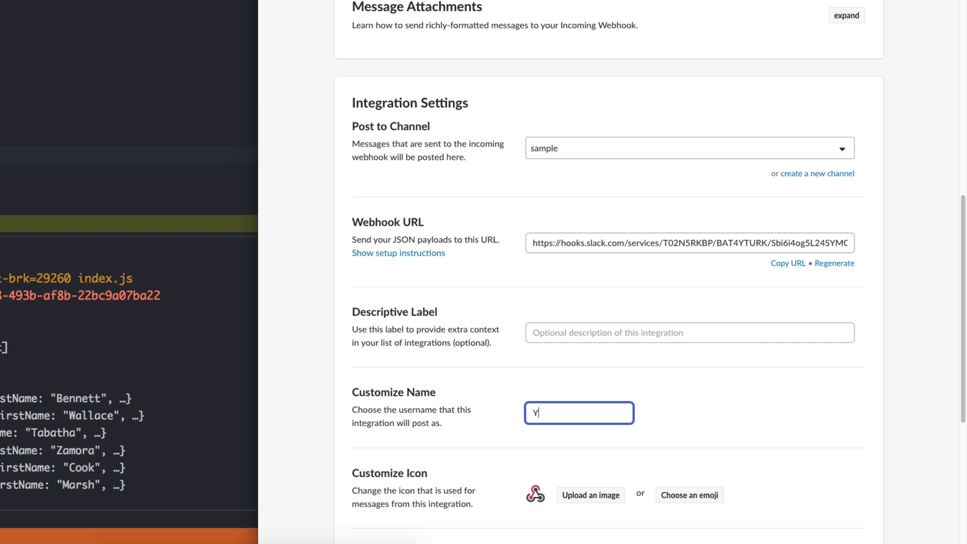
text(Youtube-bot)
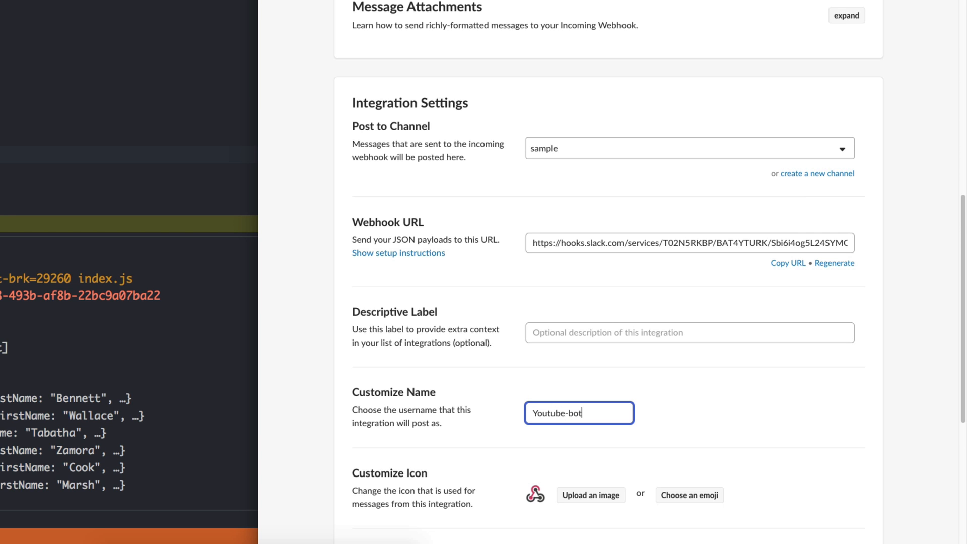
scroll(down, 3)
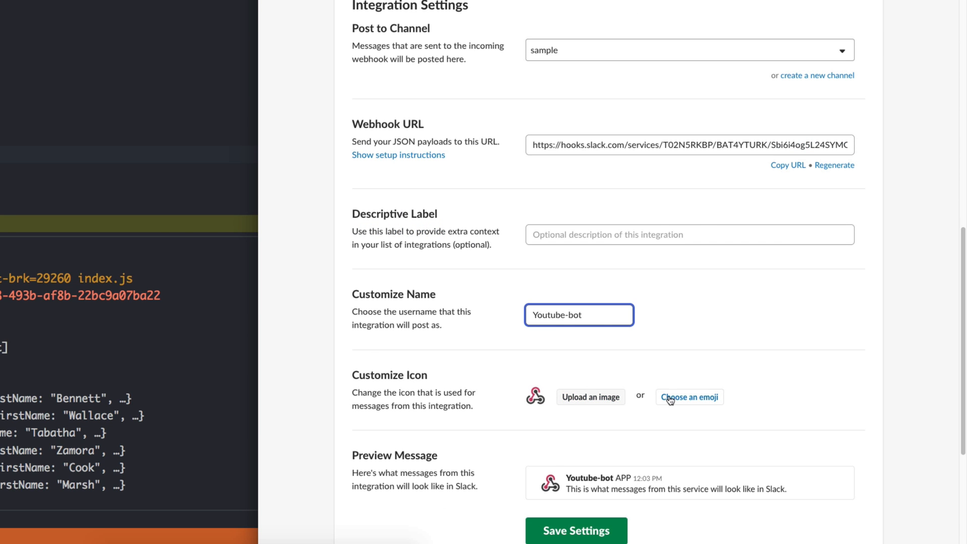
click(689, 397)
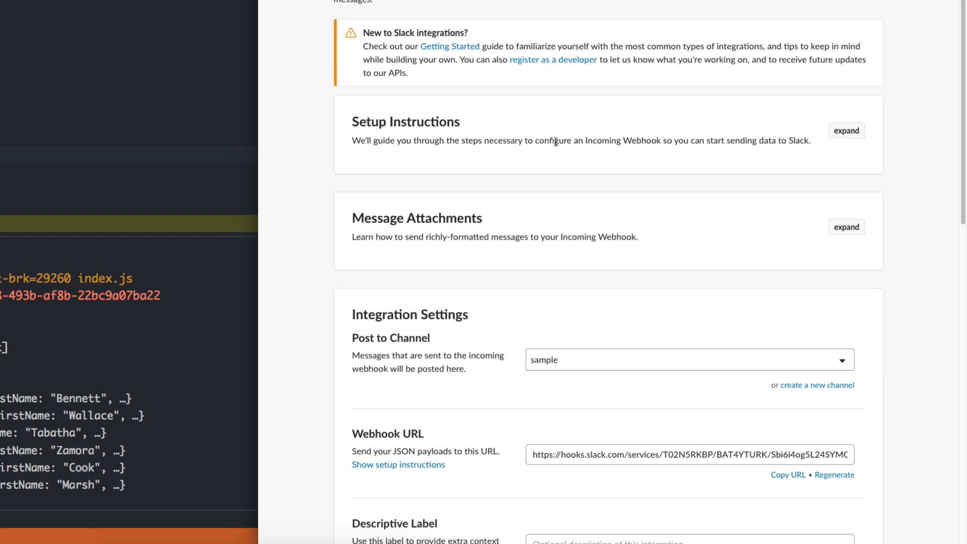
click(678, 439)
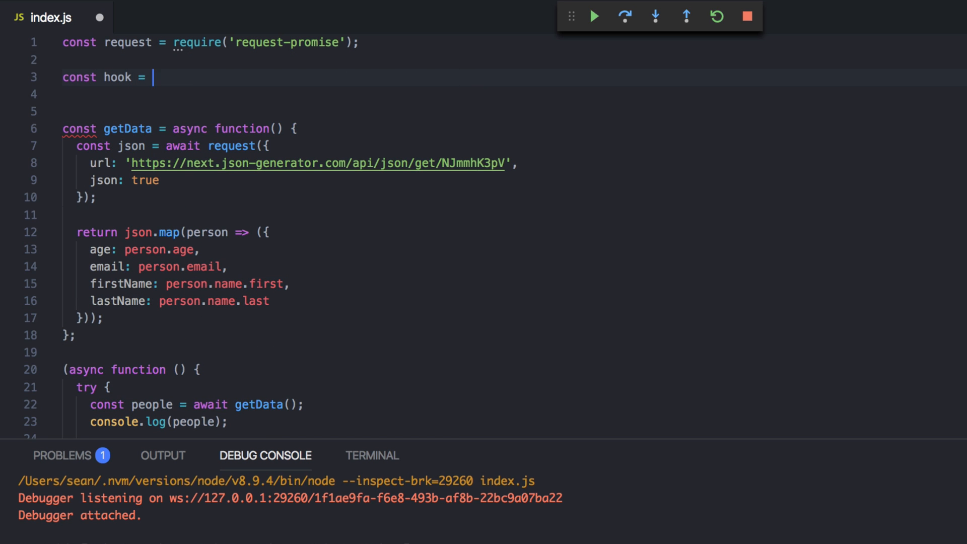
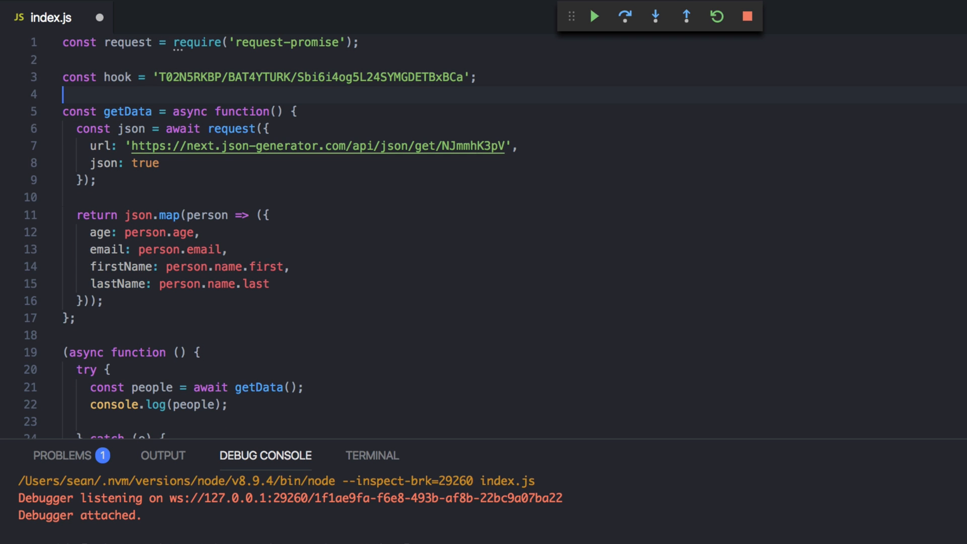
scroll(down, 3)
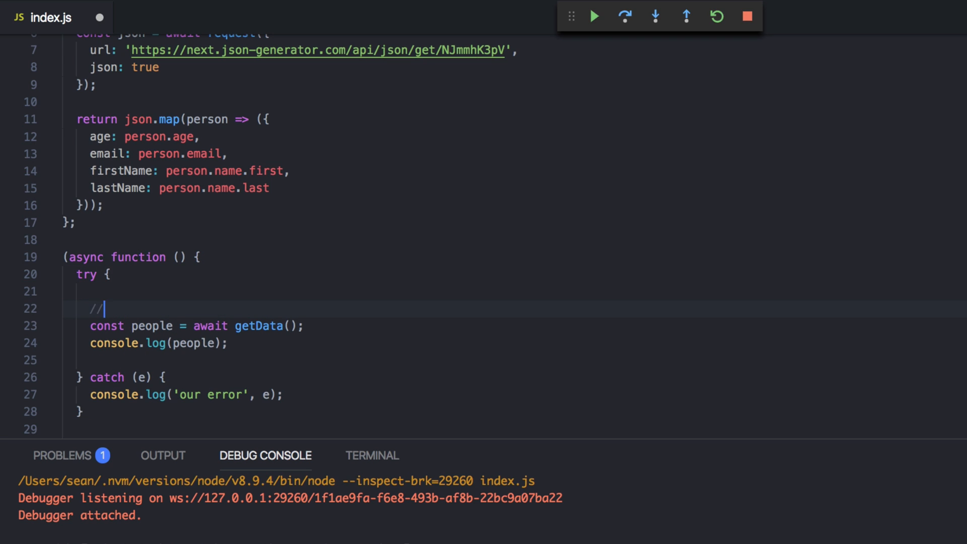
Add '// get the data' and '// post to slack' comments, then start request({ method: 'POST' }).
text(get the data)
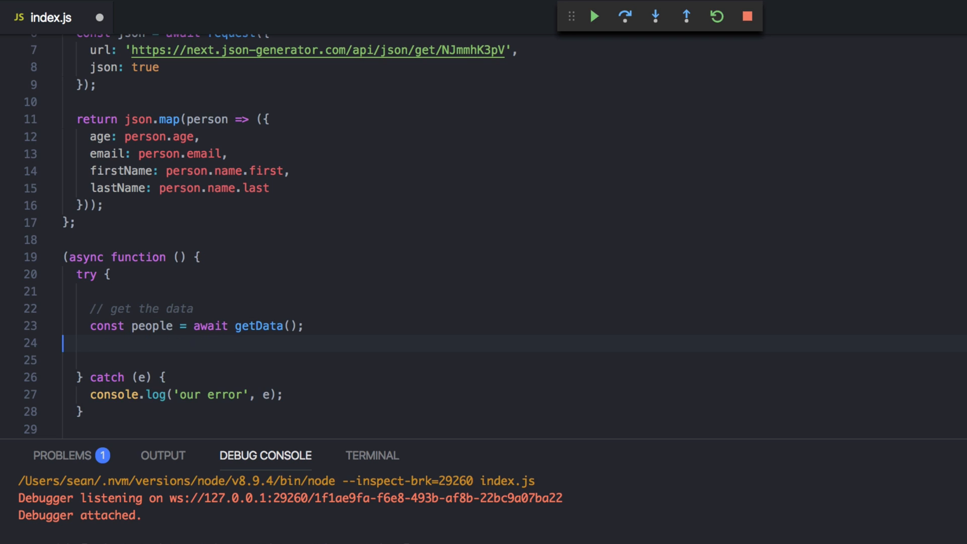
text(// post to s)
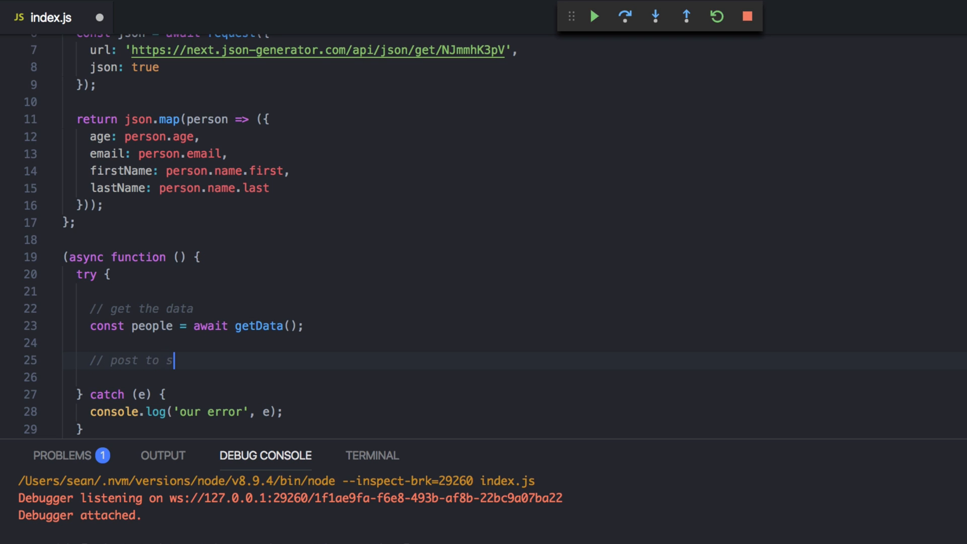
text(lack)
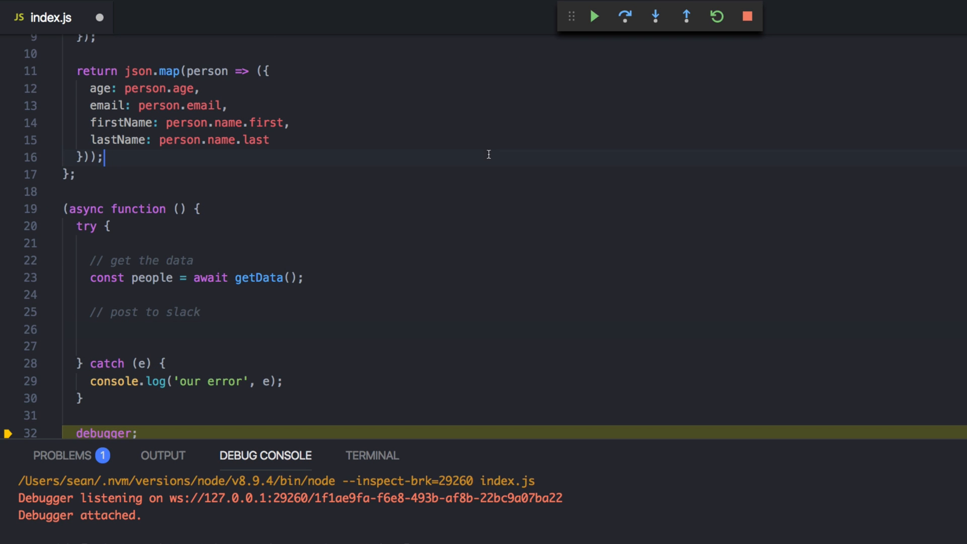
text(request)
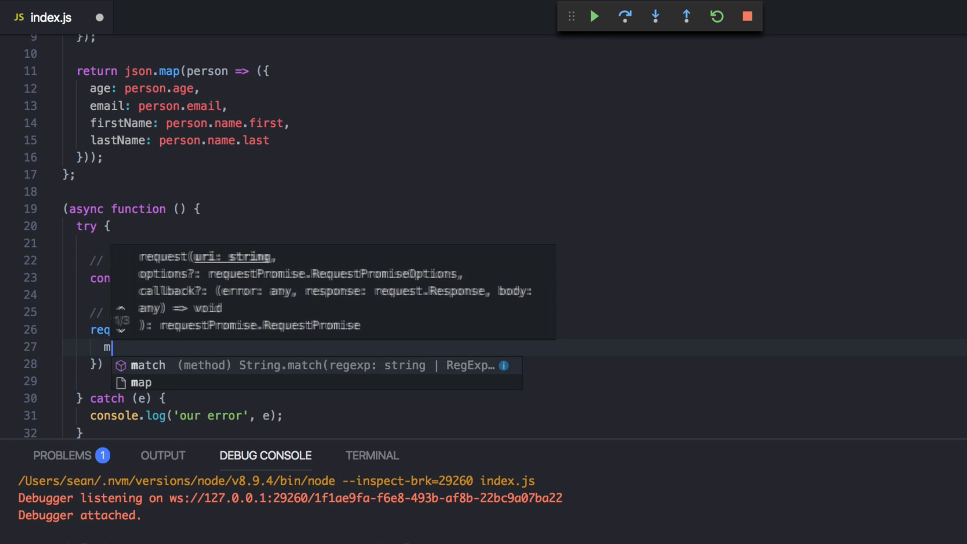
text(ethod: 'POST',)
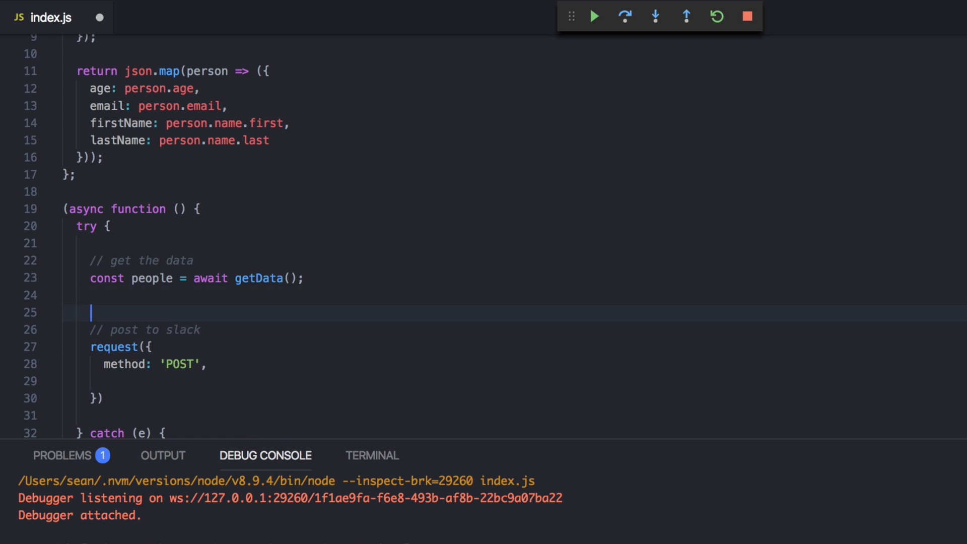
Declare const slackBody with text `This is a really great slack message!` and start the next property.
key(enter)
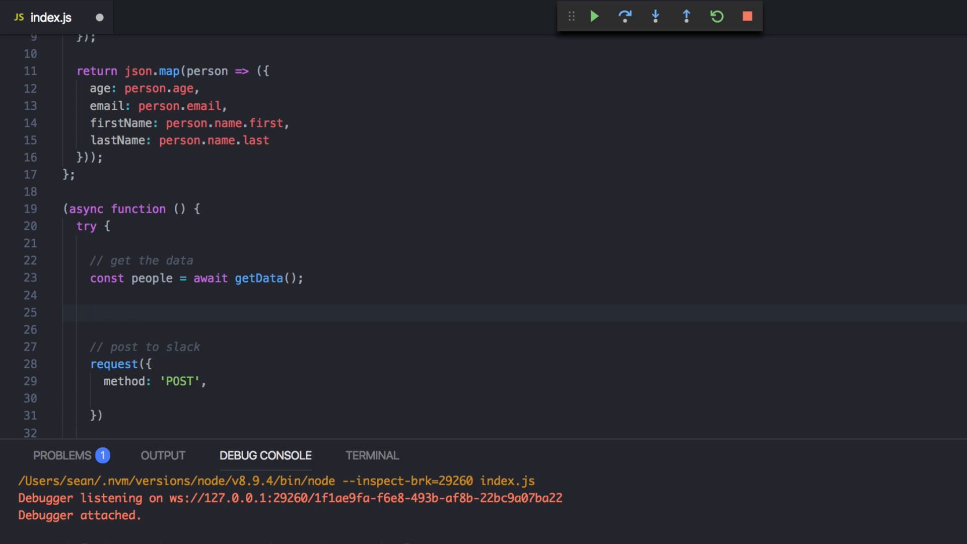
text(const slackBo)
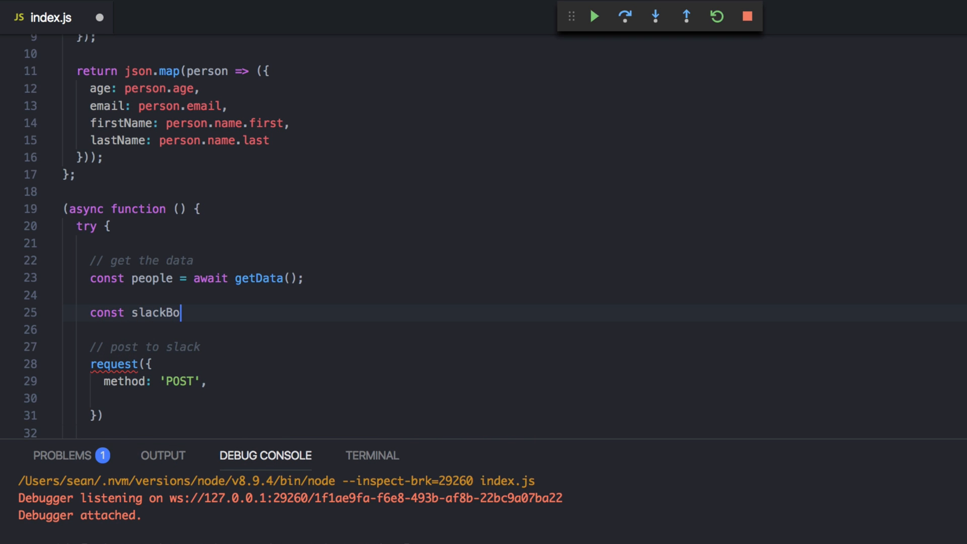
text(d =)
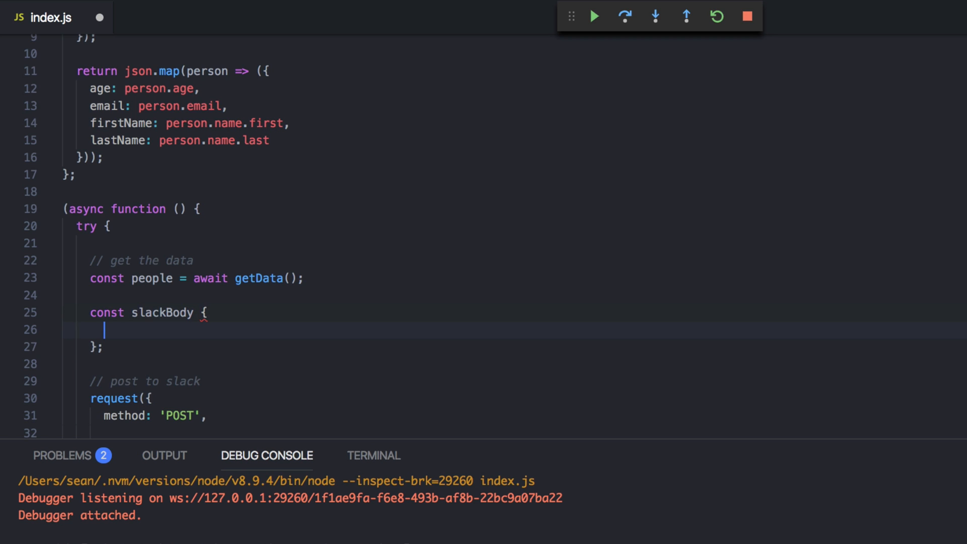
text(=)
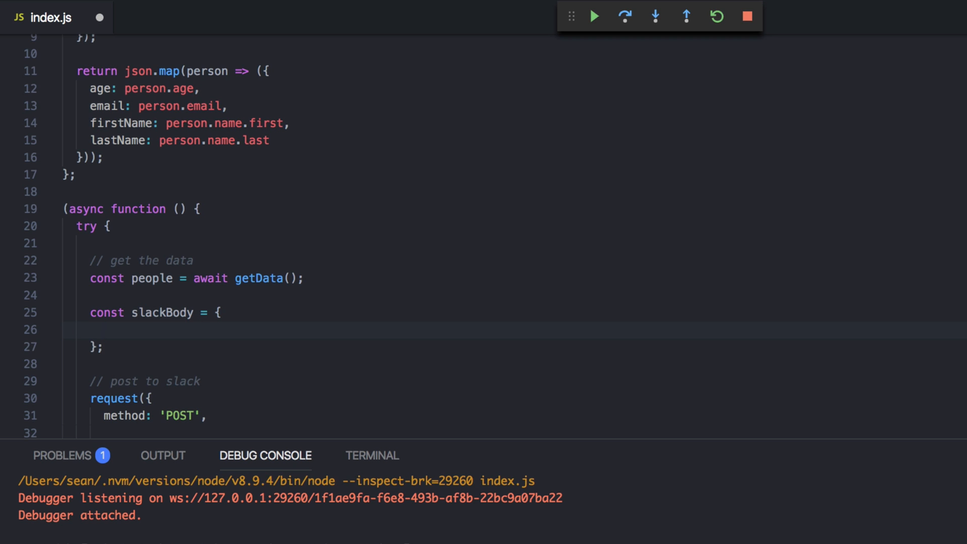
text(text: ``)
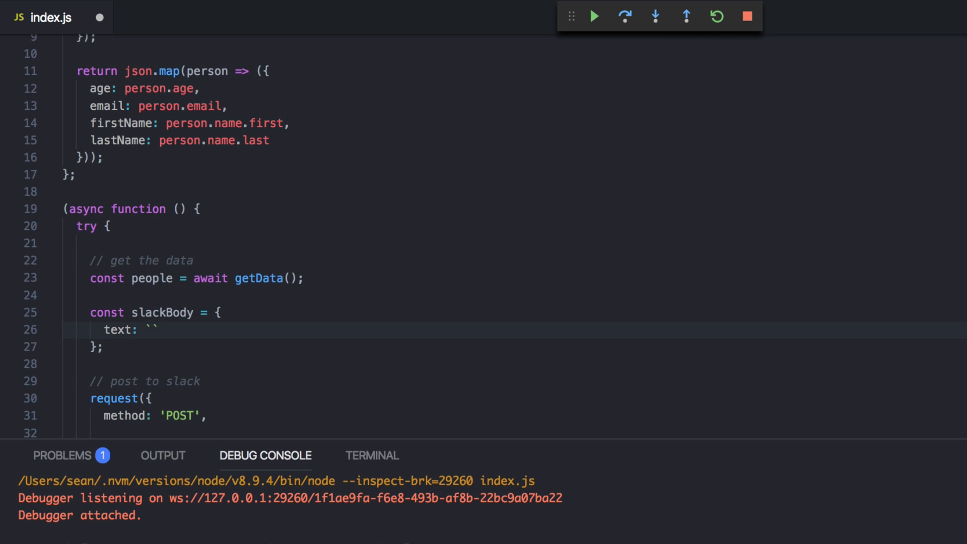
text(This is a really great s)
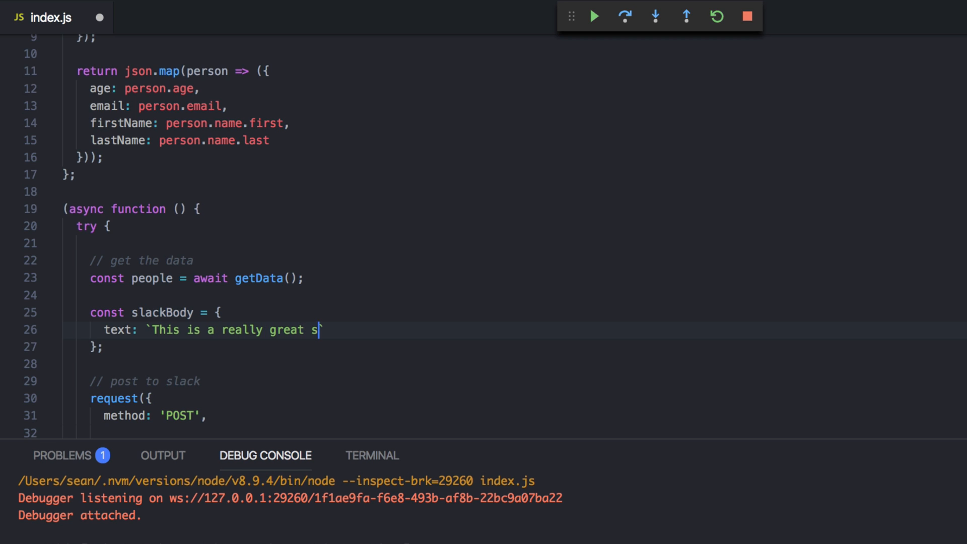
text(lack message!)
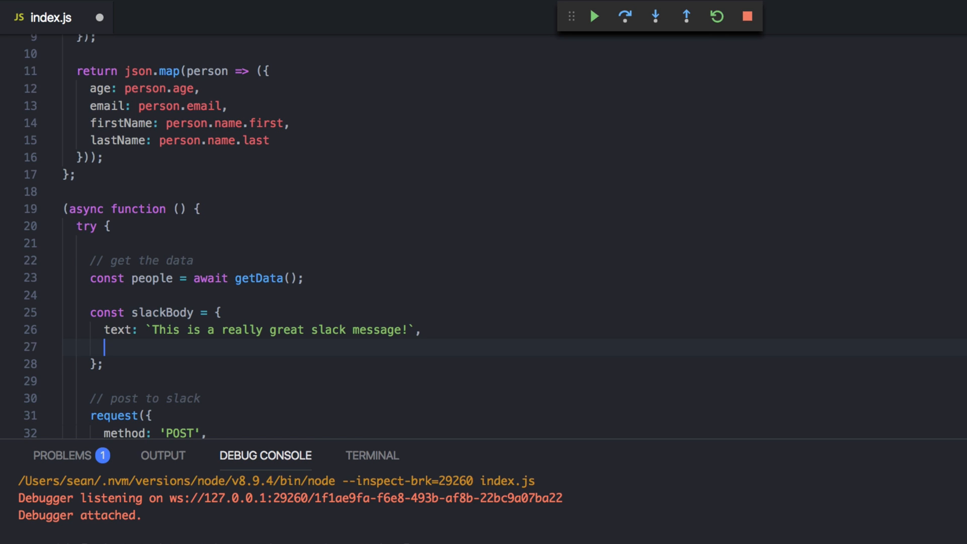
text(attach)
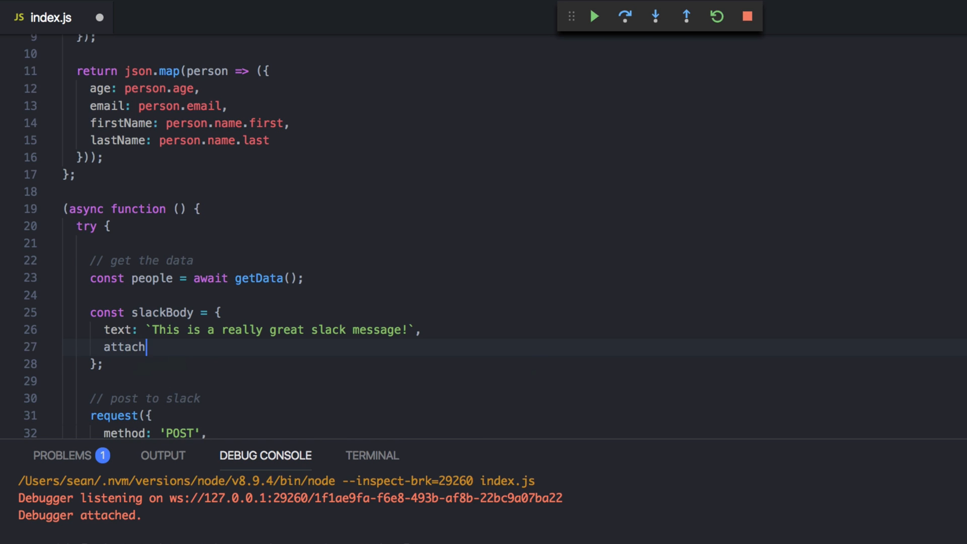
Add attachments: people.map(person => ({ })) with the per-person object body opened on its own lines.
text(ments)
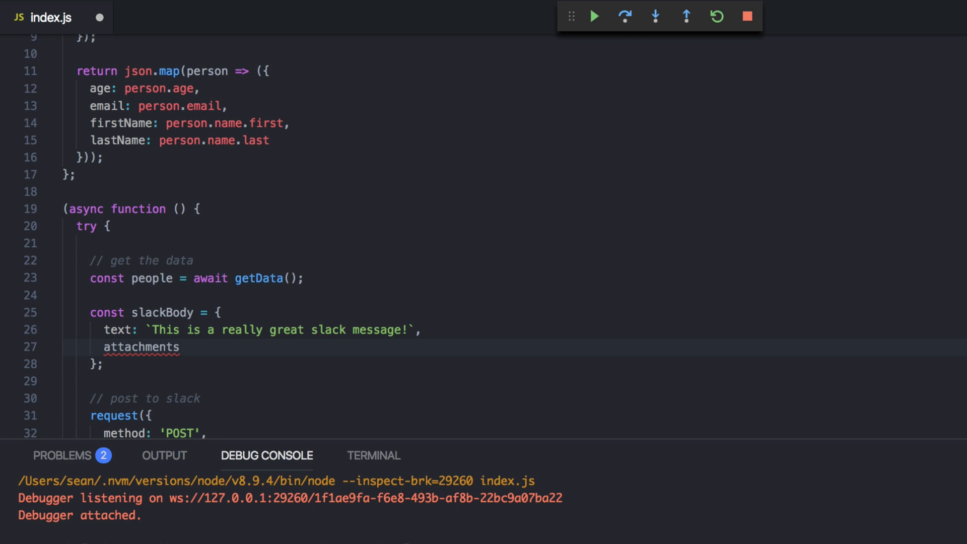
text(:)
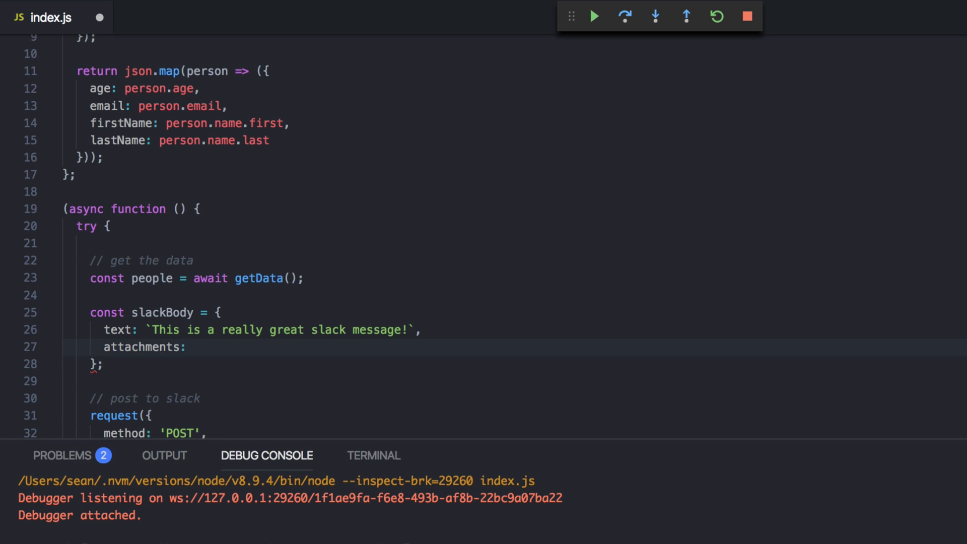
key(Backspace)
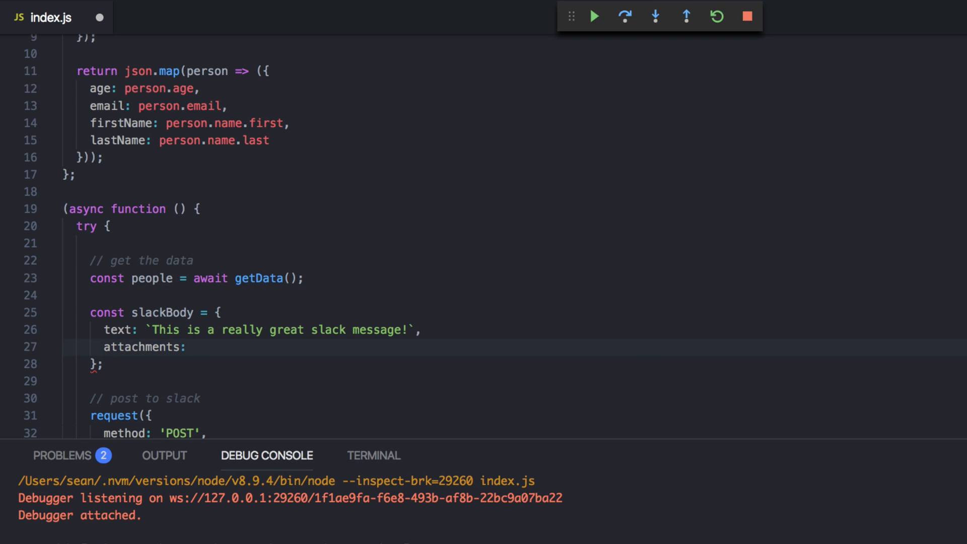
text(people.map()
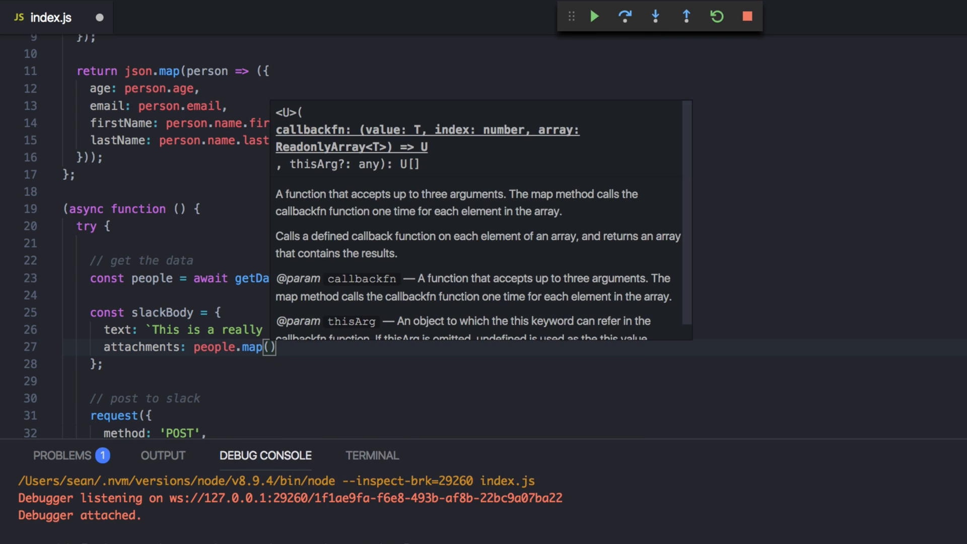
text(person => {)
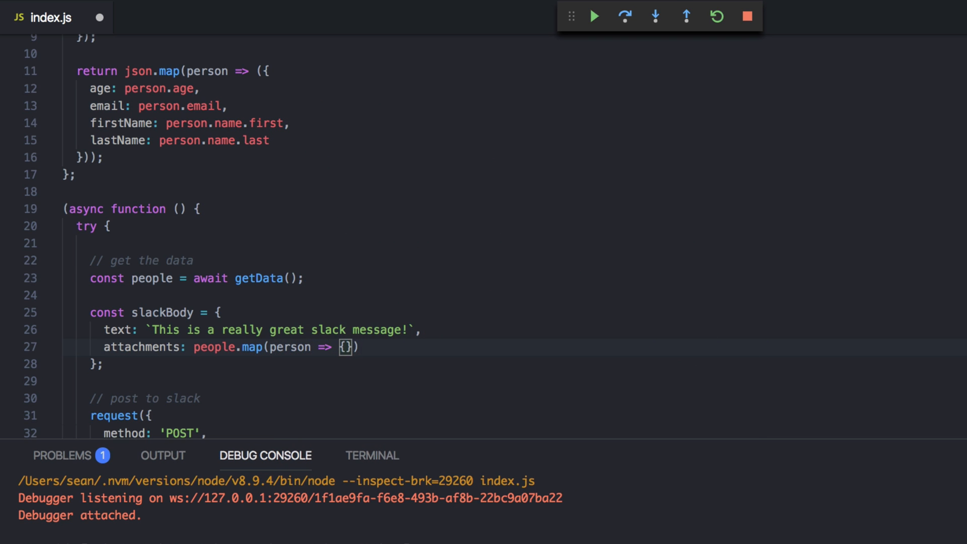
key(Enter)
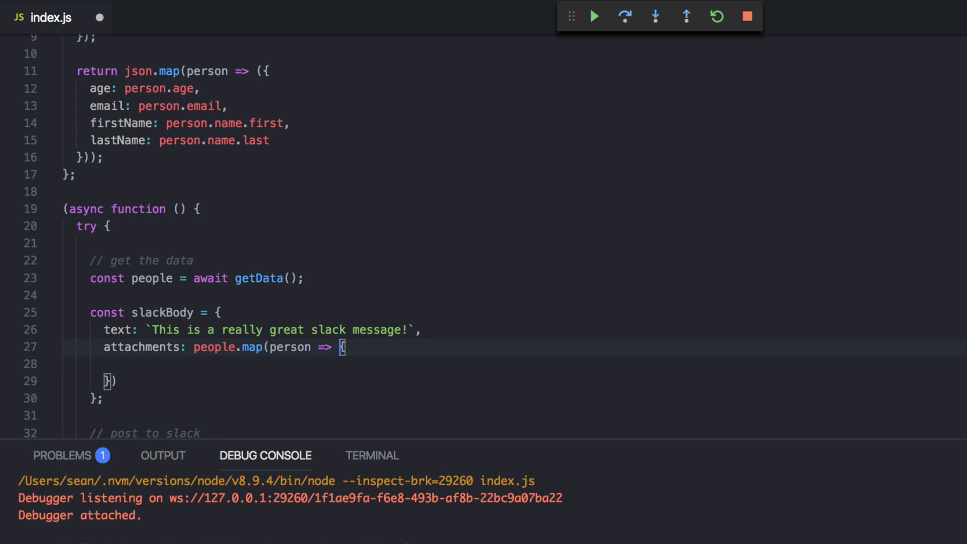
text(()
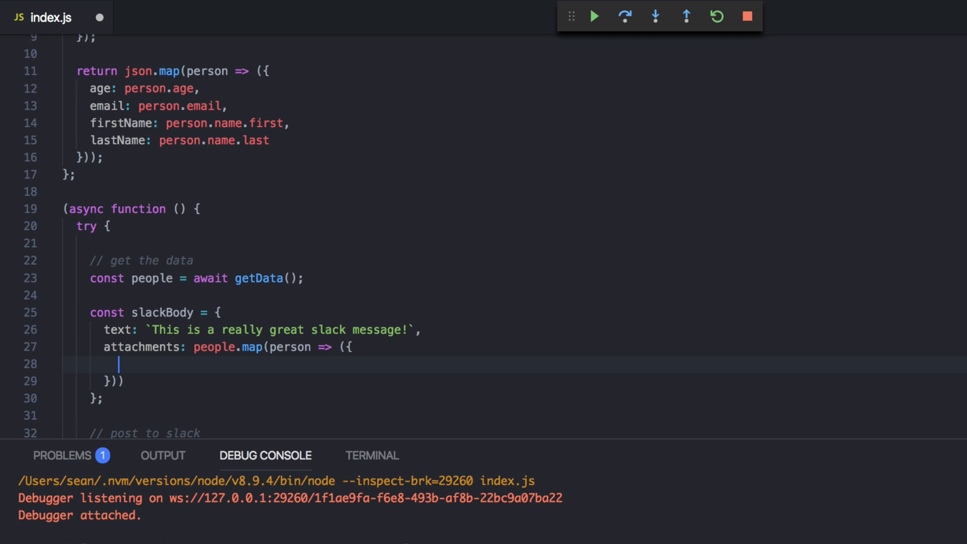
Start the color: 'good' property inside each person's attachment object.
text(color: 'good',)
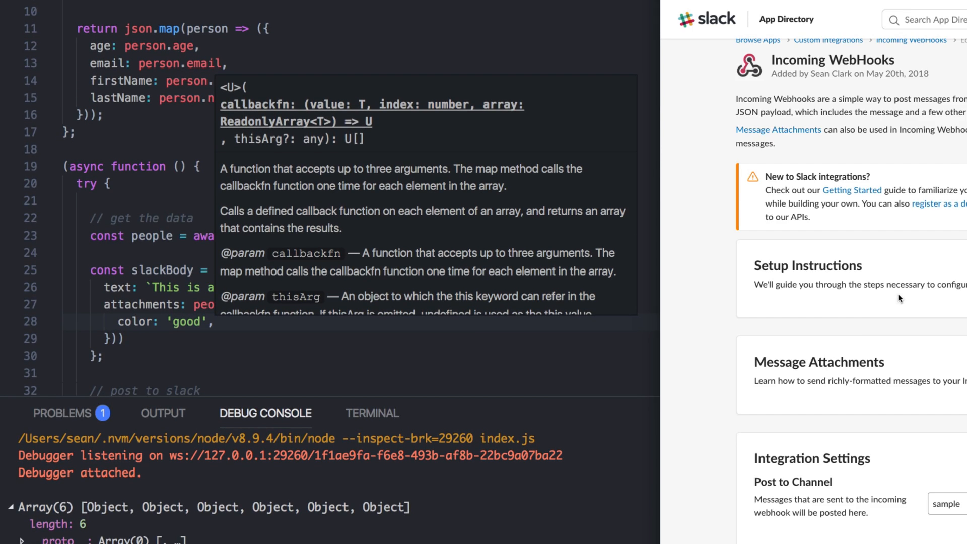
Expand Slack's Message Attachments guide and scroll to its example payload with the color value.
scroll(down, 3)
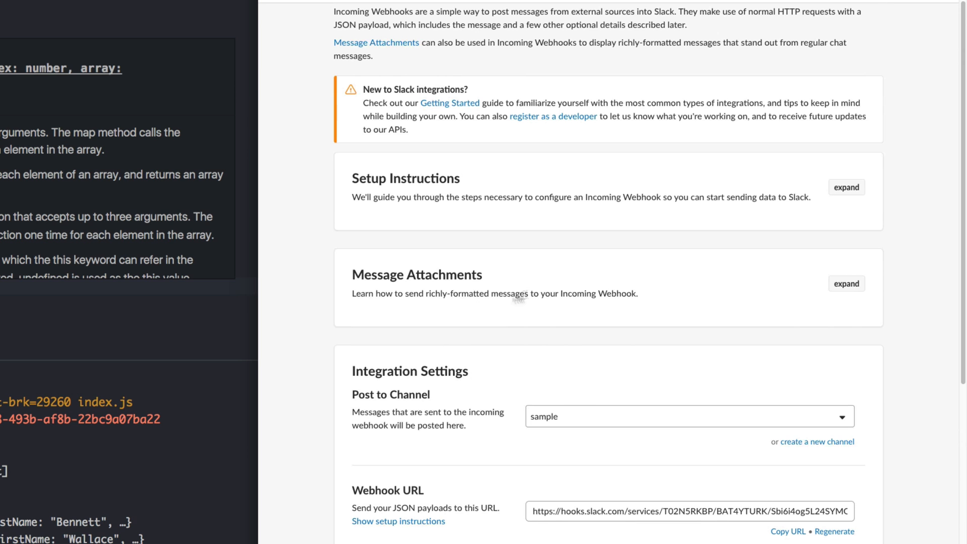
click(846, 284)
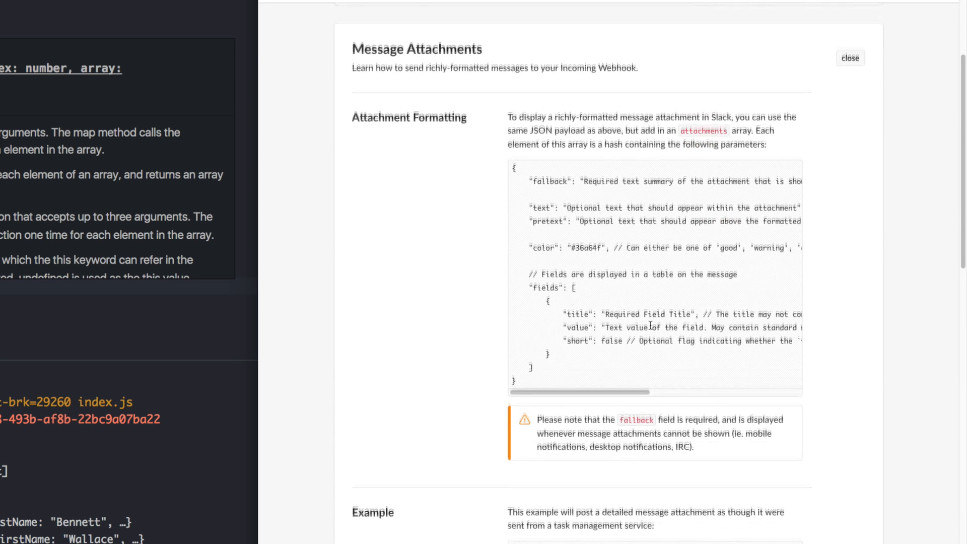
scroll(down, 3)
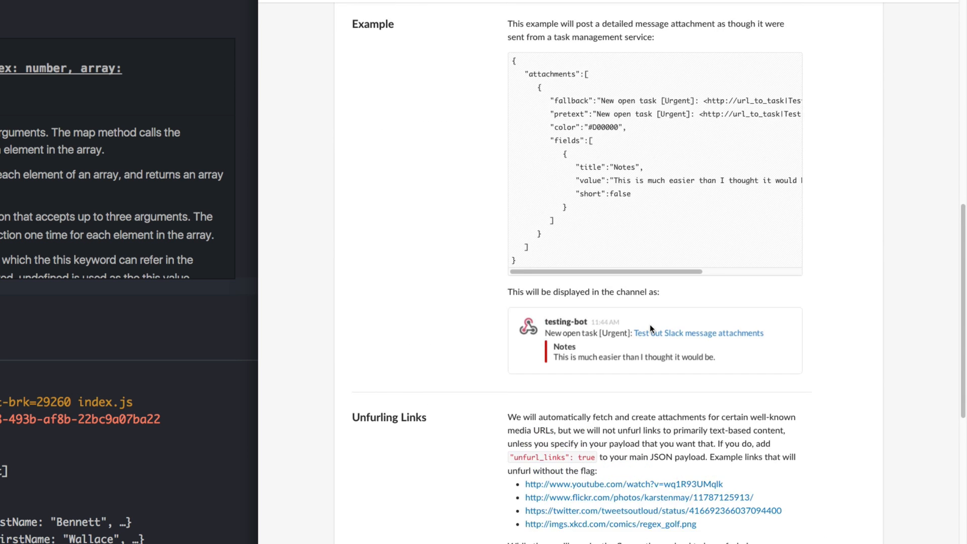
scroll(down, 3)
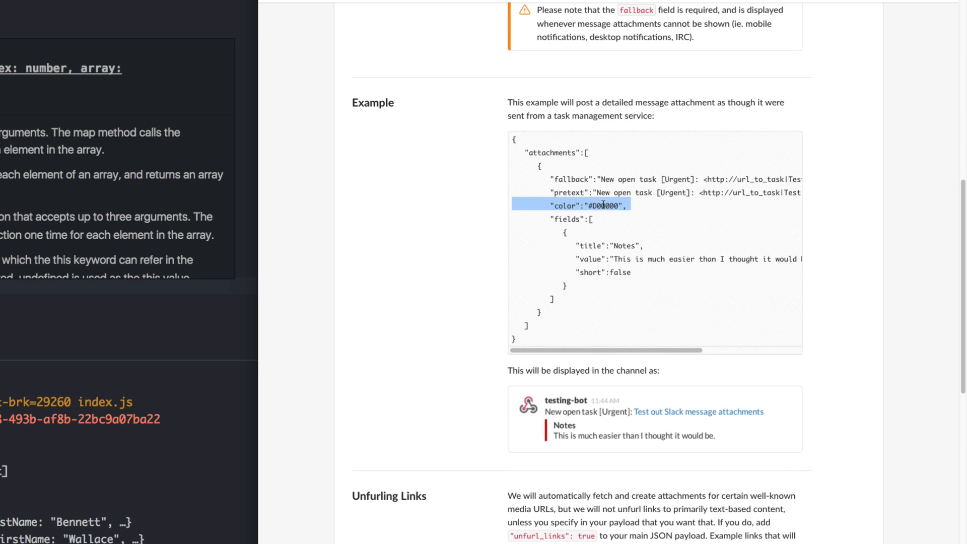
scroll(down, 3)
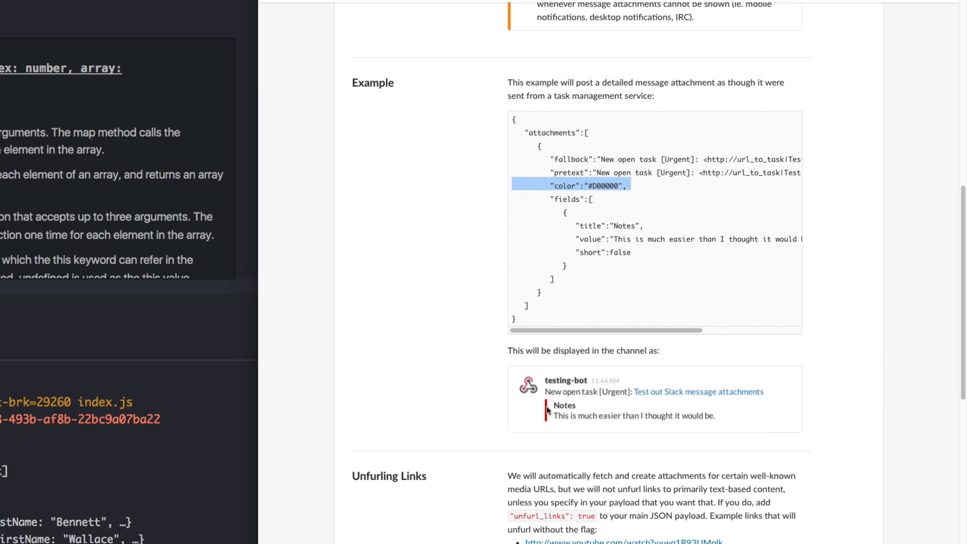
mouse_move(551, 417)
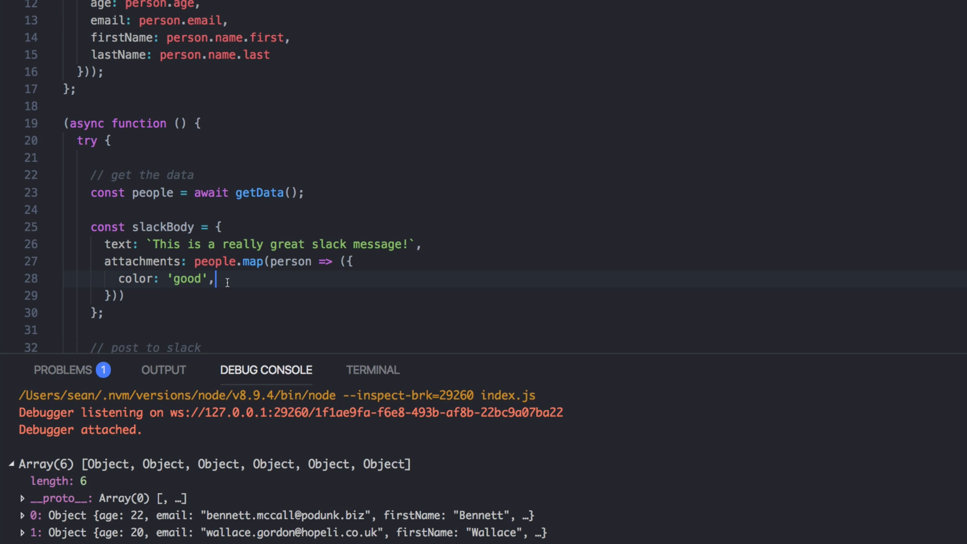
Add text: `*${person.email}*` to each attachment so the email shows in bold.
text(text:)
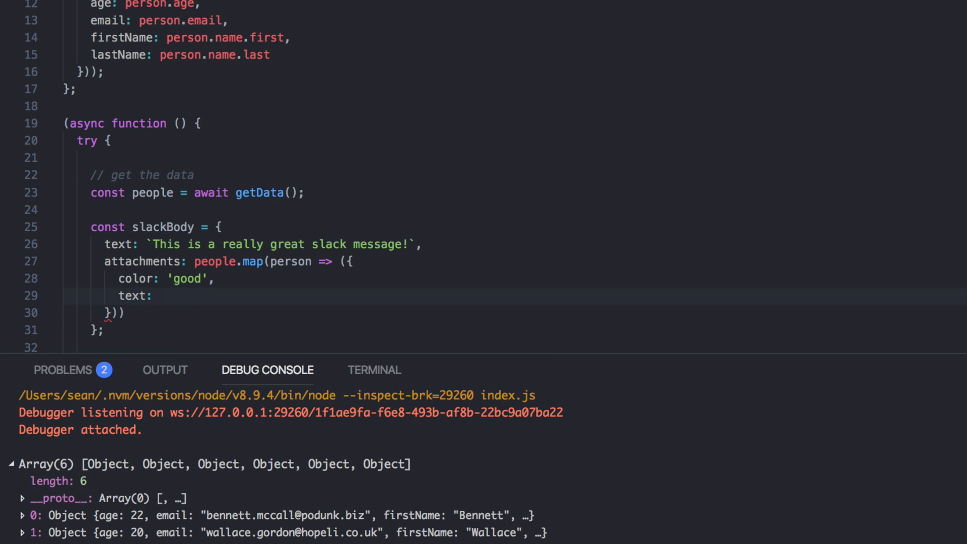
text(`)
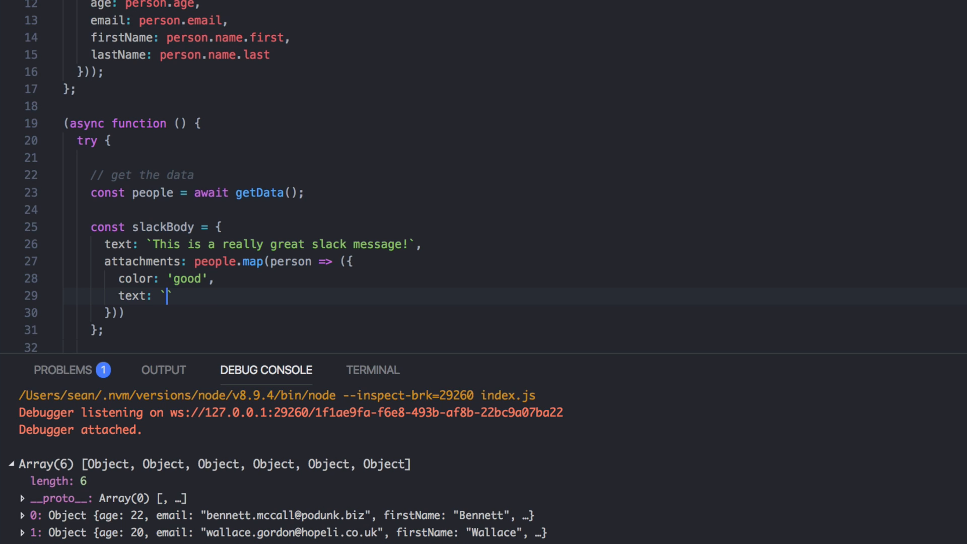
text(**)
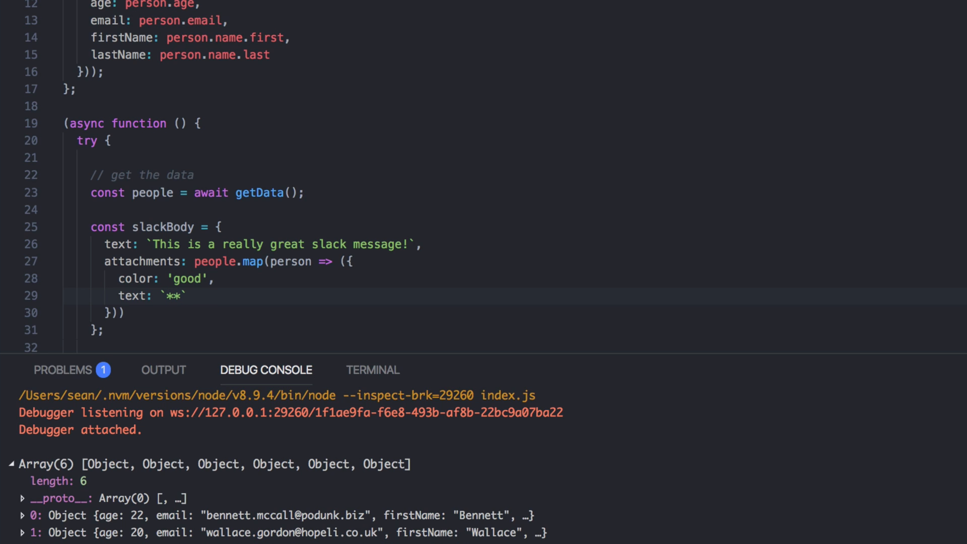
text(${person)
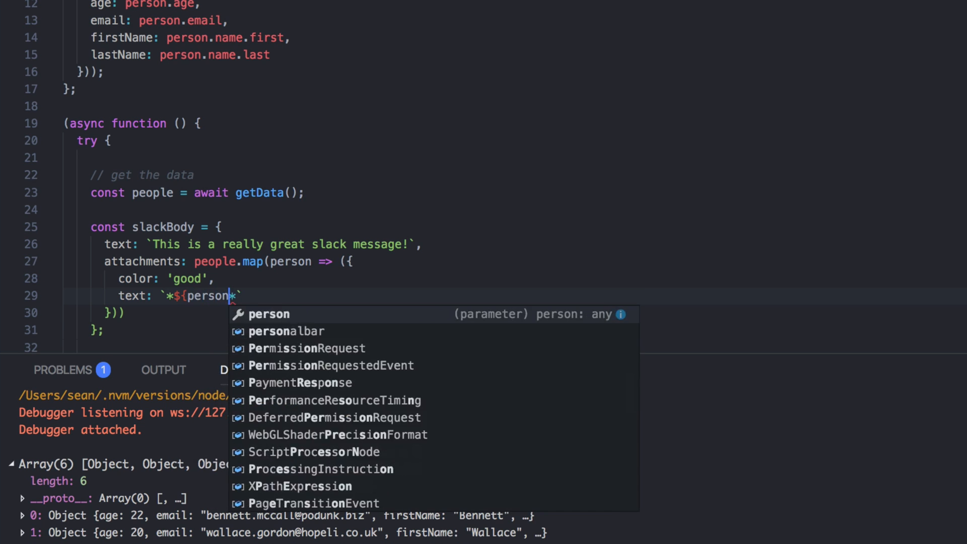
text(.email)
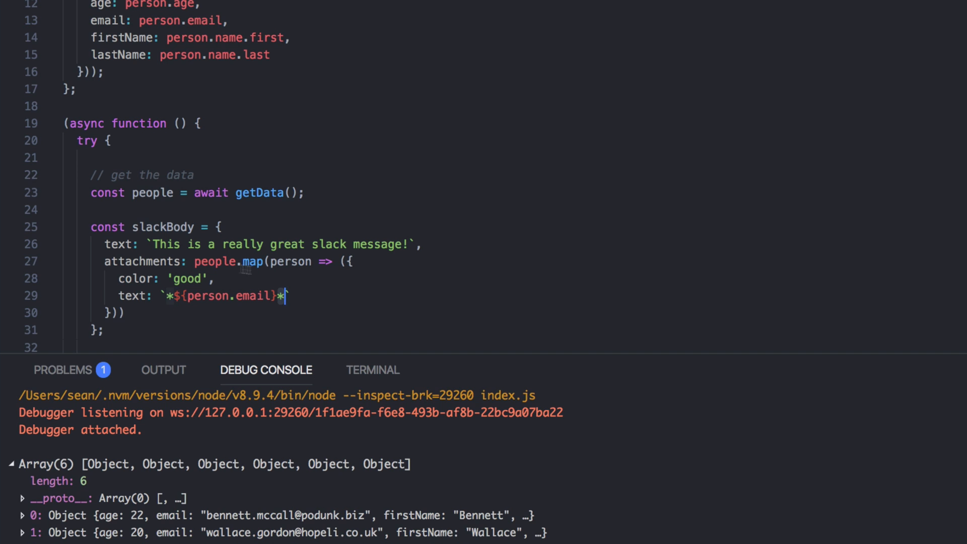
Add mkdwn: true to slackBody above the message text.
key(Enter)
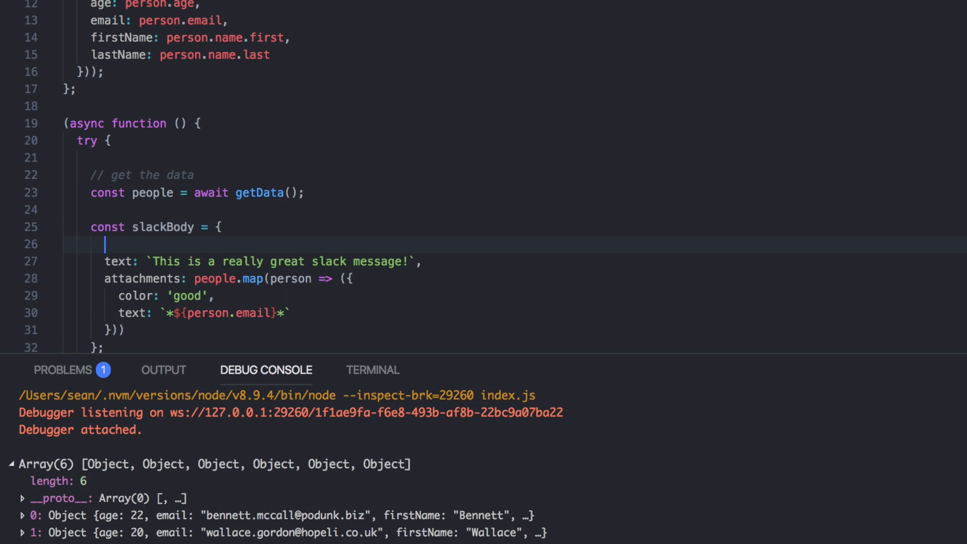
text(mkdwn)
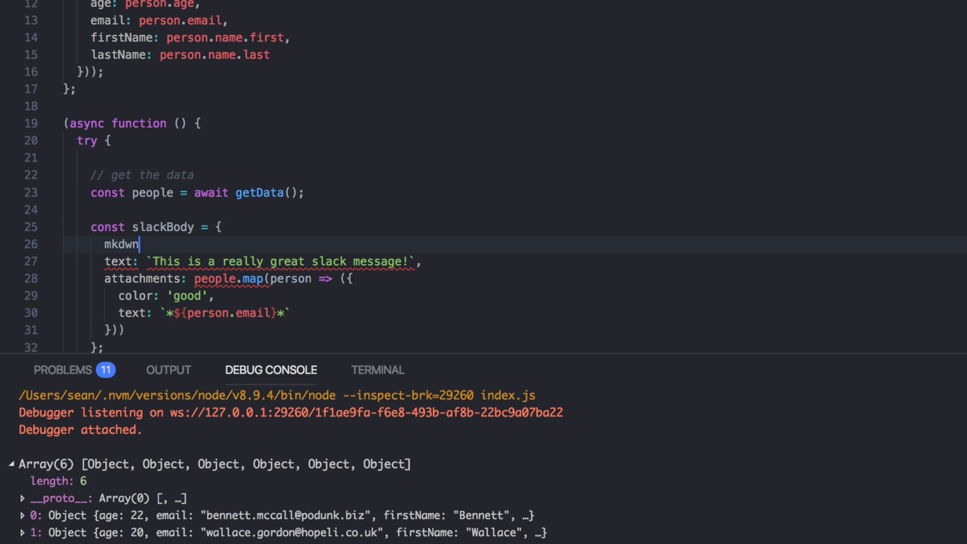
text(: true,)
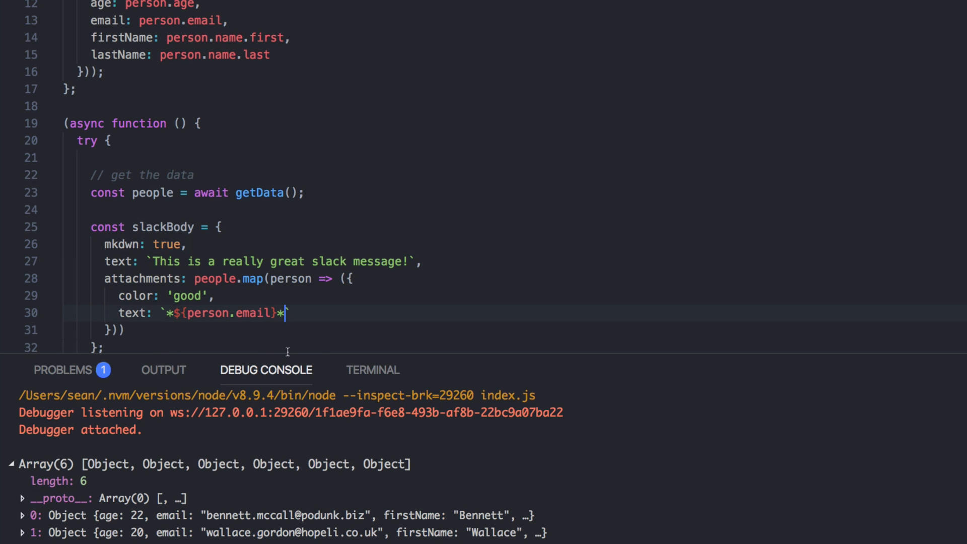
Extend the attachment text with ${person.firstName} ${person.lastName}, and they are ${person.age}.
text(" ")
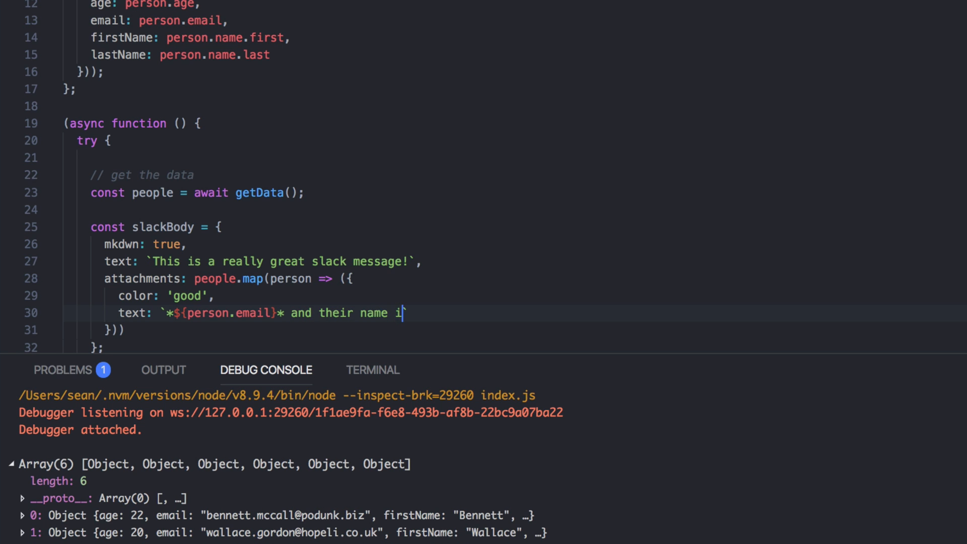
text(s ${person.)
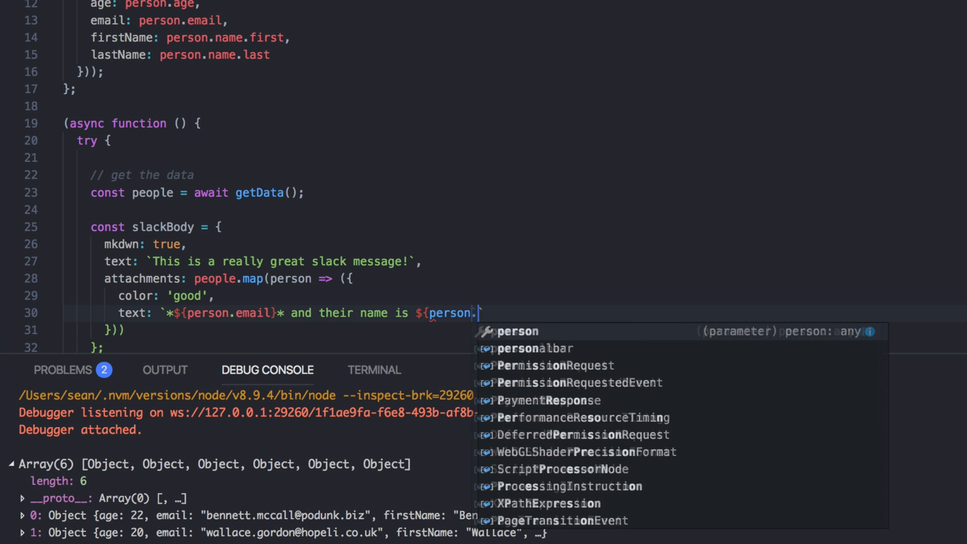
text(firstName)
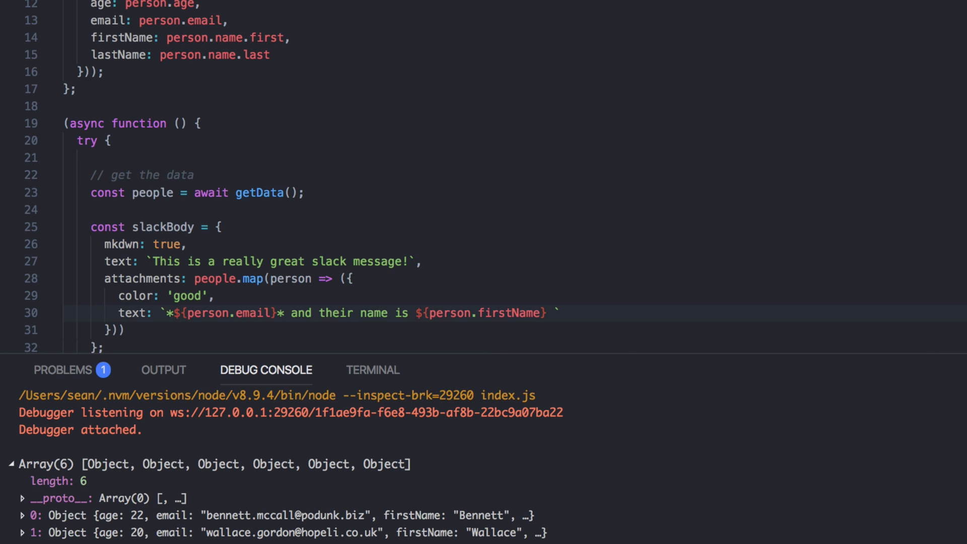
text(${person.lastName)
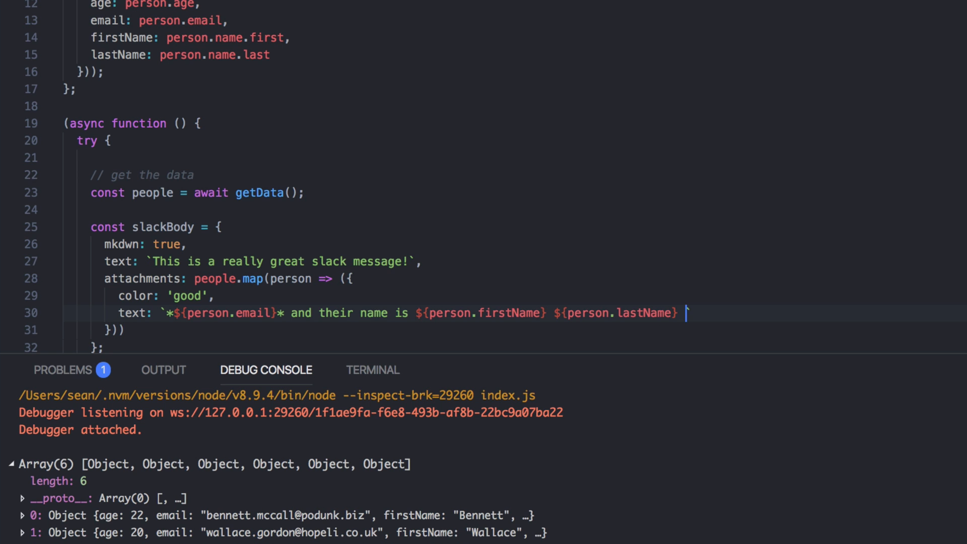
text(, and they are)
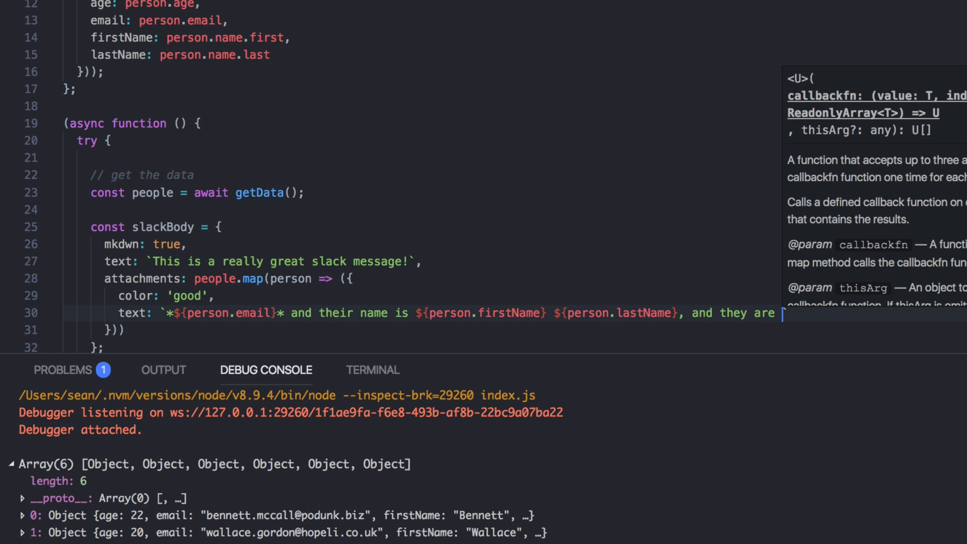
text(${person.age)
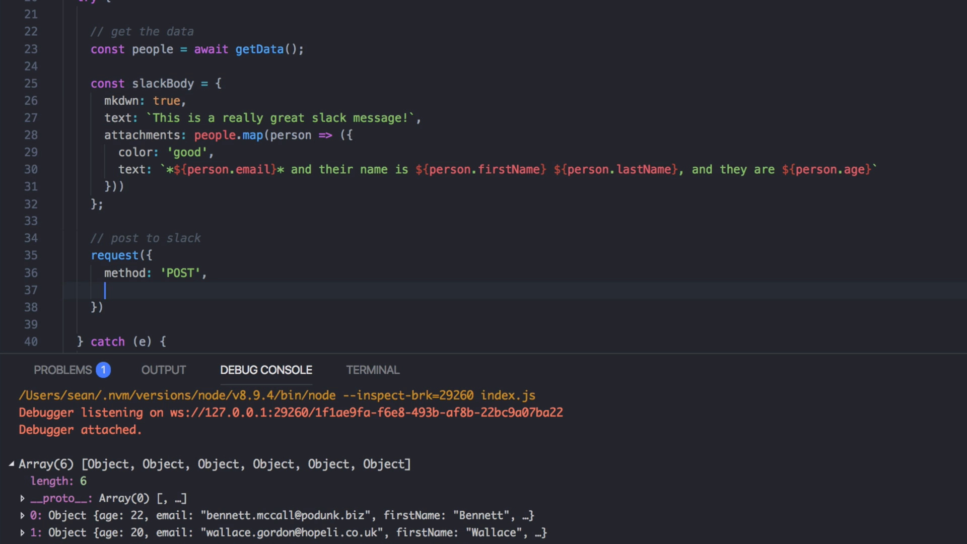
Give the request body: slackBody with method POST and start an empty url: '' option.
text(body)
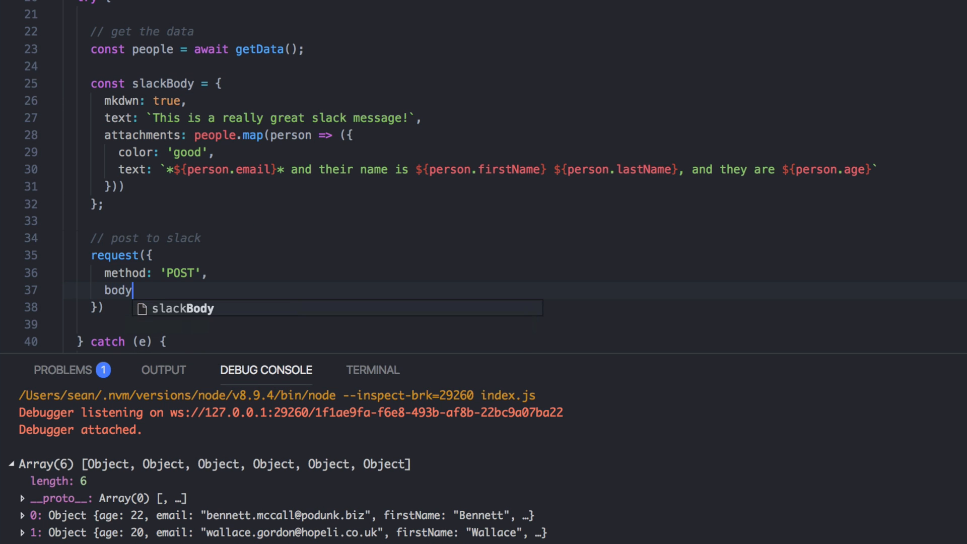
text(: slackBody,)
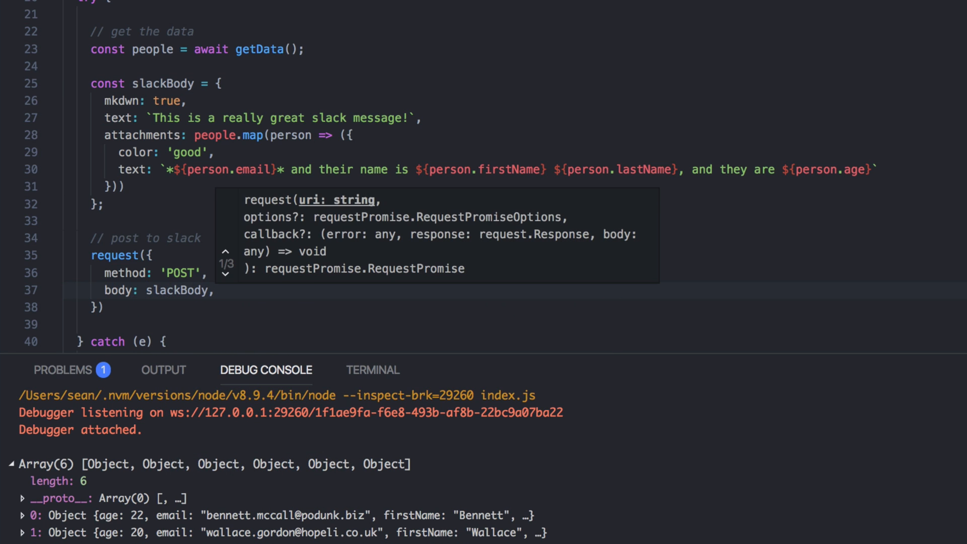
text(m)
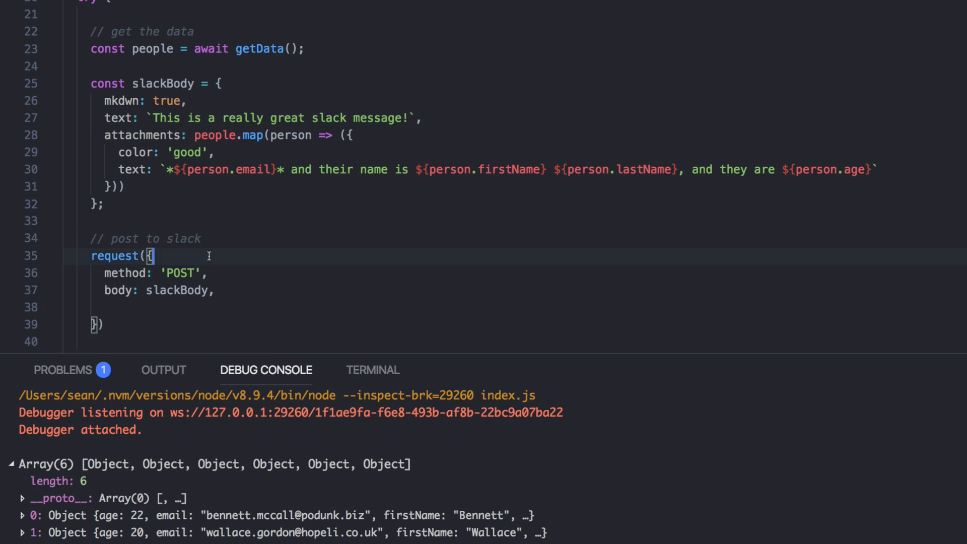
text(ur)
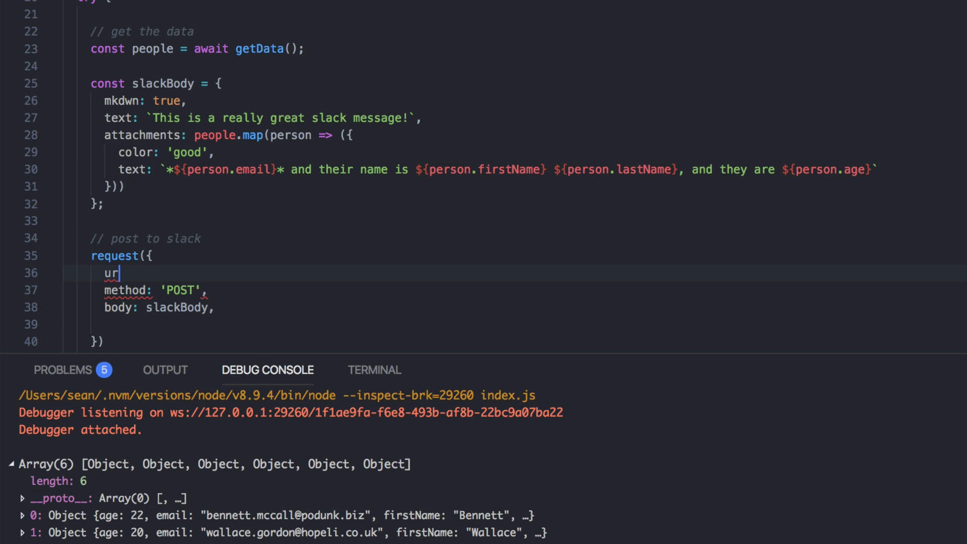
text(: '')
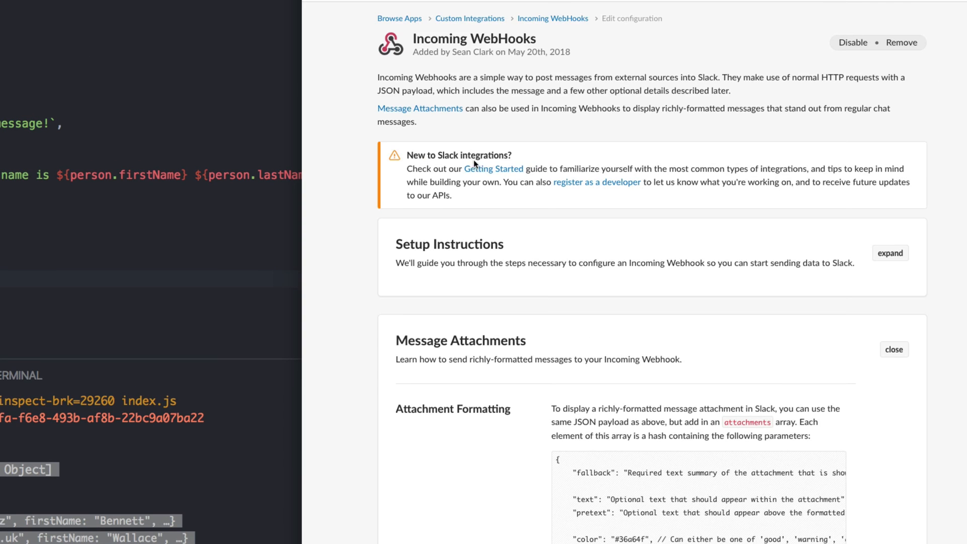
scroll(down, 3)
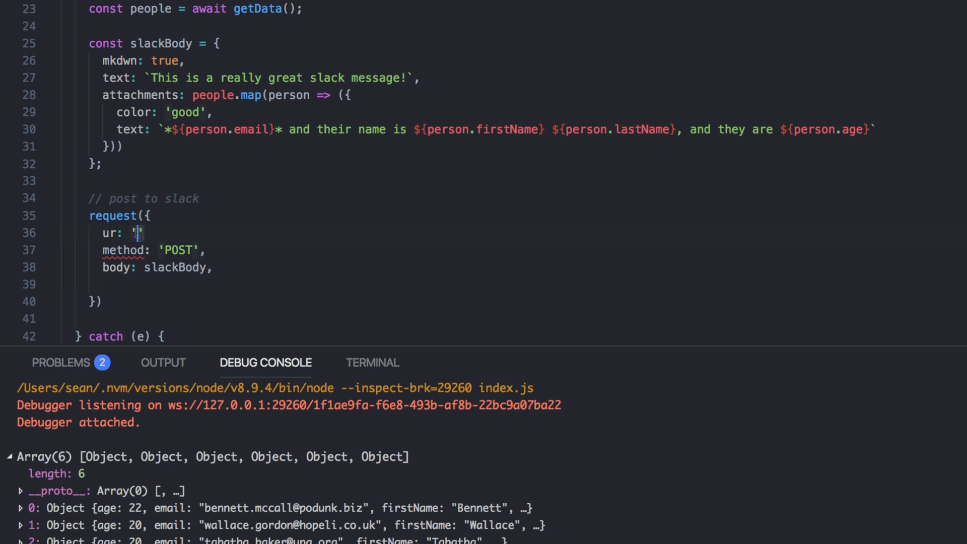
text(`https://hooks.slack.com/services/`)
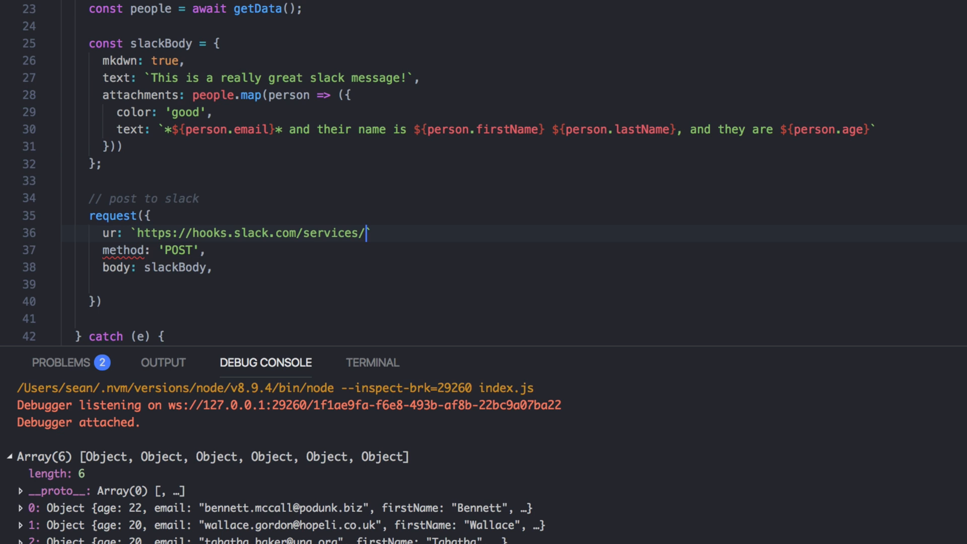
text(${)
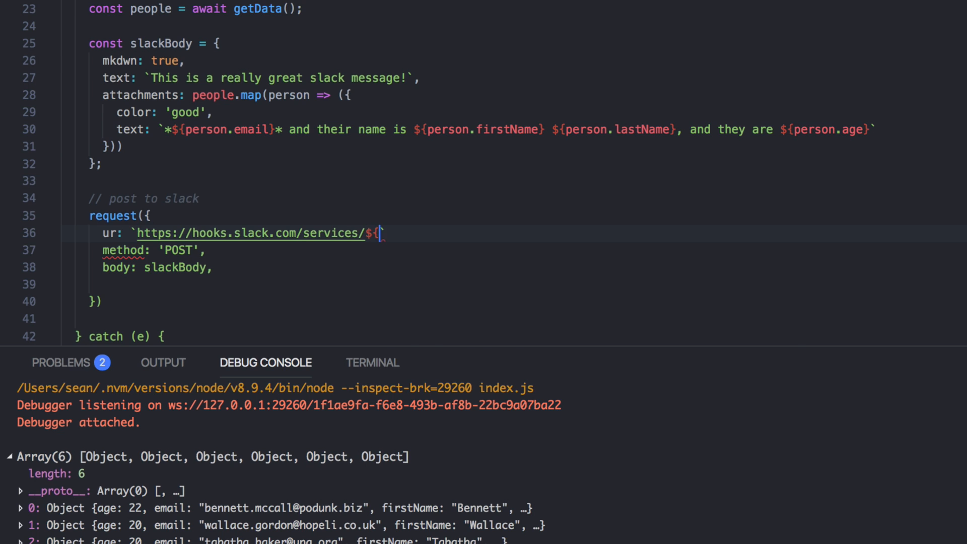
text(hook})
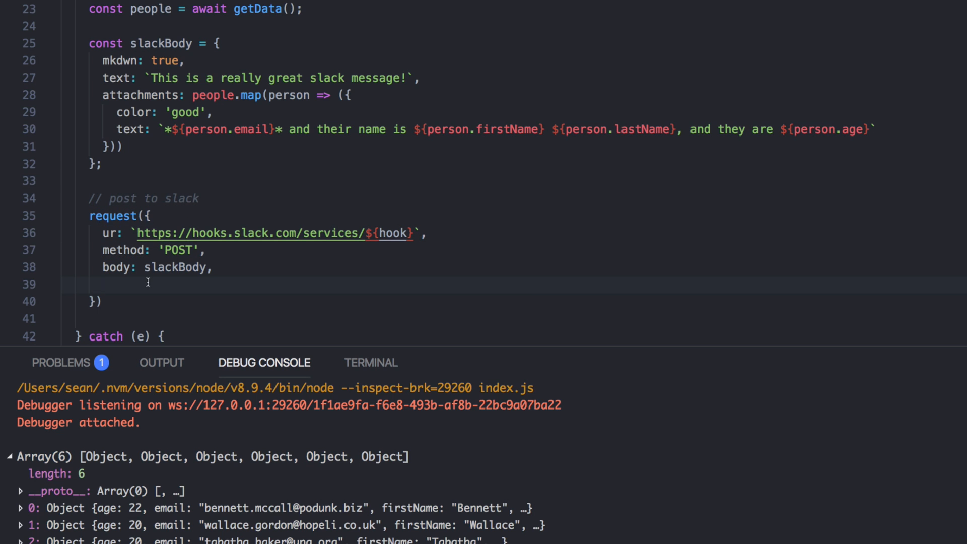
text(json: true)
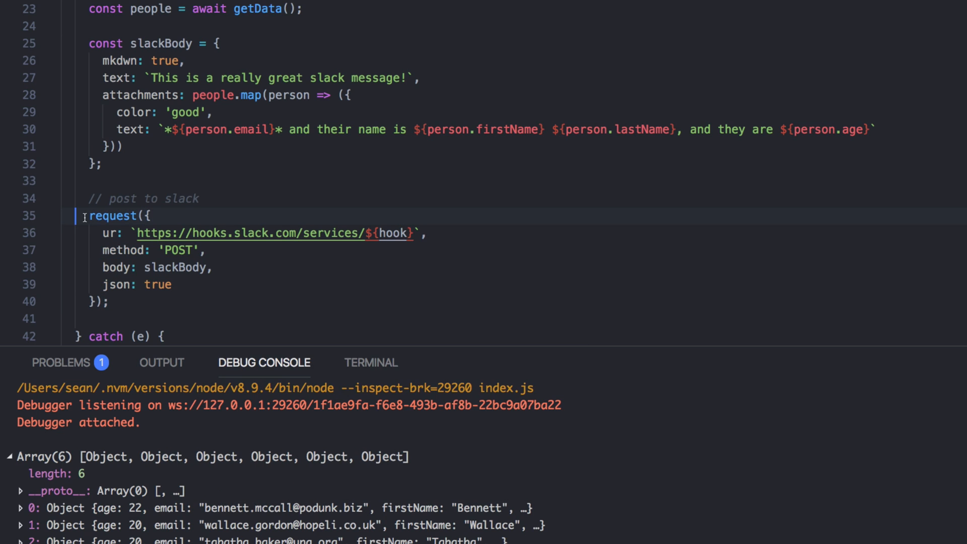
Store the awaited request in const res and log it with console.log(res).
text(const res = await)
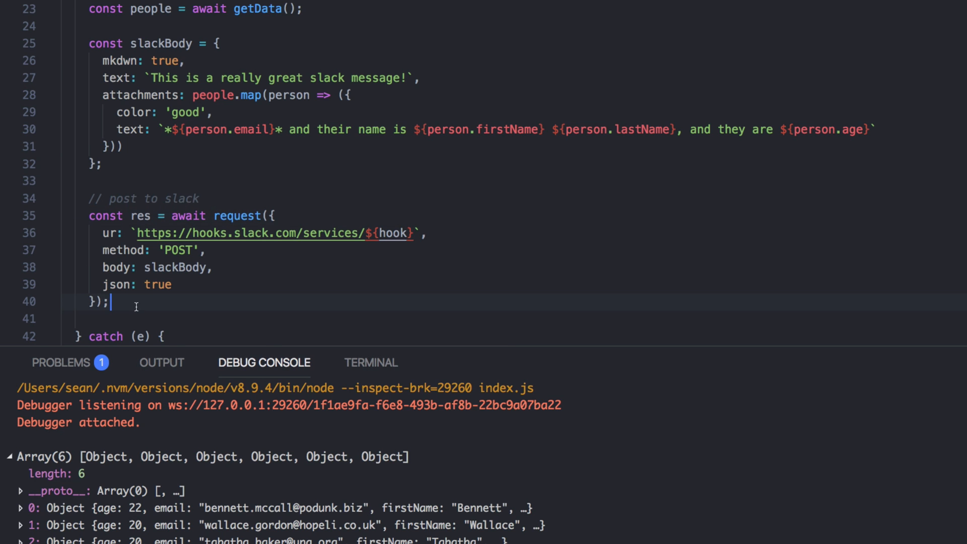
text(console.log(res);)
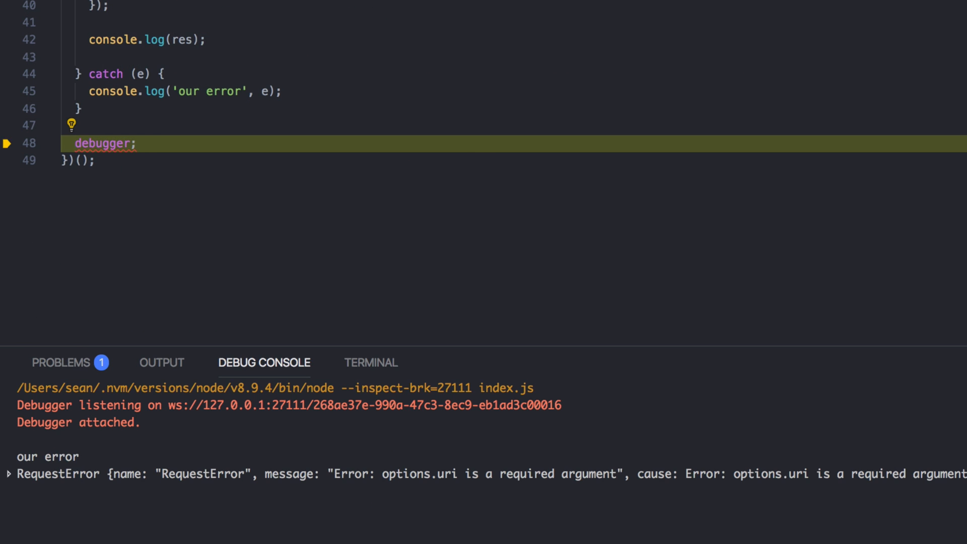
mouse_move(329, 481)
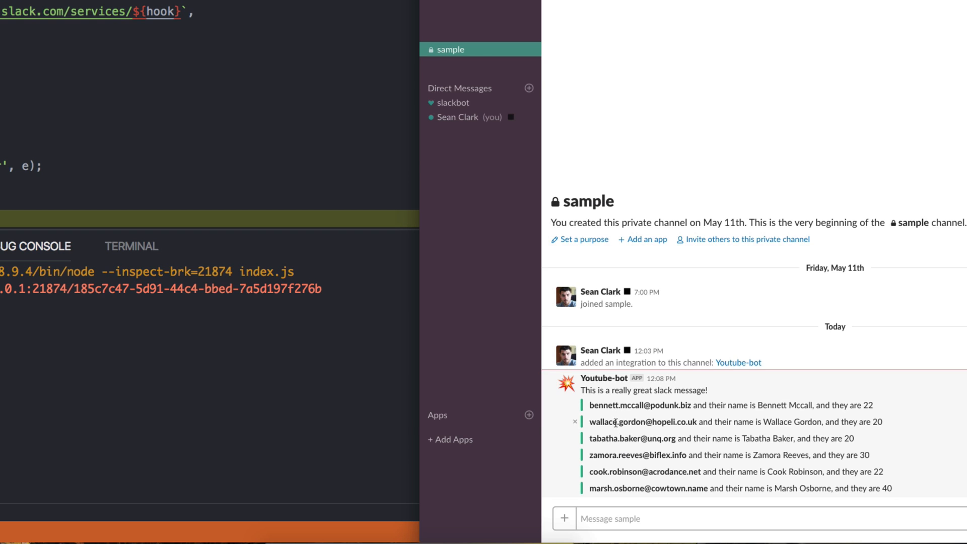
mouse_move(622, 454)
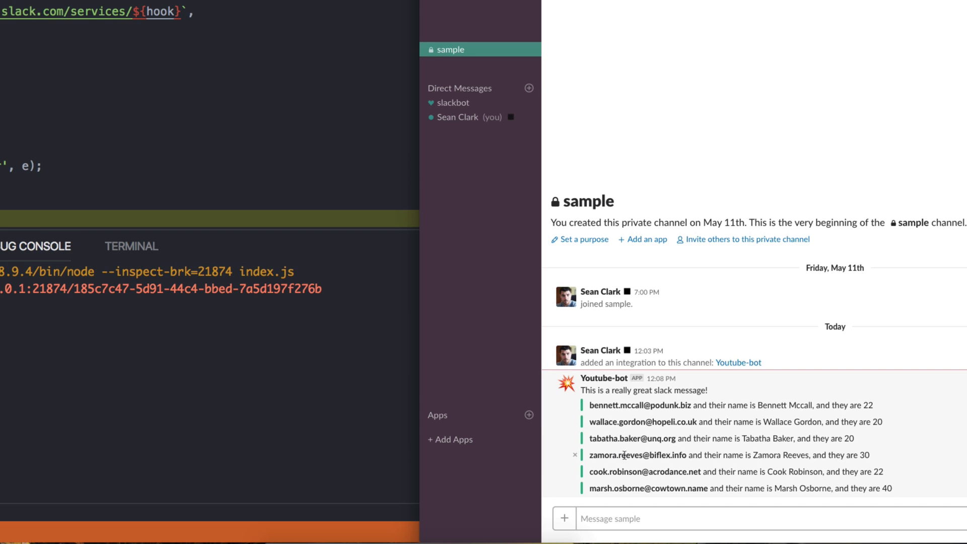
mouse_move(791, 456)
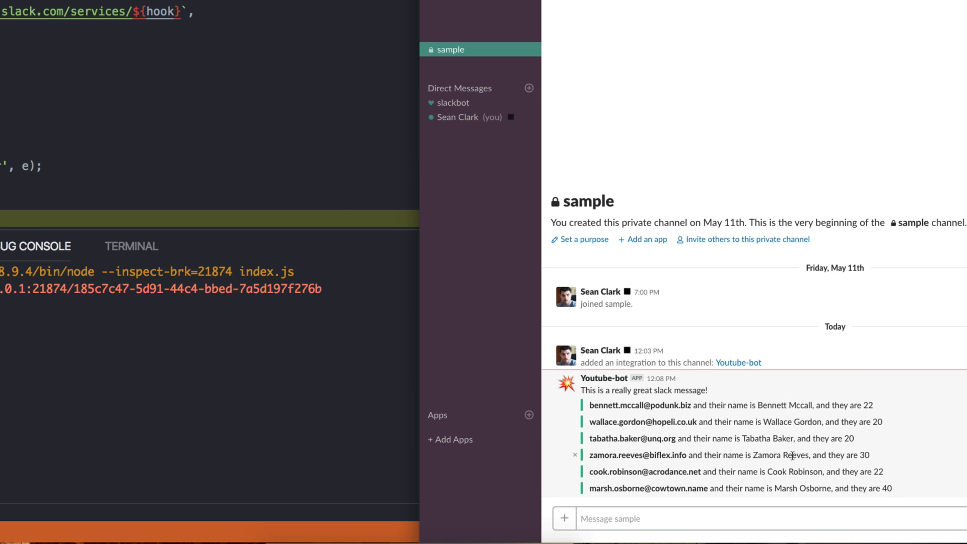
mouse_move(794, 454)
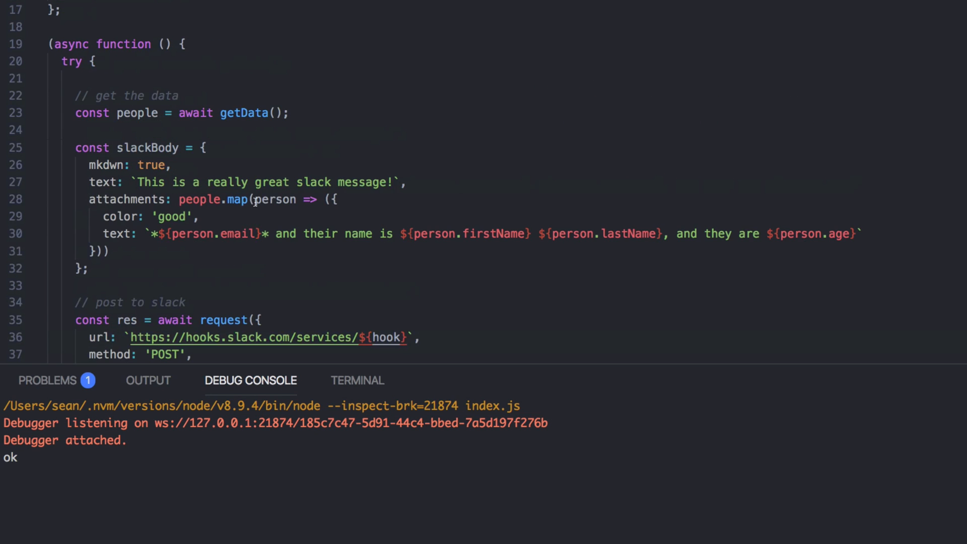
Prefix the message text on line 27 with <!channel> so the post notifies the whole channel.
click(137, 182)
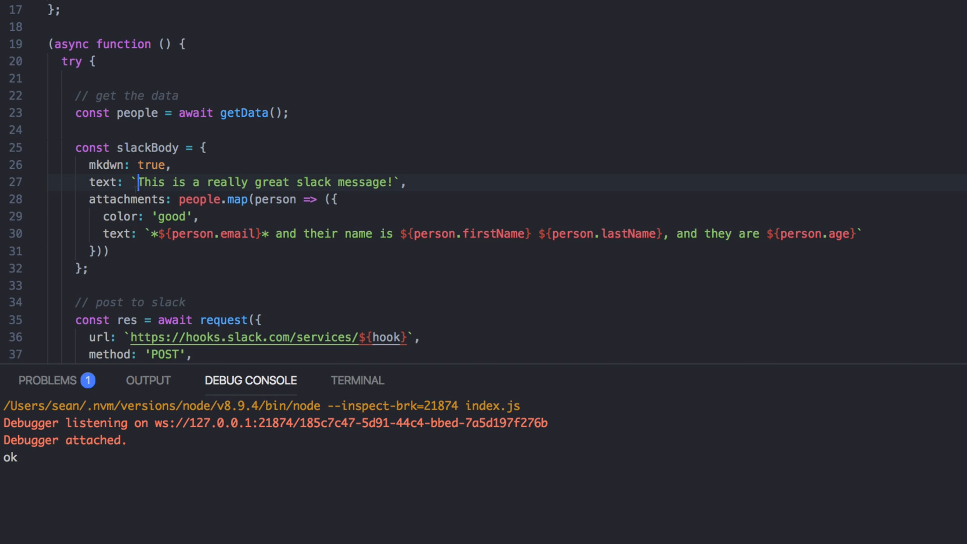
text(<!)
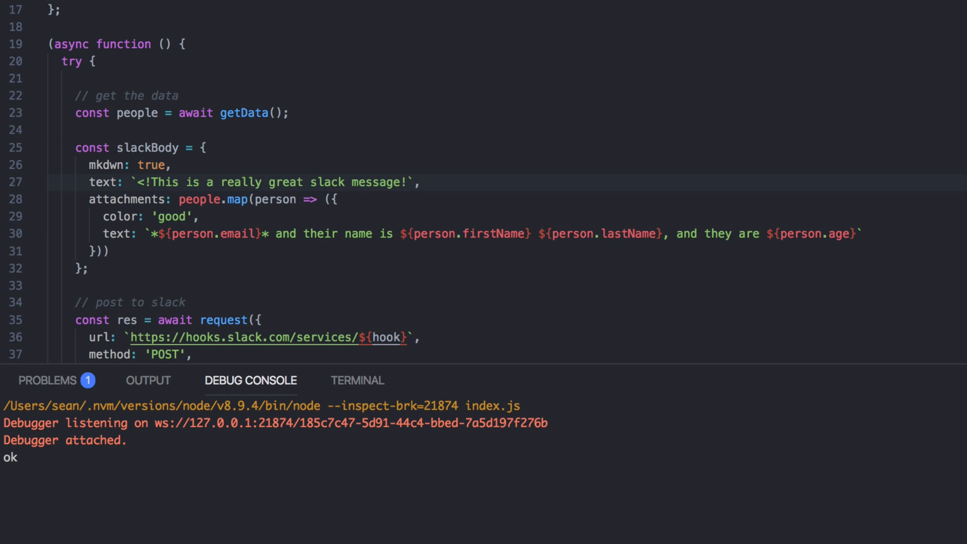
text(channel>)
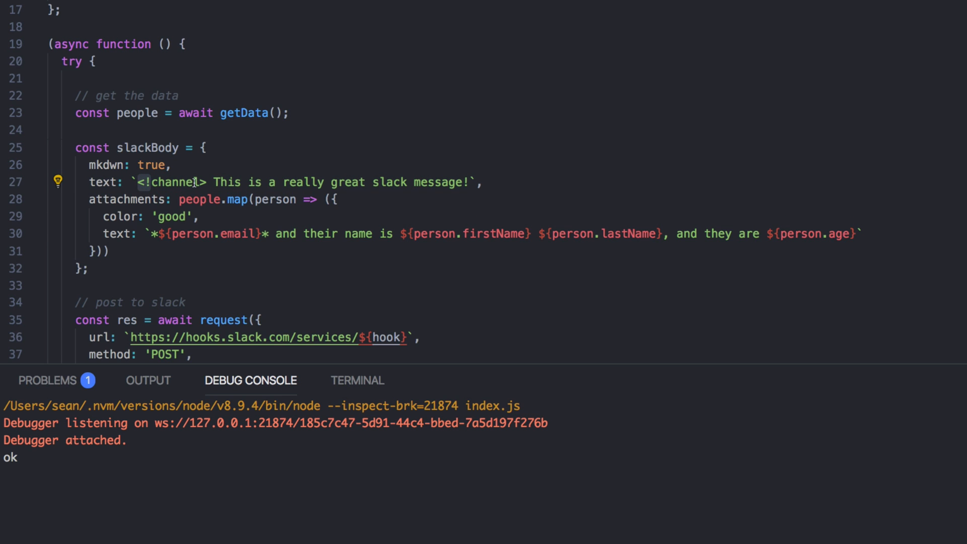
click(150, 182)
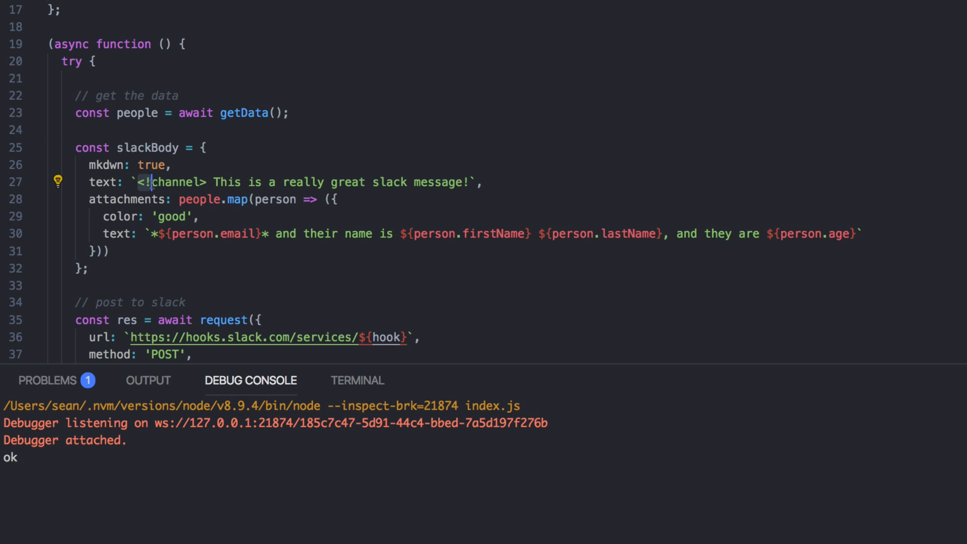
double_click(174, 182)
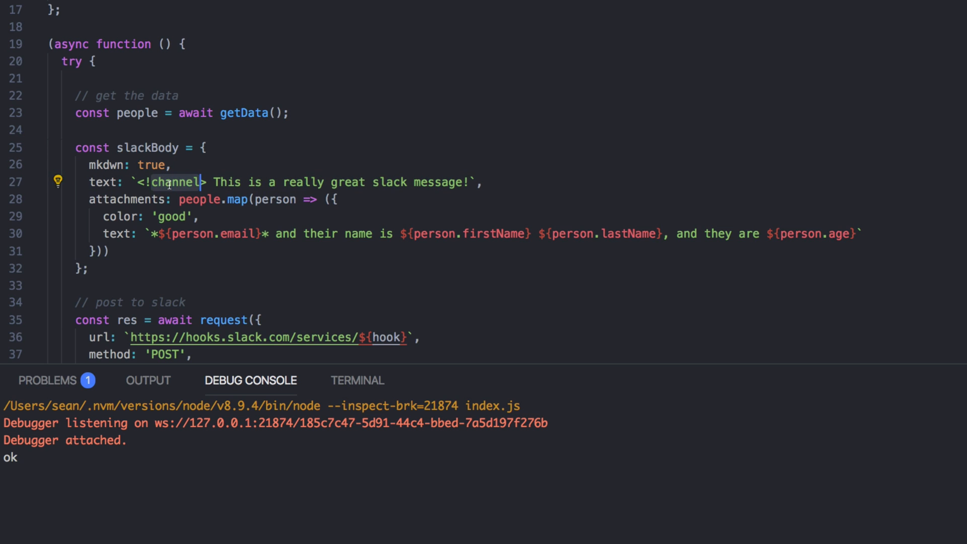
click(222, 182)
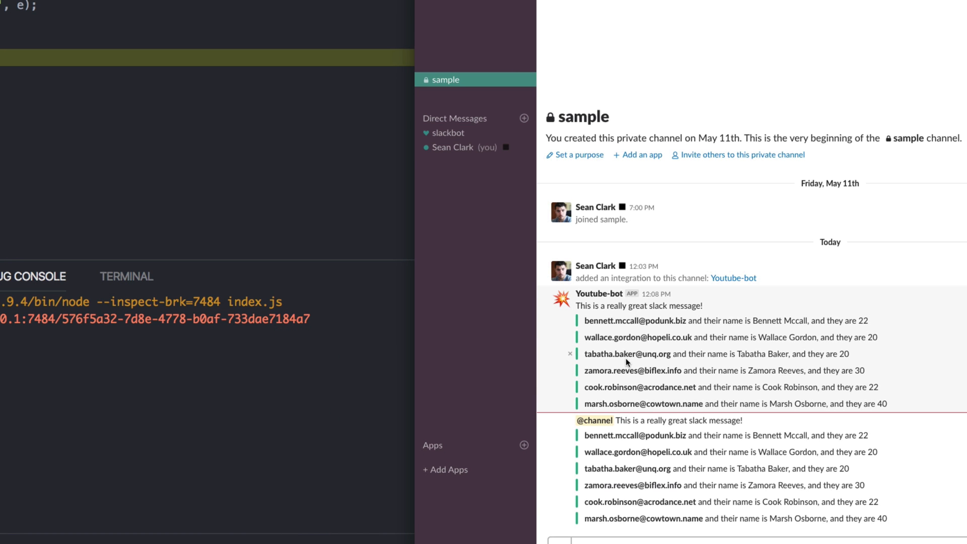
mouse_move(658, 399)
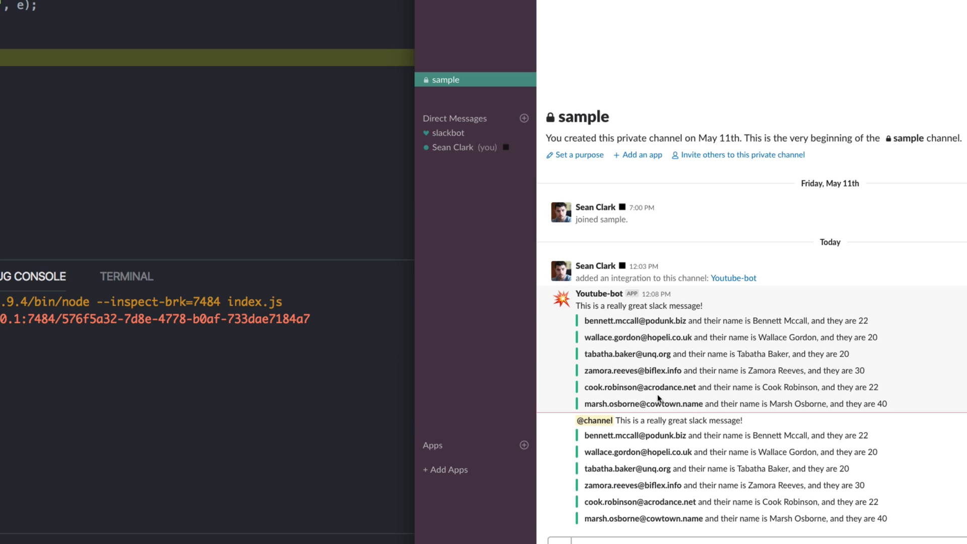